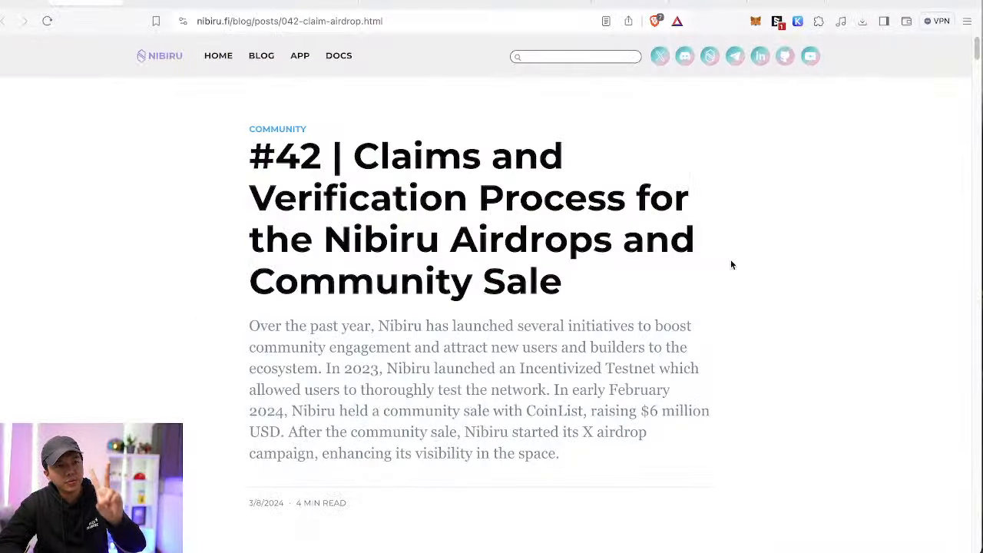
Step: Scroll down through the airdrop blog post toward its eligibility requirements
scroll("down", 3)
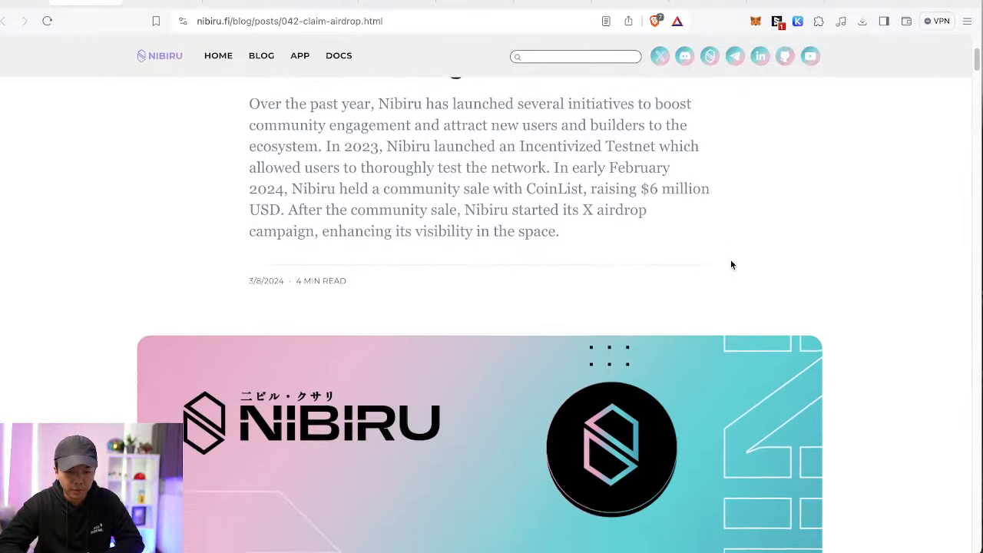
scroll("down", 3)
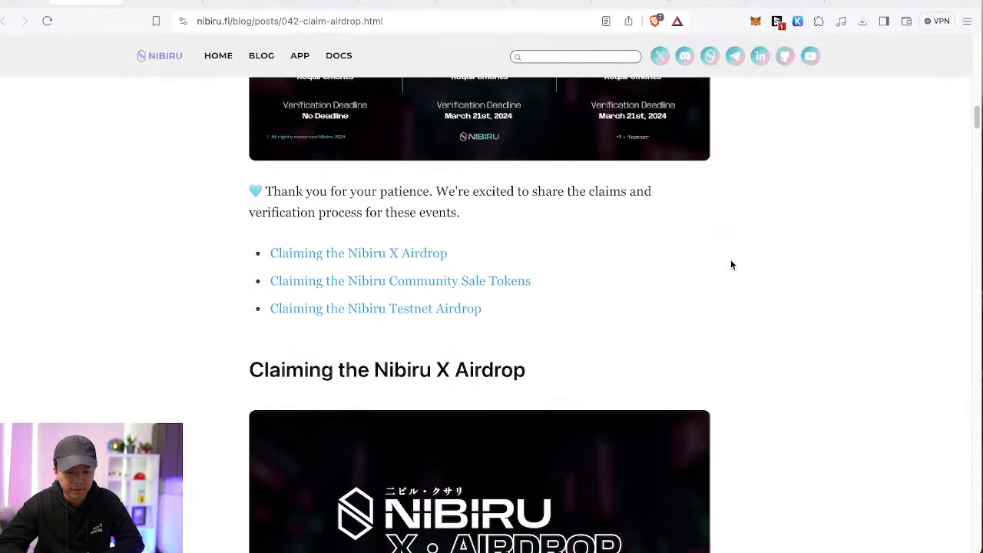
scroll("down", 3)
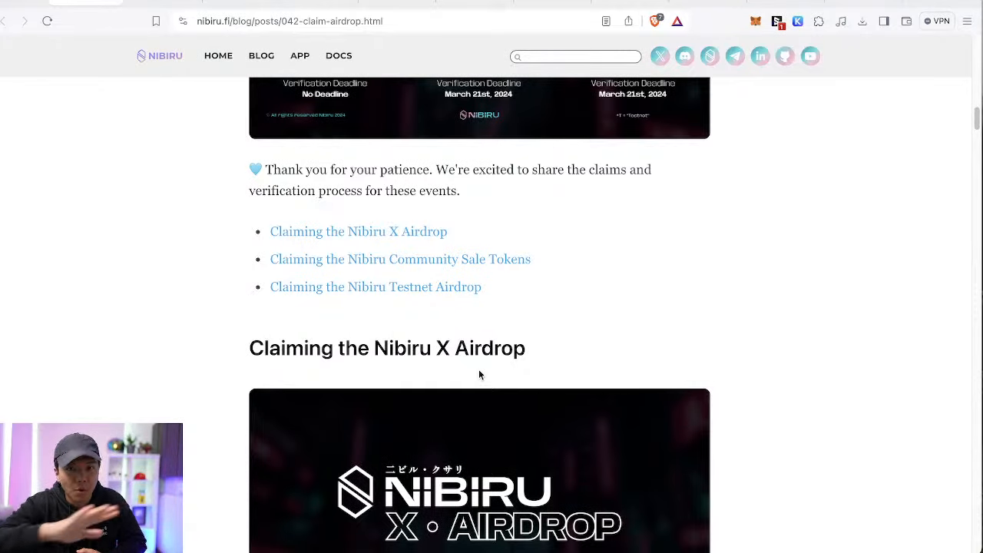
scroll("down", 3)
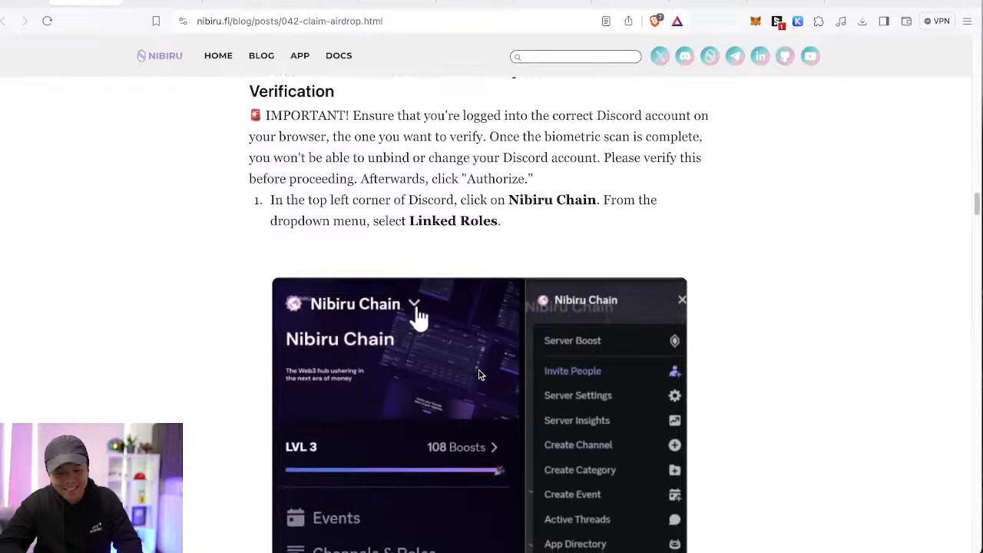
scroll("down", 3)
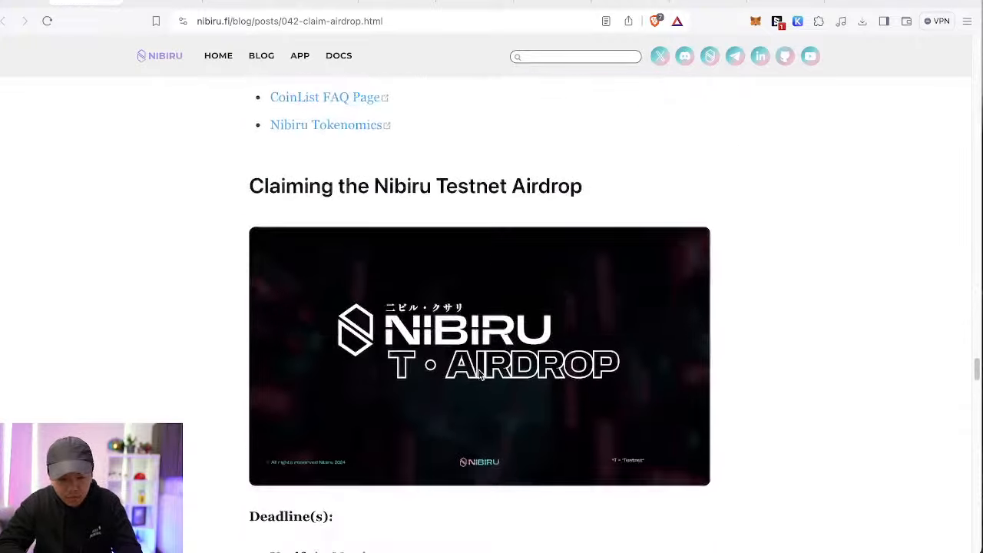
scroll("down", 3)
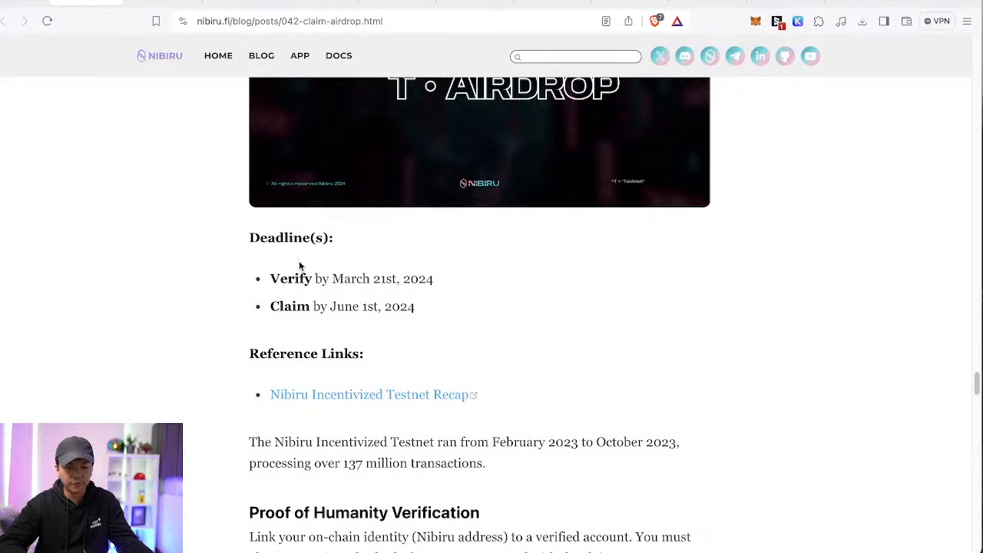
mouse_move(344, 278)
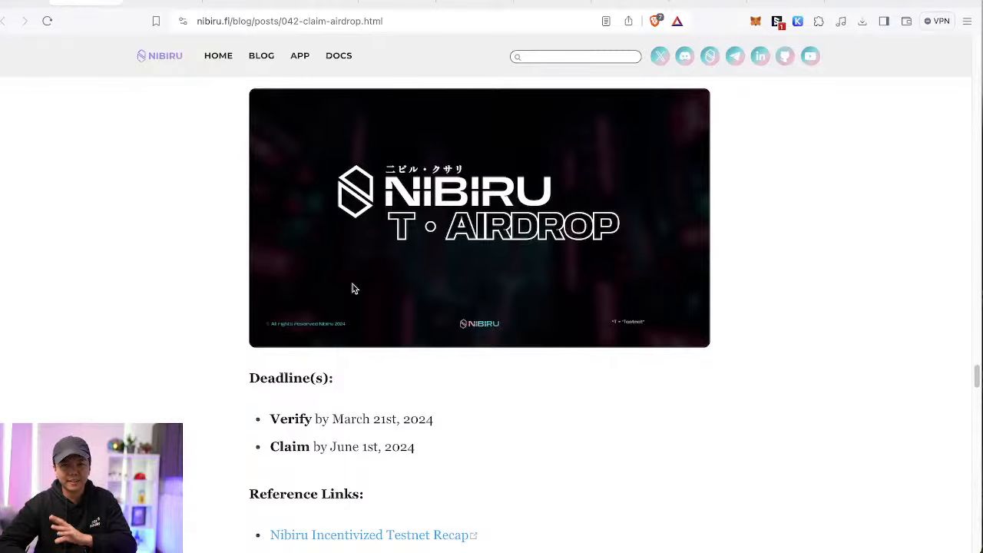
scroll("down", 3)
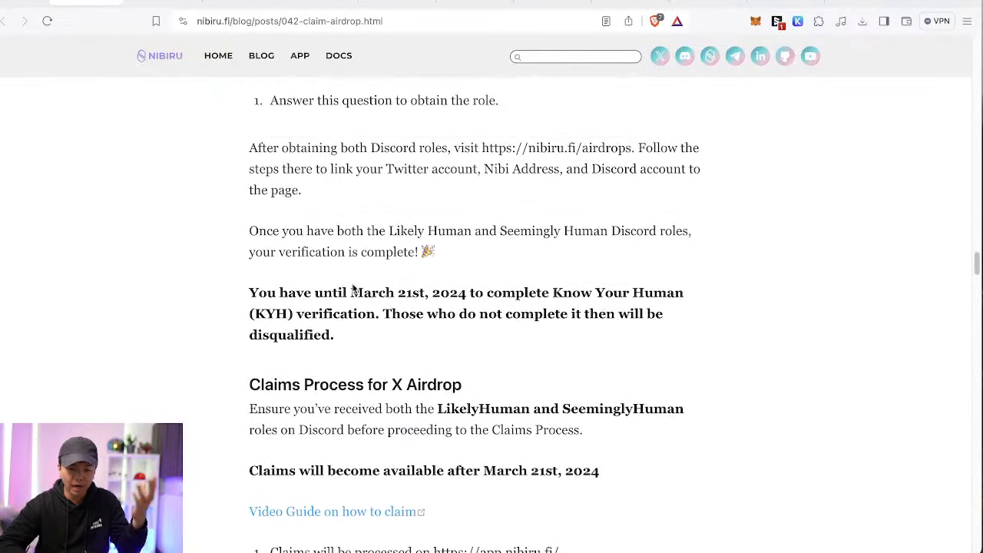
scroll("down", 3)
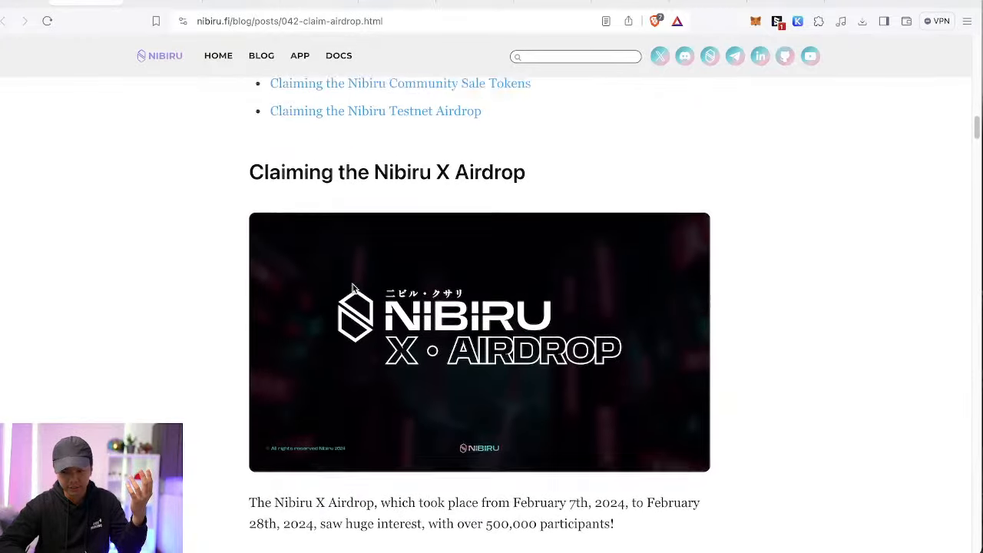
scroll("up", 3)
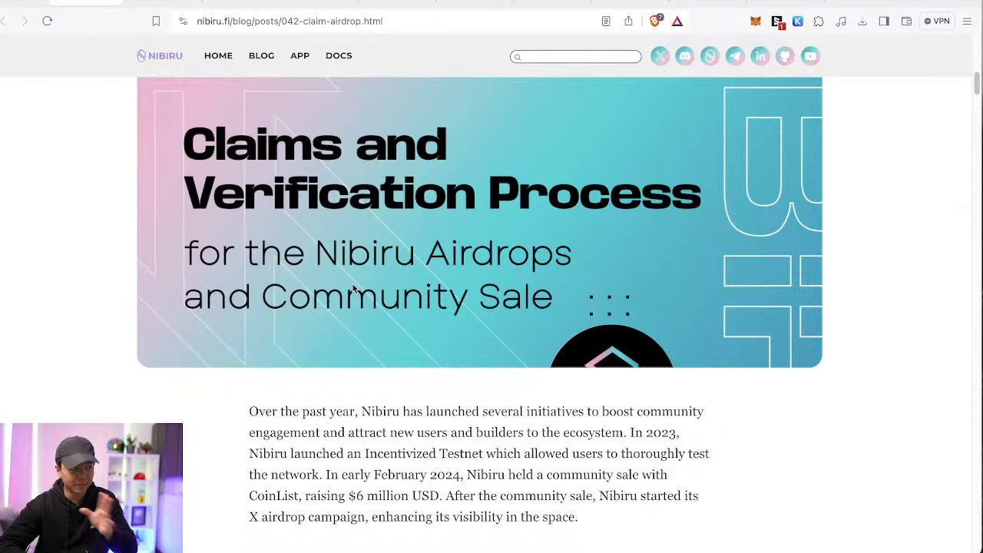
scroll("down", 3)
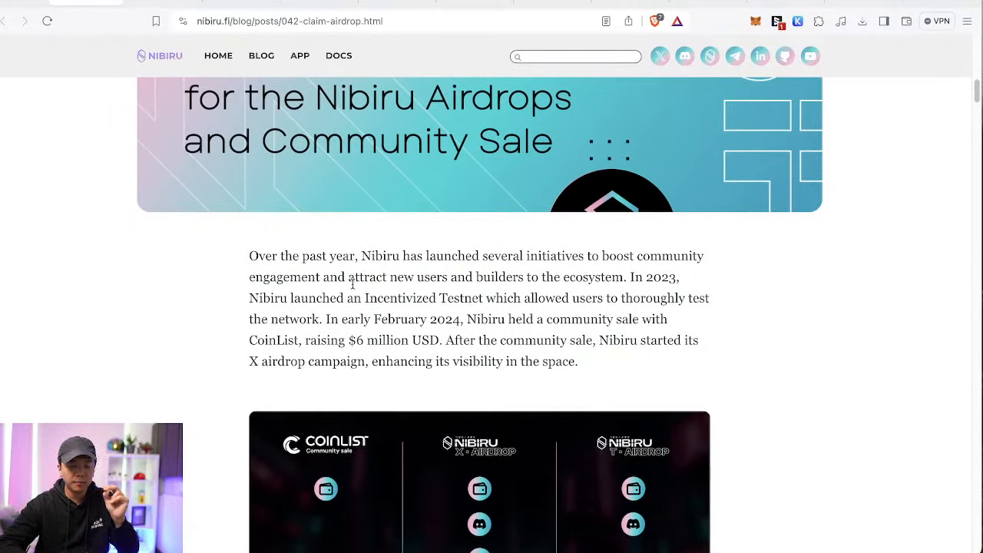
scroll("down", 3)
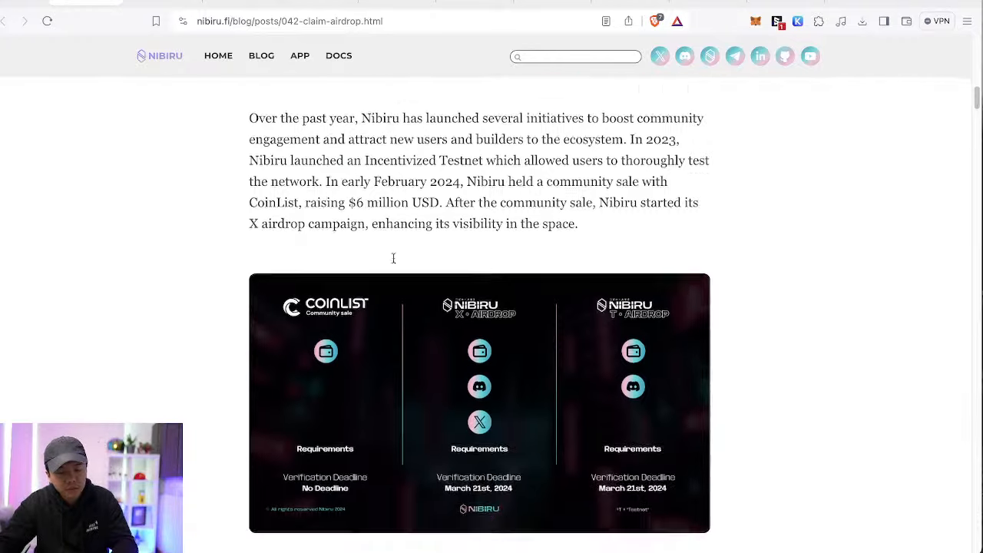
scroll("down", 3)
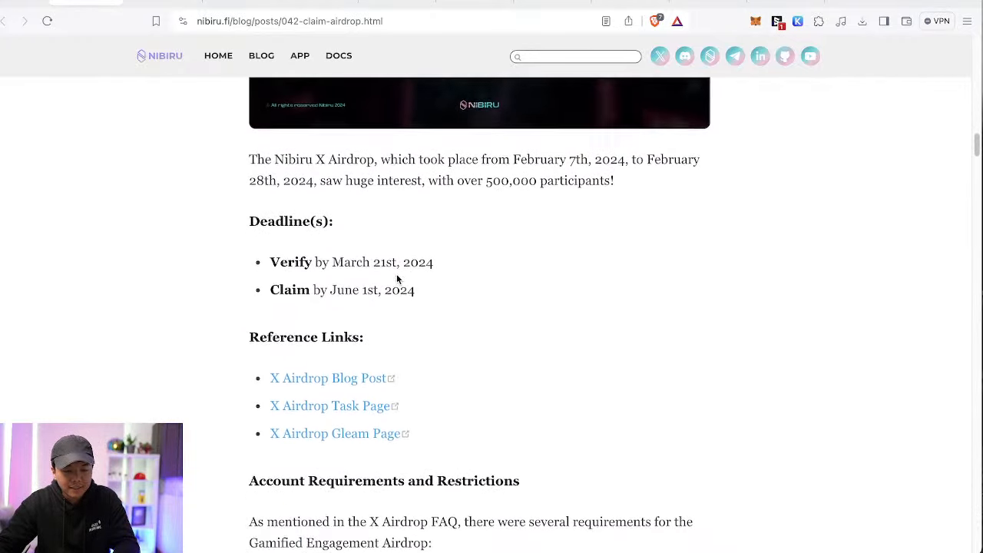
scroll("down", 3)
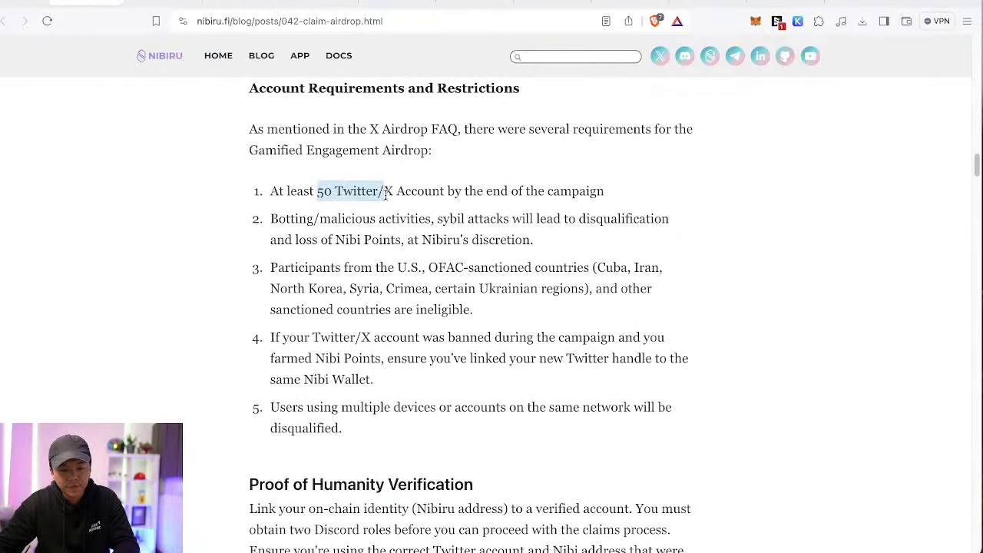
Step: Highlight the 50 Twitter/X account rule, the OFAC-sanctioned countries list, and the banned-accounts rule
left_click_drag(316, 191, 605, 190)
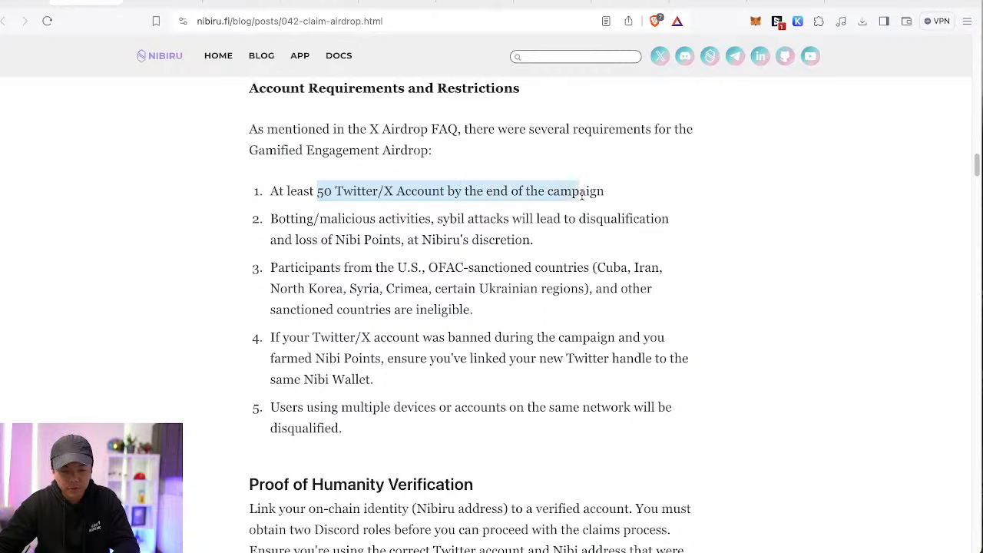
scroll("down", 3)
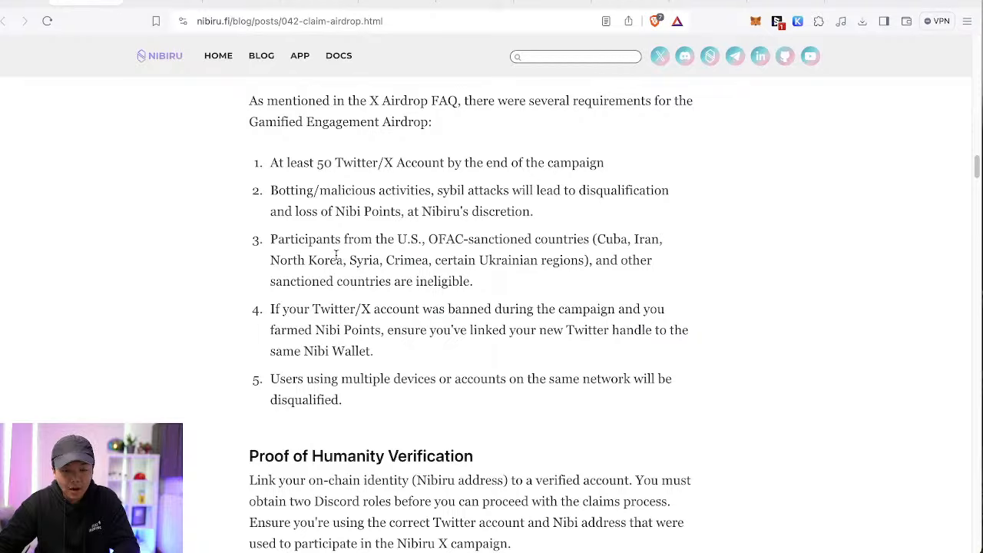
left_click_drag(424, 240, 461, 260)
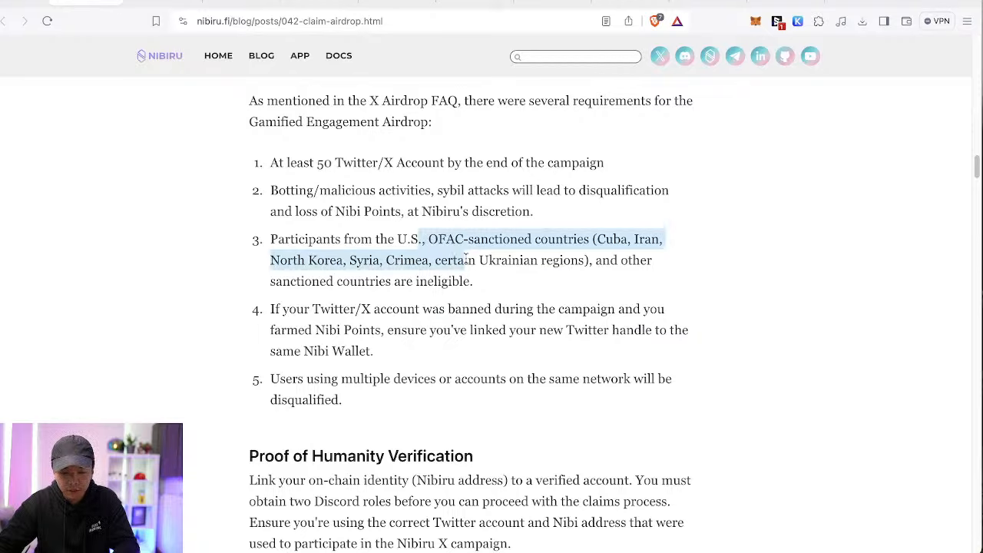
scroll("down", 3)
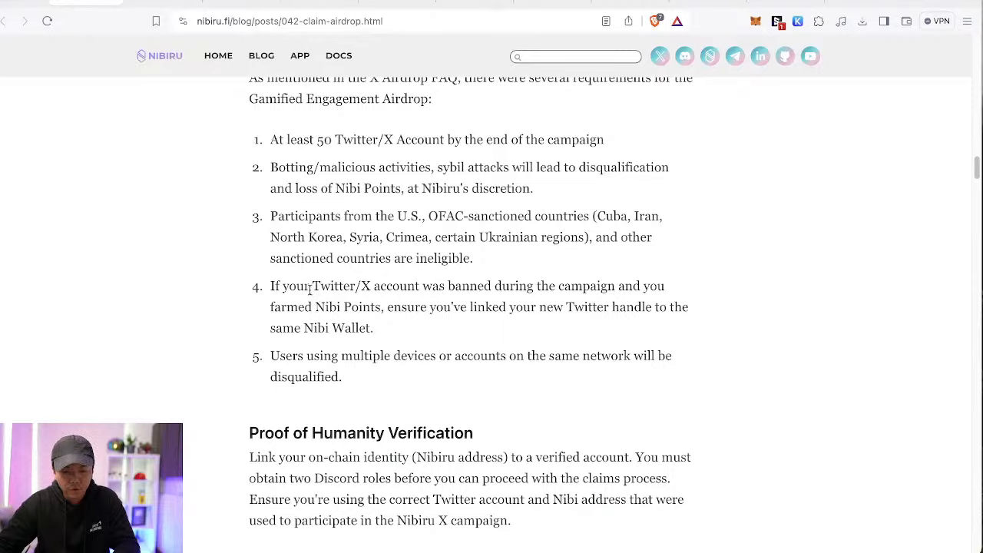
left_click_drag(311, 286, 356, 307)
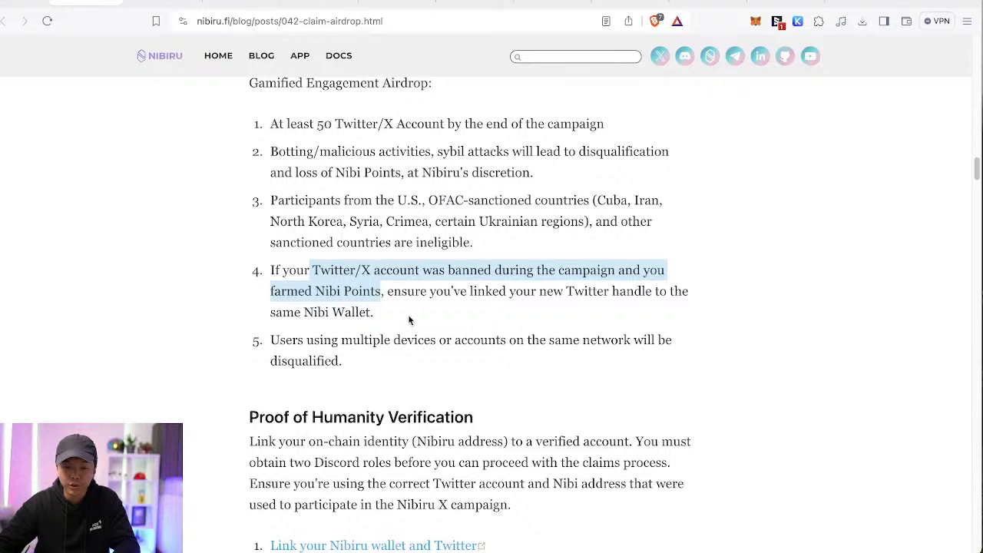
scroll("down", 3)
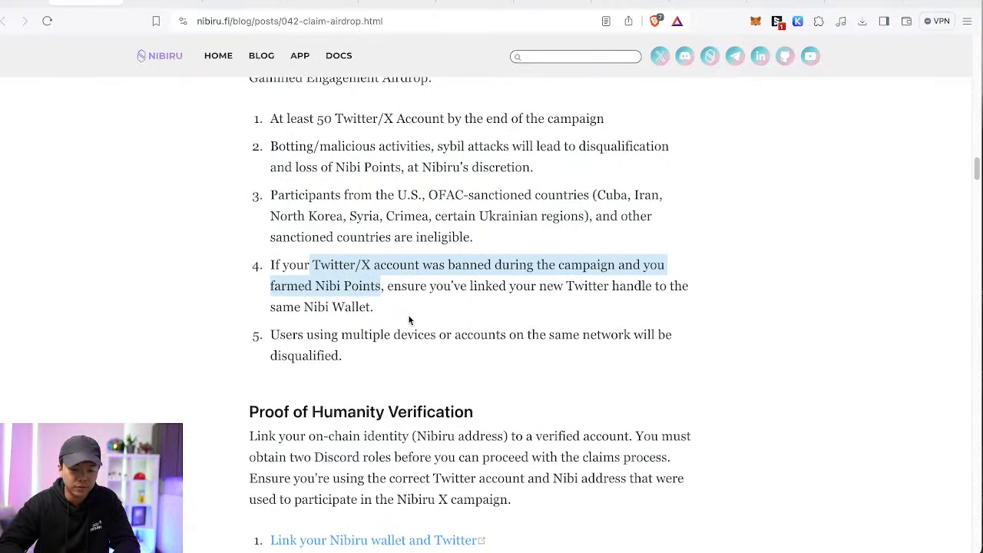
scroll("down", 3)
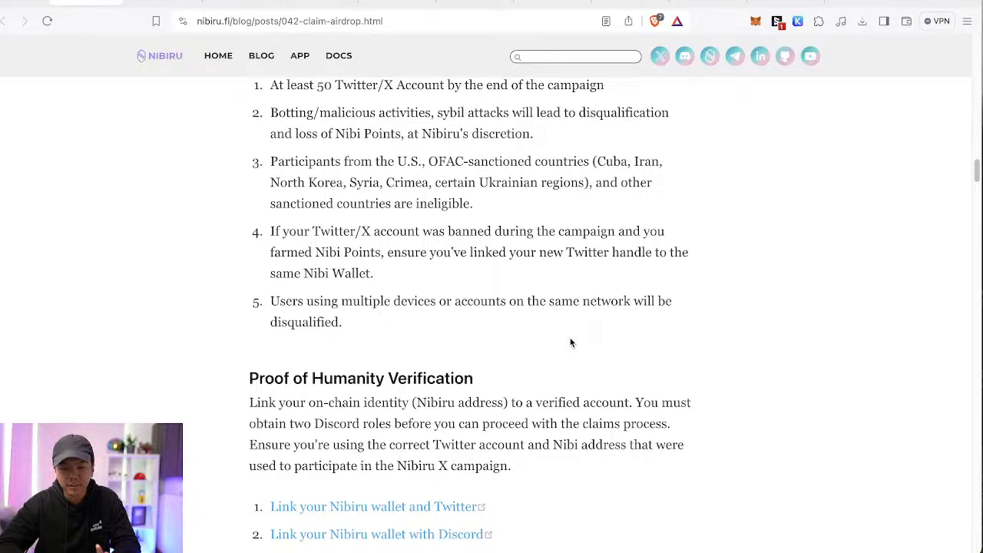
mouse_move(622, 318)
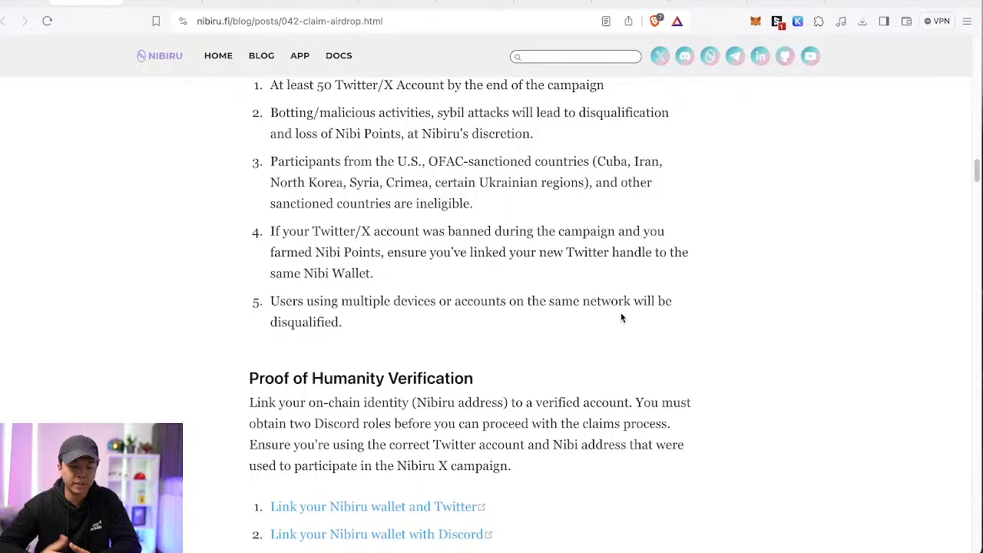
Step: Continue down the post and into Discord's Nibiru Chain ambassadors forum
scroll("down", 3)
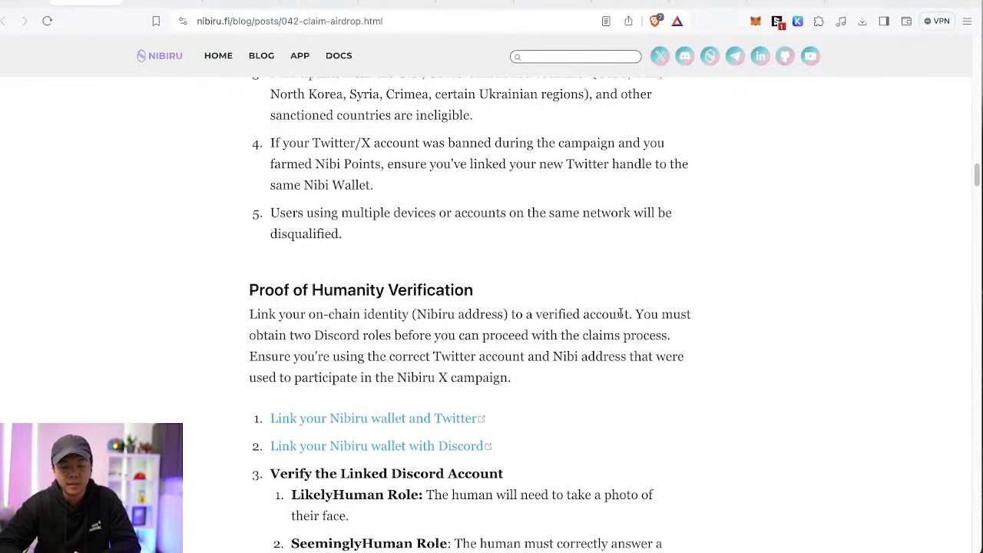
scroll("down", 3)
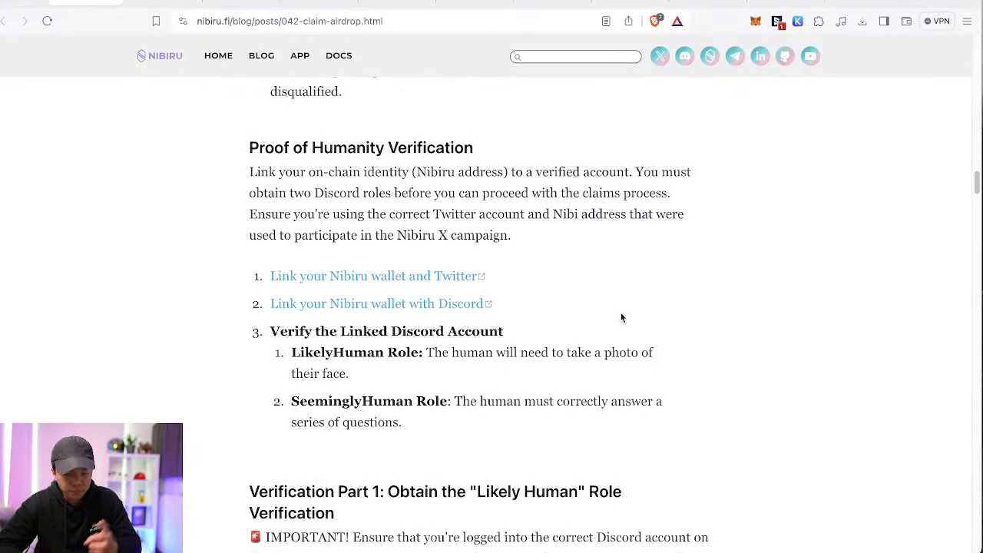
scroll("down", 3)
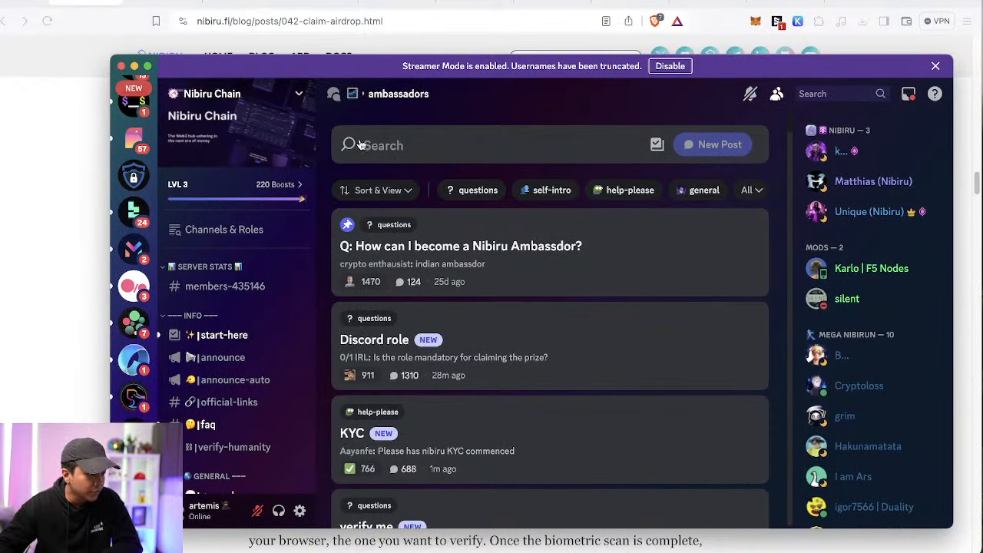
mouse_move(361, 146)
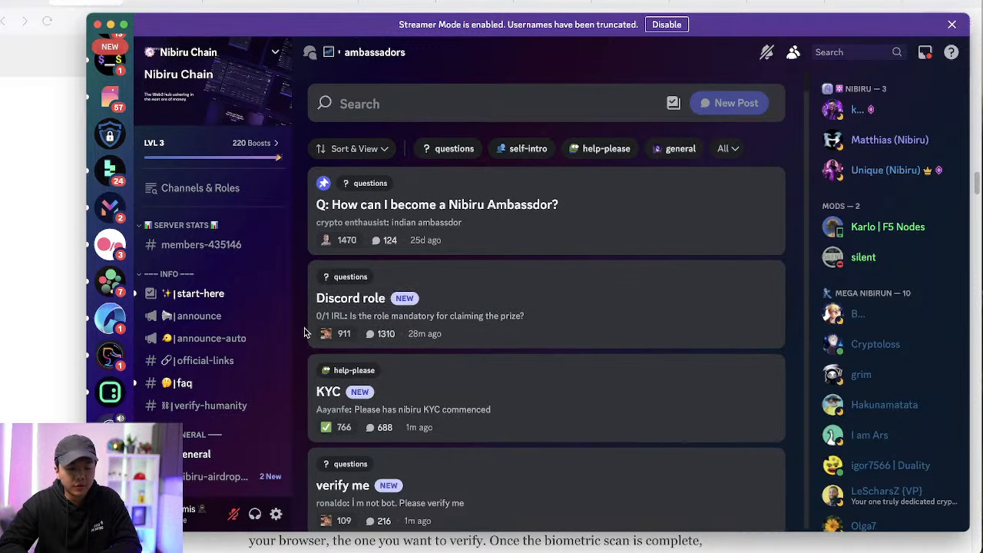
mouse_move(341, 123)
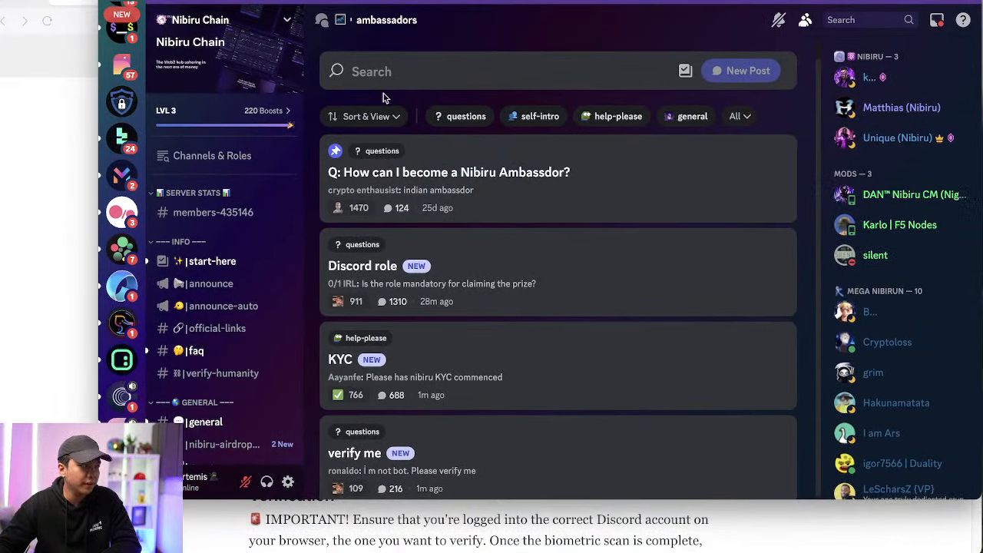
mouse_move(464, 3)
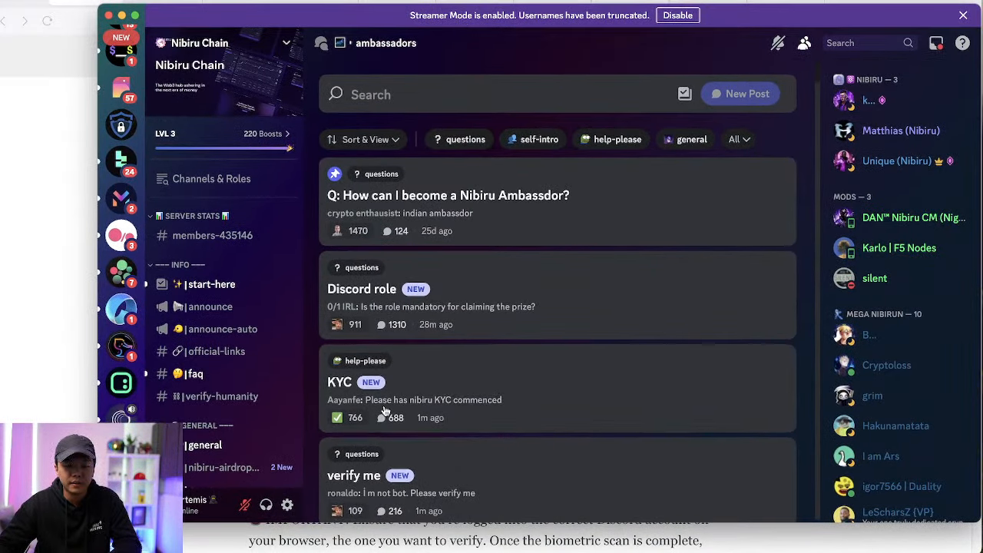
scroll("down", 3)
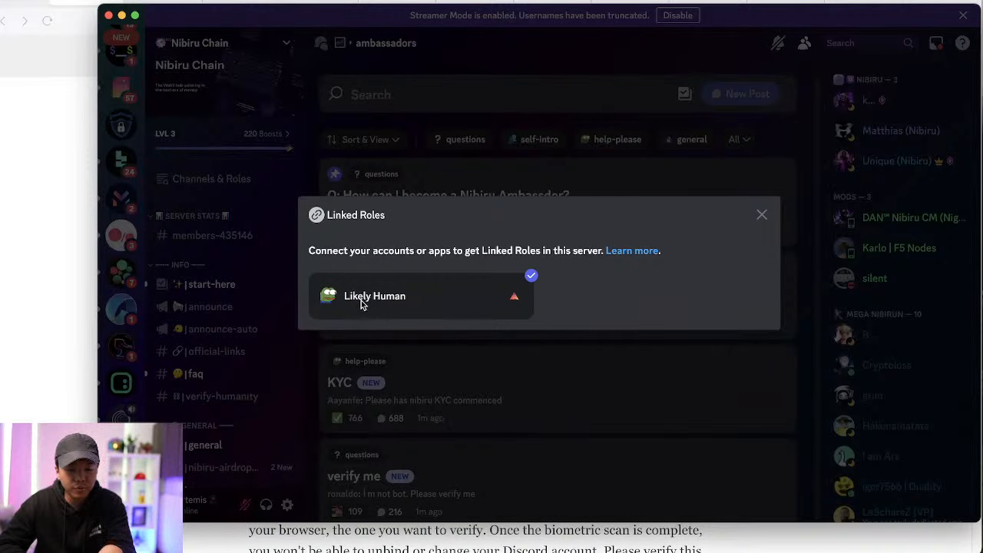
left_click(762, 216)
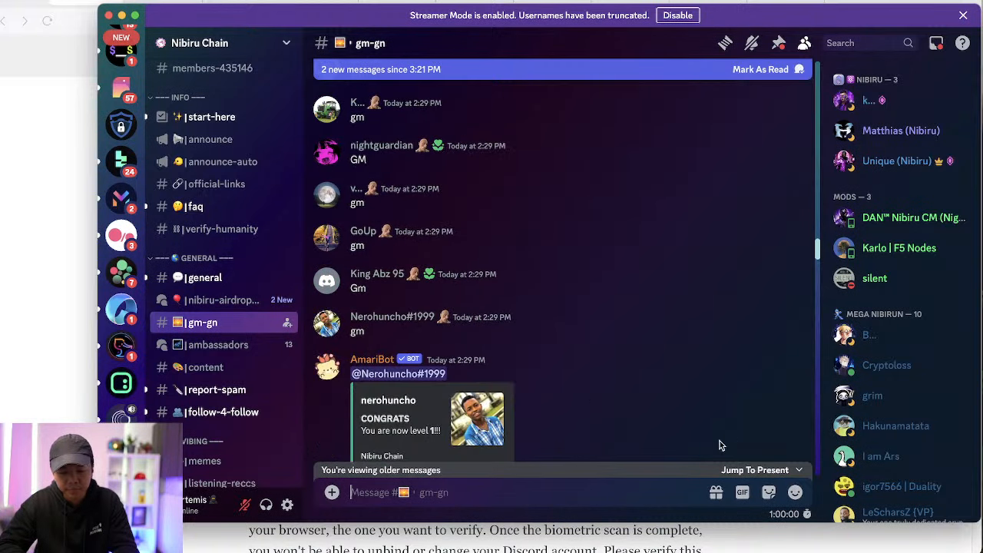
scroll("down", 3)
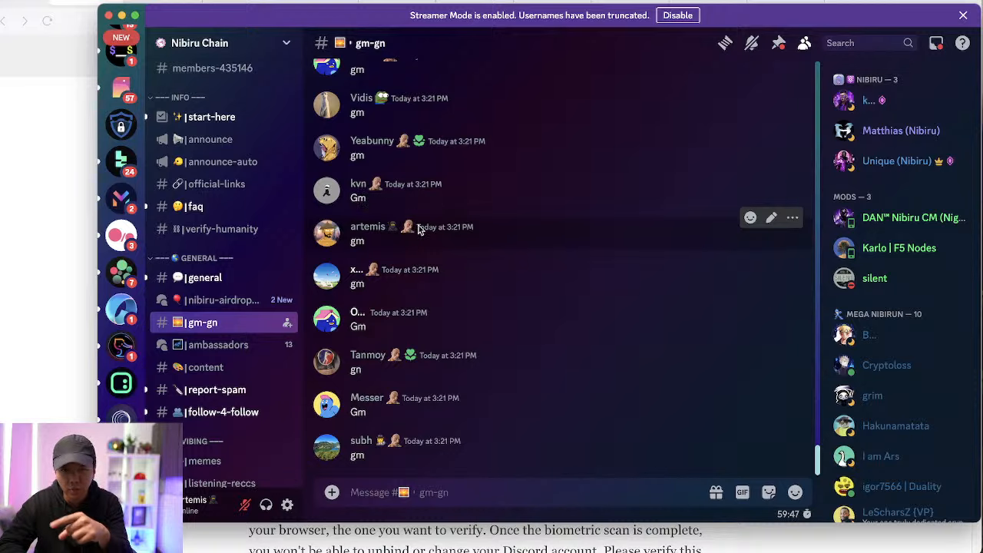
left_click(200, 43)
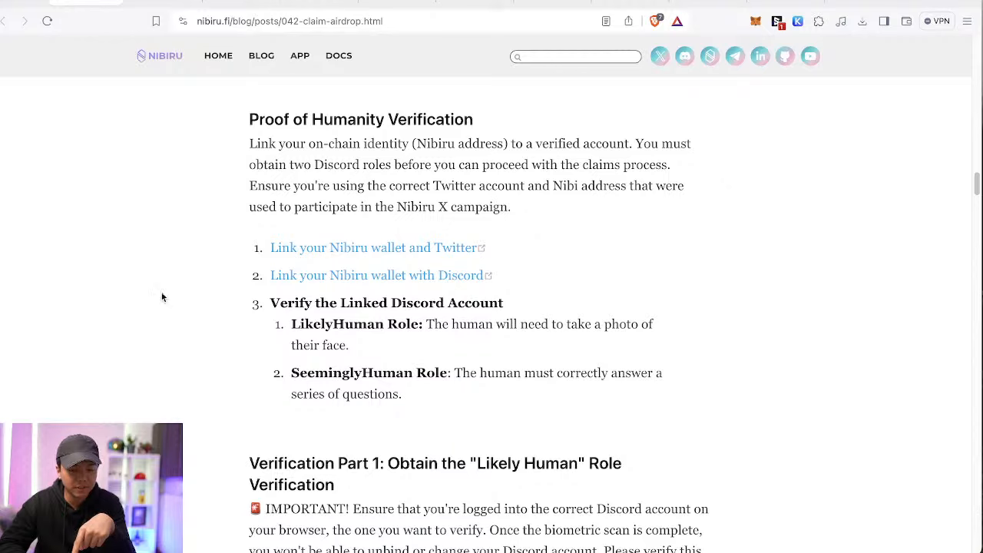
Step: Back in Discord's gm-gn chat, toggle the Nibiru Chain server options menu
scroll("down", 3)
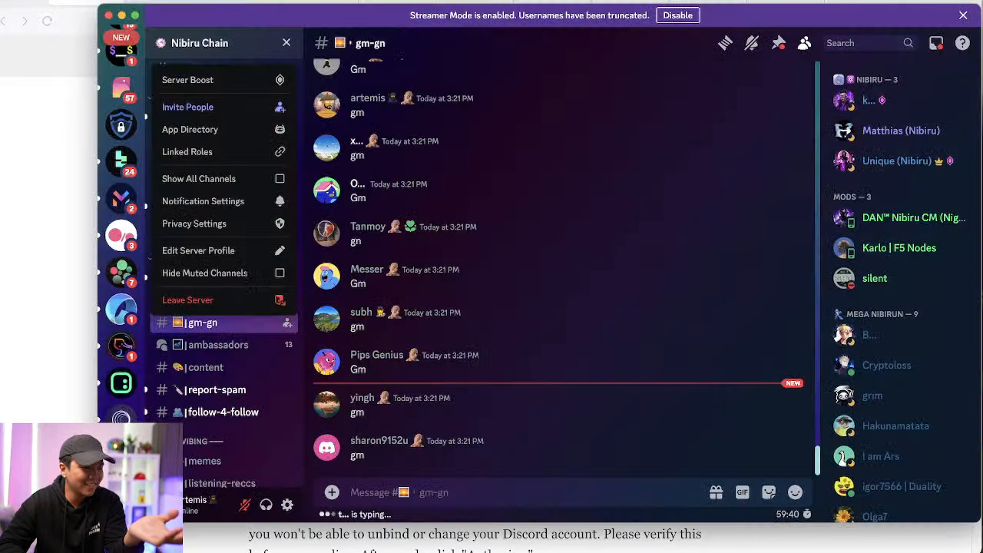
left_click(200, 43)
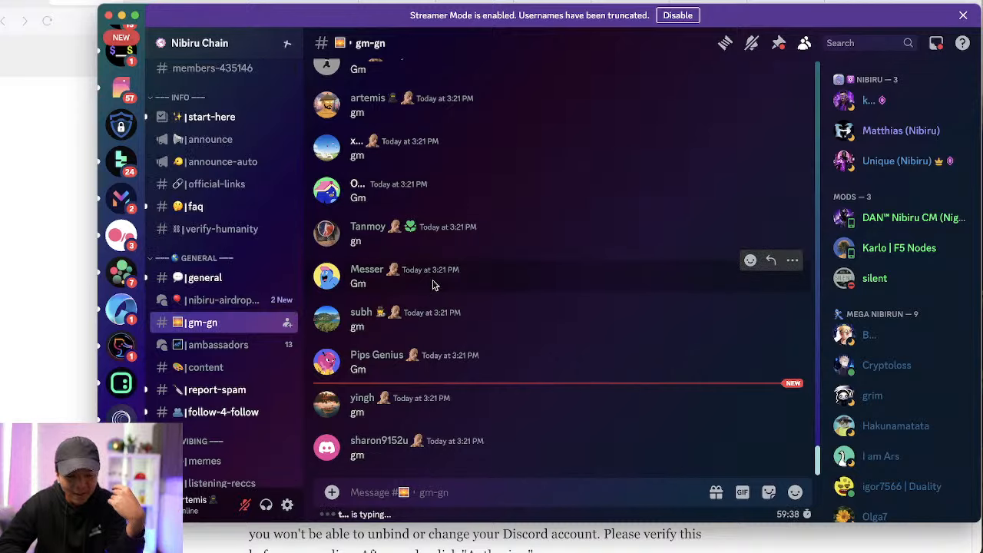
mouse_move(223, 184)
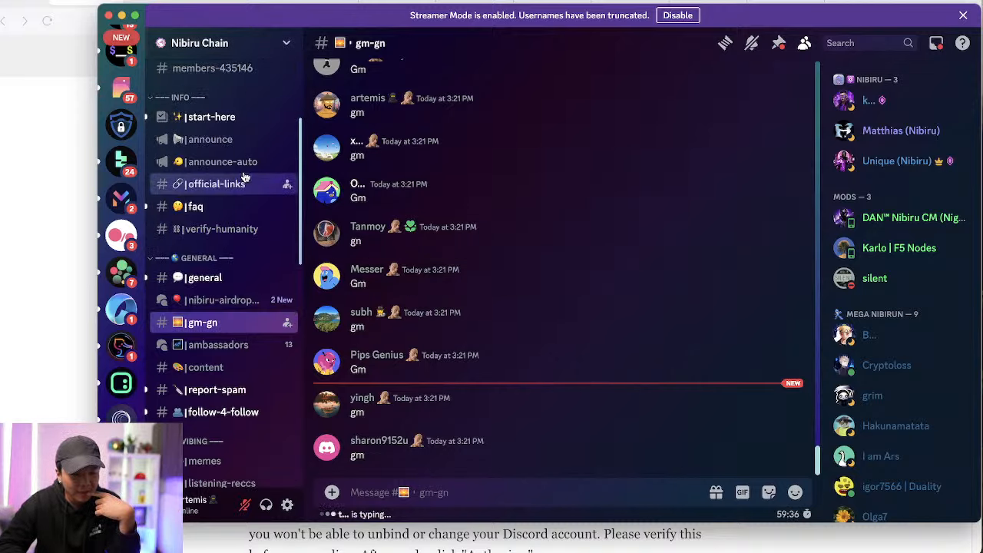
left_click(200, 43)
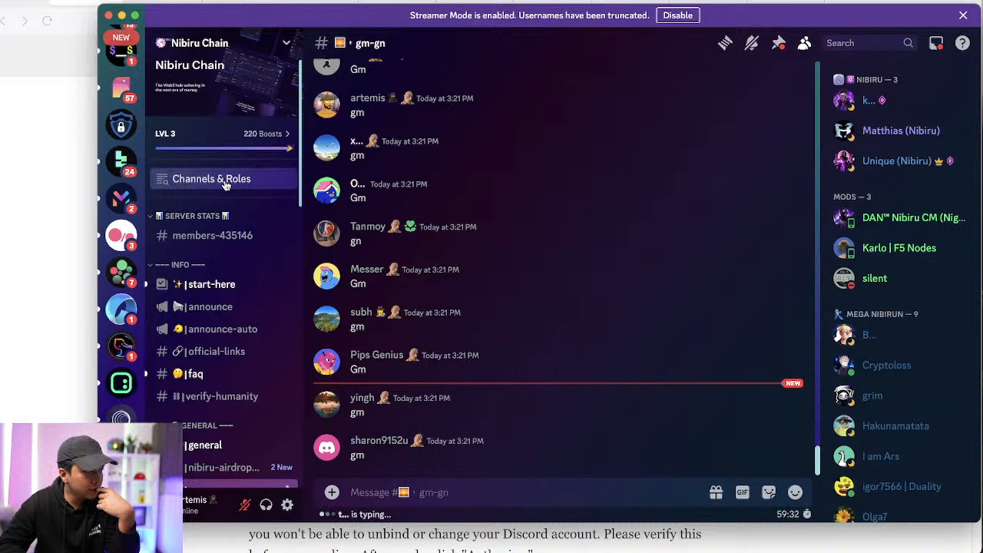
Step: Bring up Channels & Roles and scroll through the Customize questions and chosen answers
left_click(212, 179)
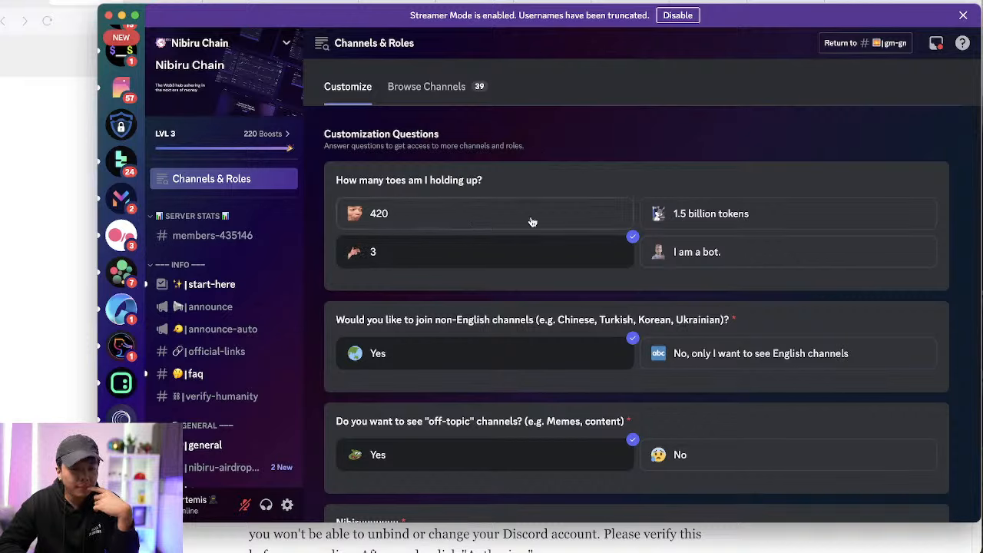
mouse_move(520, 269)
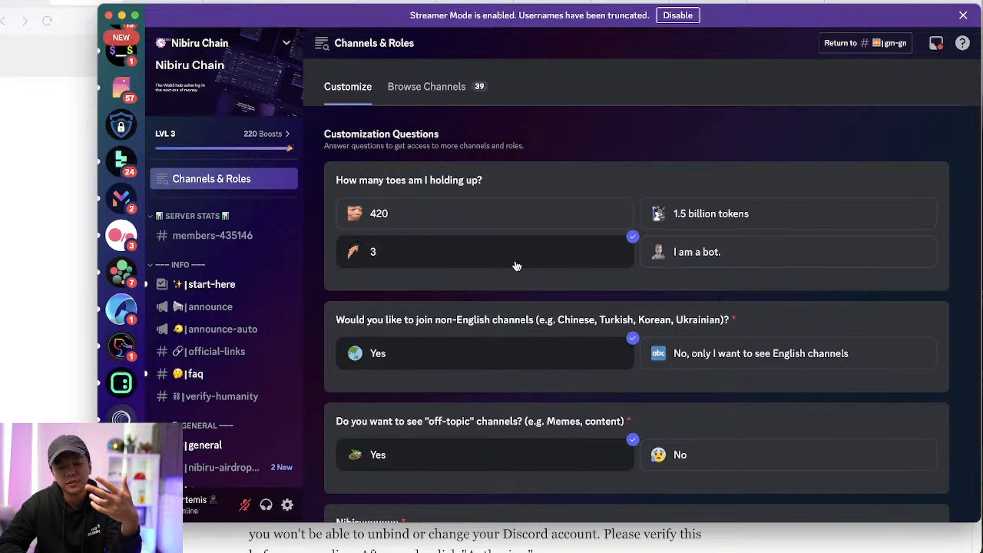
scroll("down", 3)
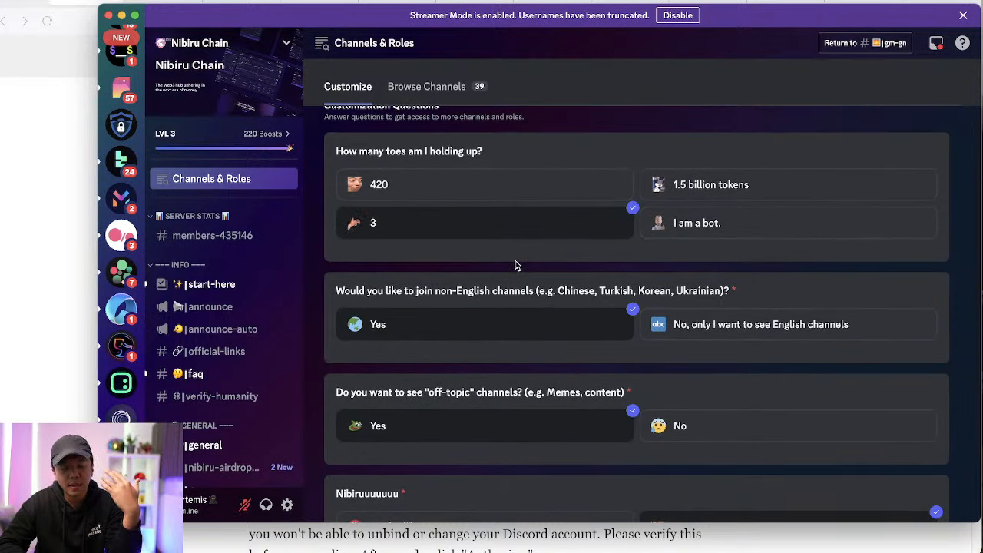
scroll("down", 3)
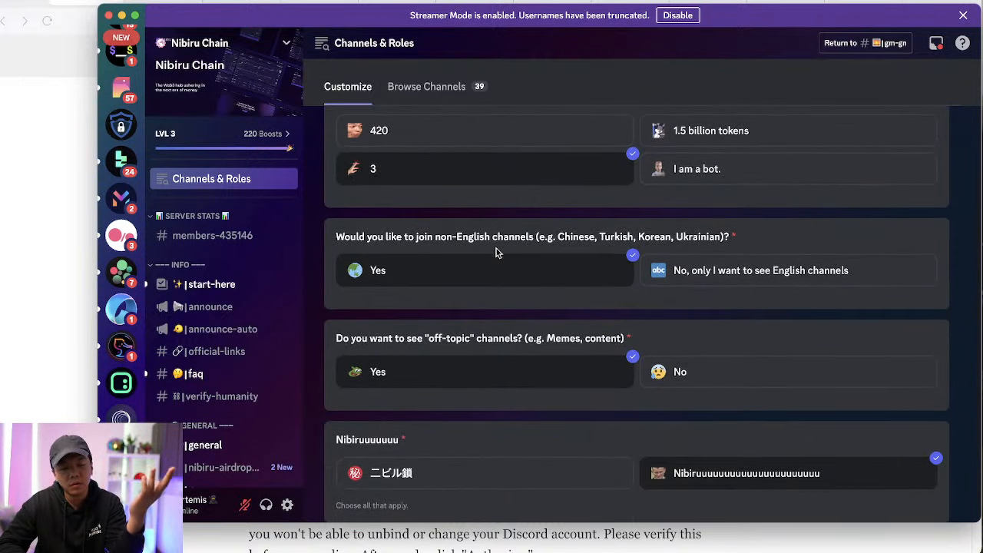
mouse_move(444, 284)
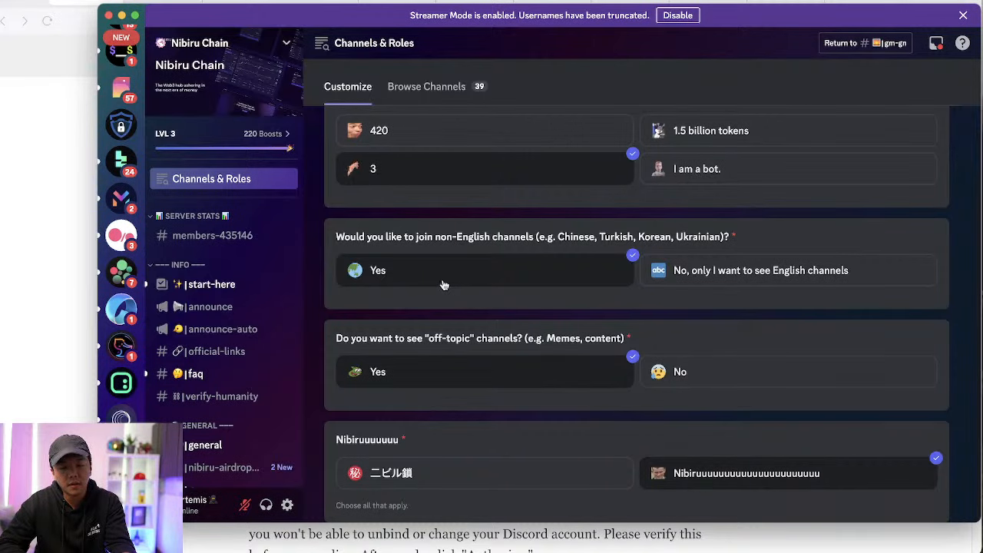
mouse_move(765, 505)
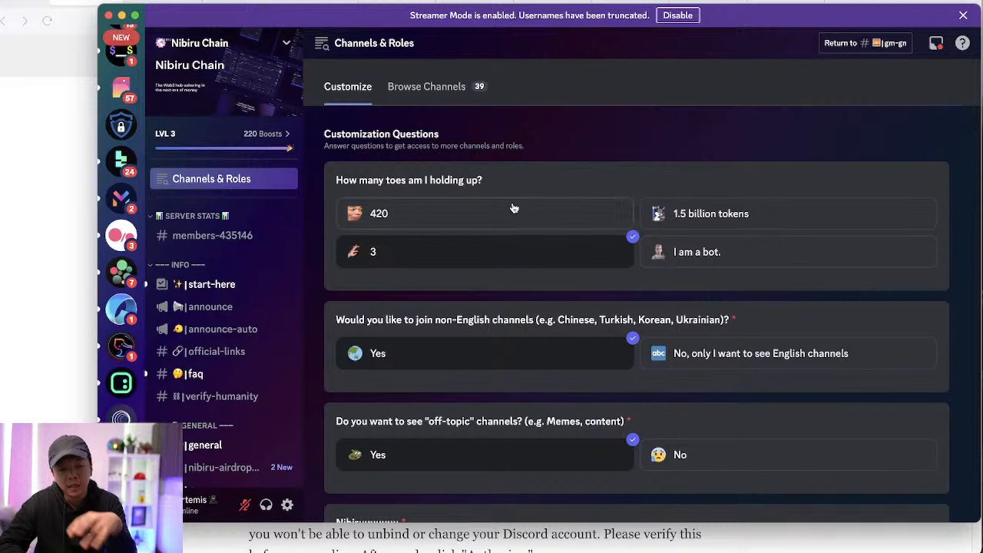
mouse_move(464, 339)
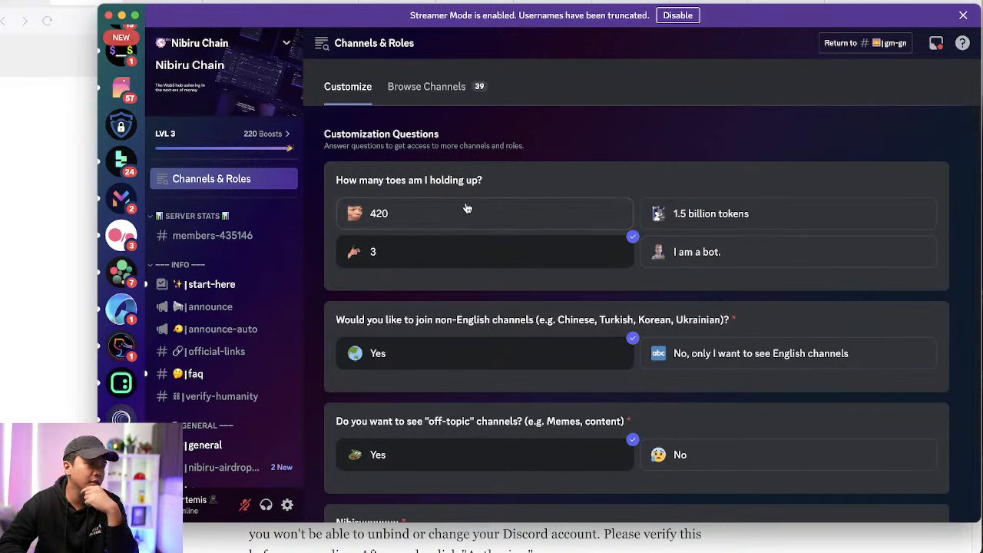
mouse_move(246, 215)
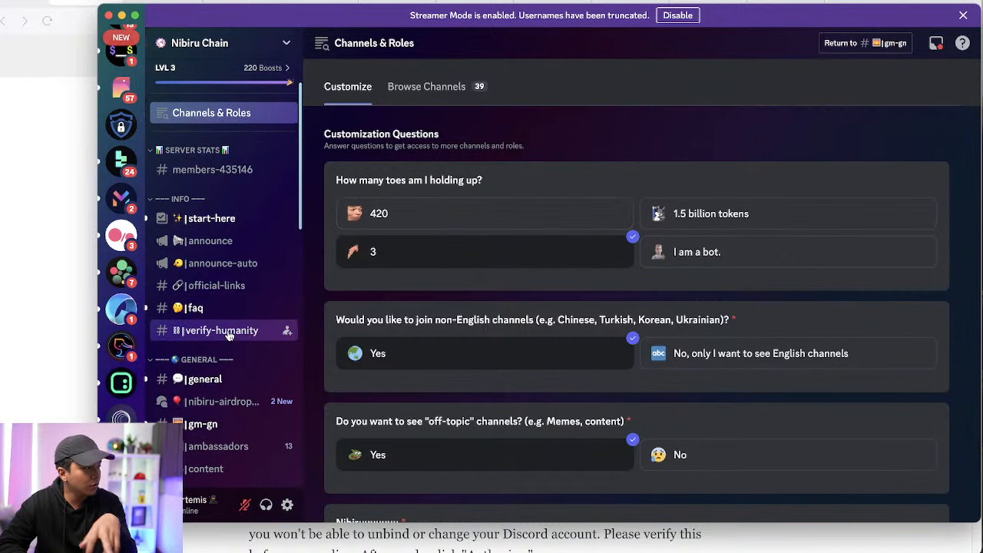
Step: Enter the verify-humanity channel and read down through its bot-warning messages
left_click(221, 330)
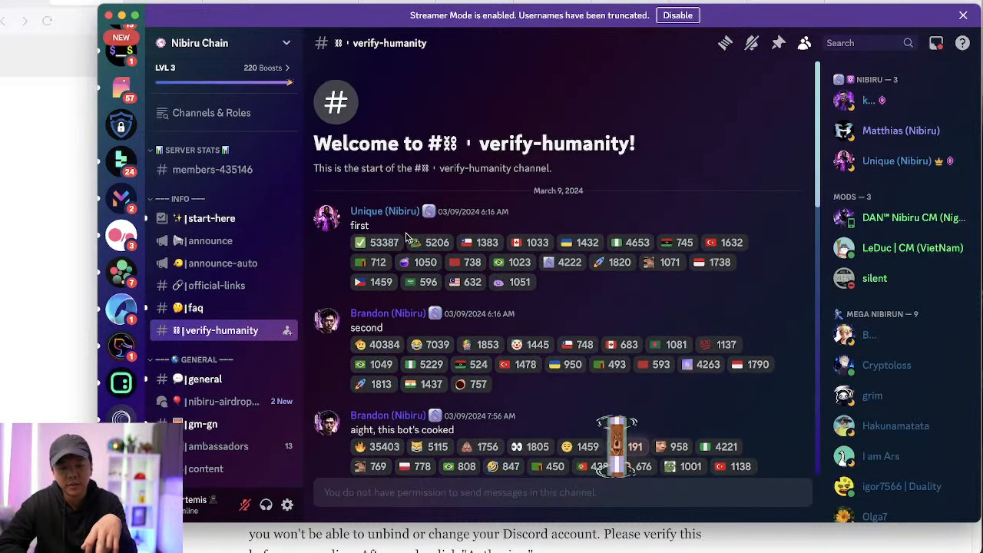
scroll("down", 3)
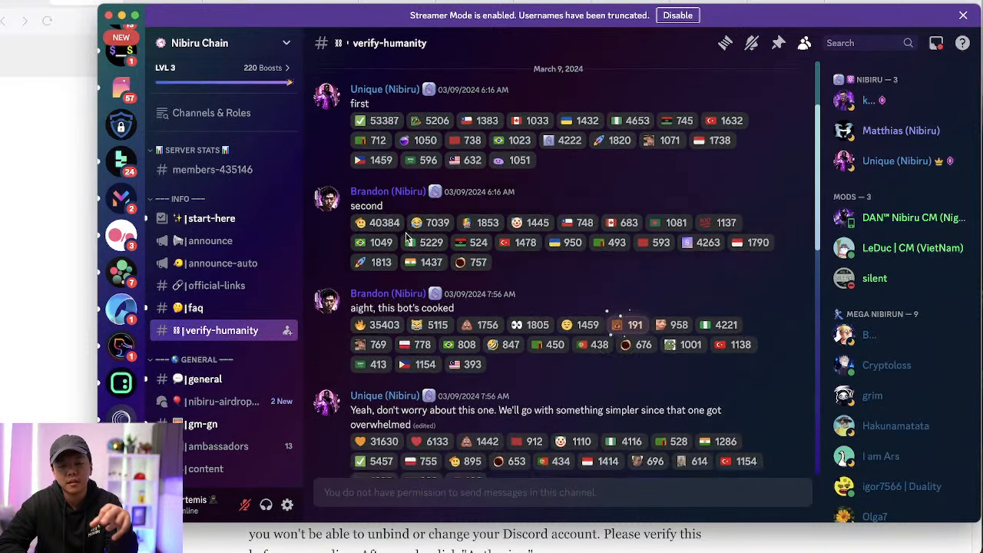
scroll("down", 3)
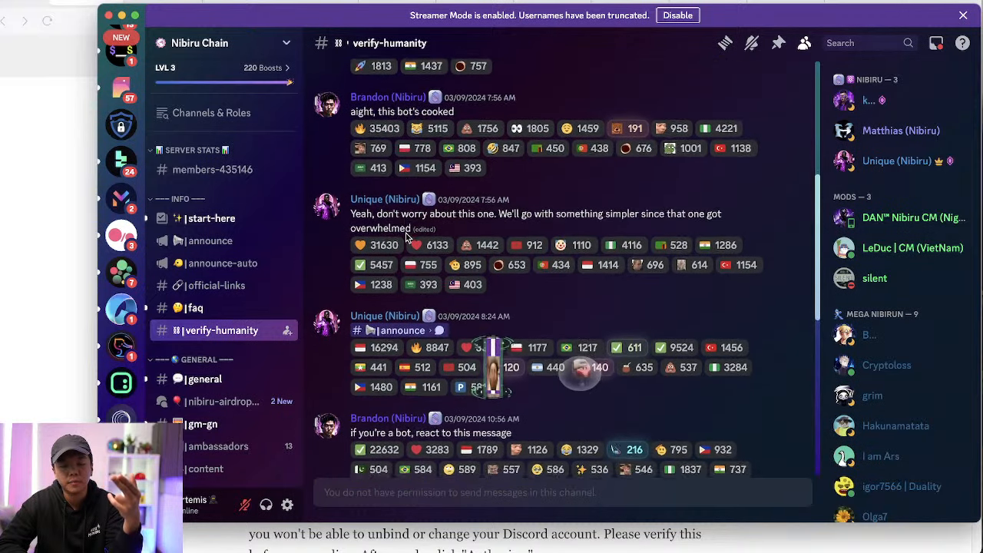
scroll("down", 3)
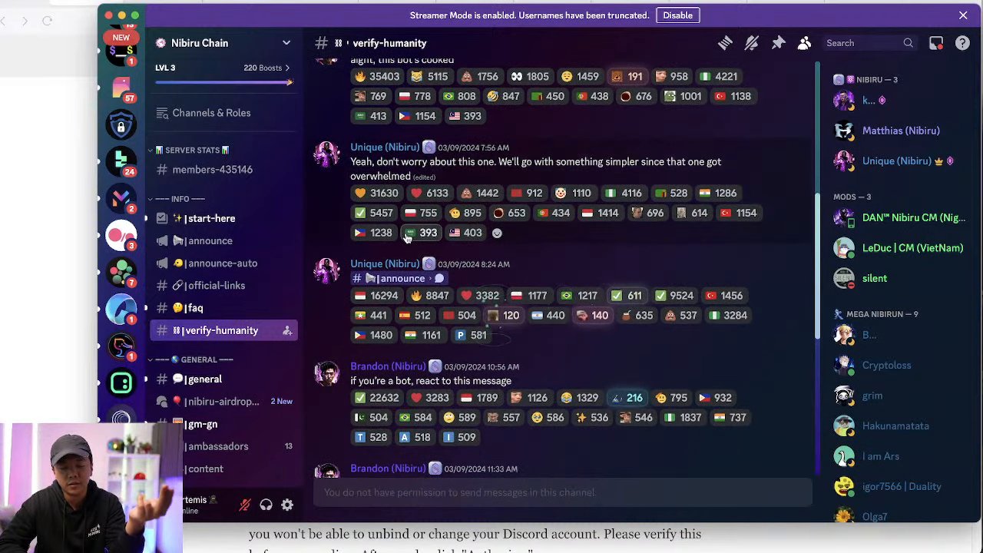
scroll("down", 3)
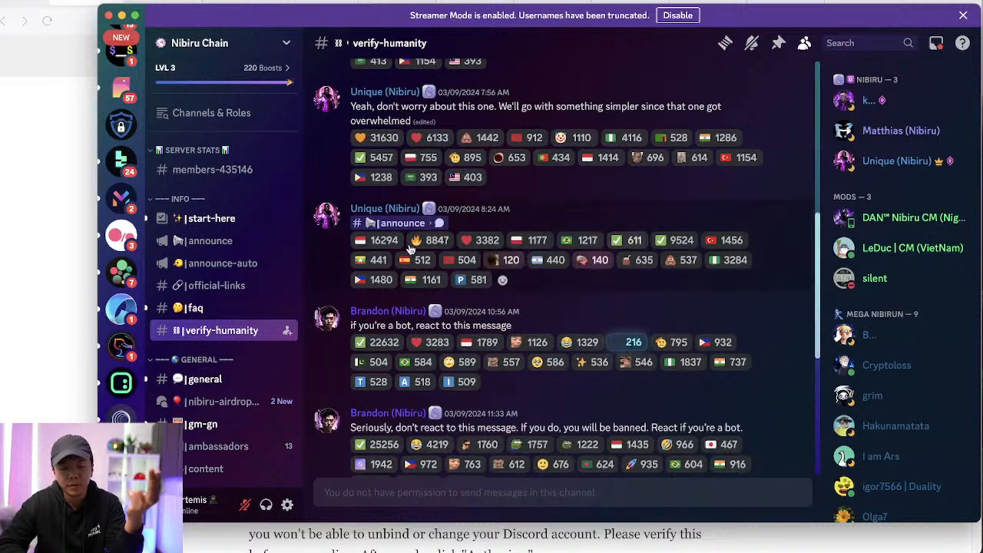
scroll("down", 3)
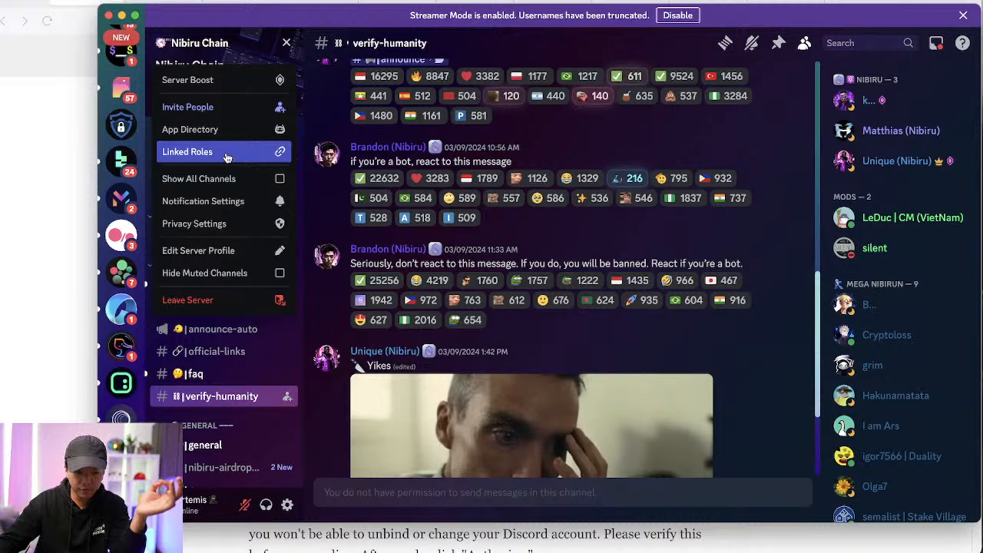
left_click(188, 152)
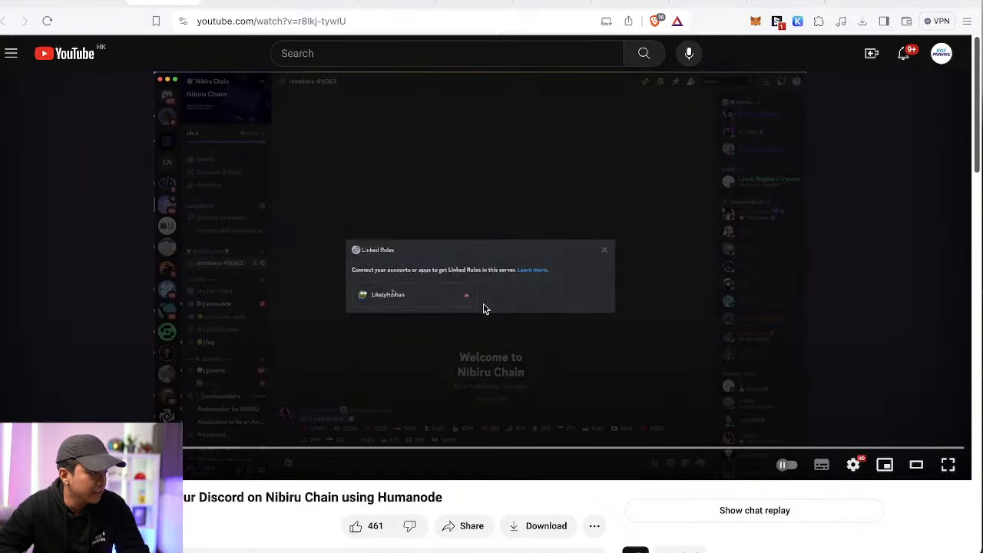
Step: Play the Humanode tutorial video, pausing and scrubbing ahead to the selfie verification part
left_click(415, 295)
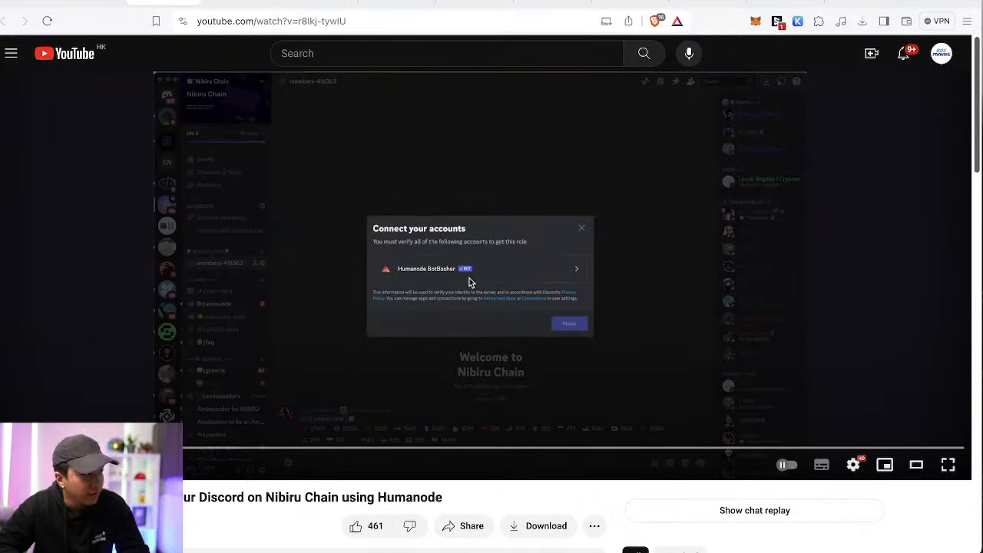
mouse_move(428, 278)
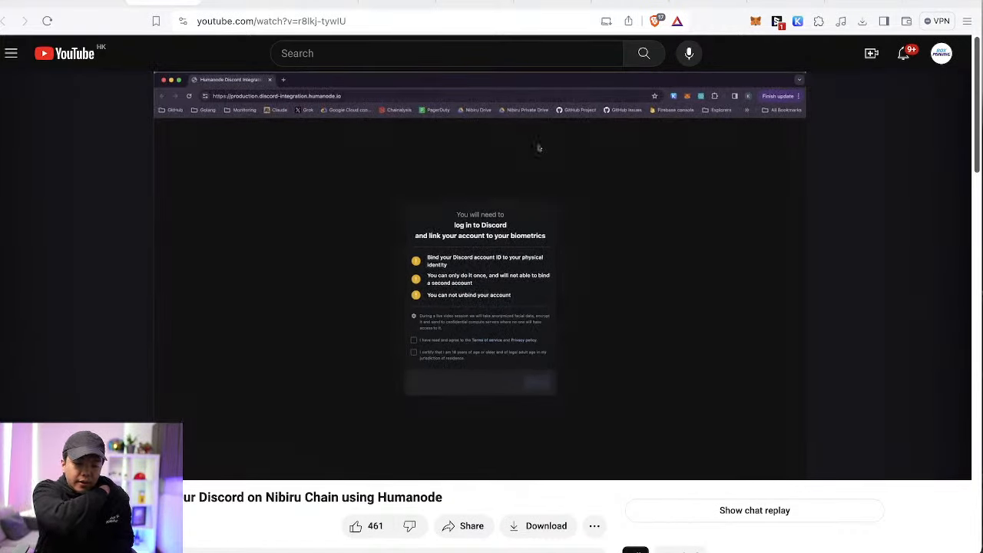
left_click(415, 341)
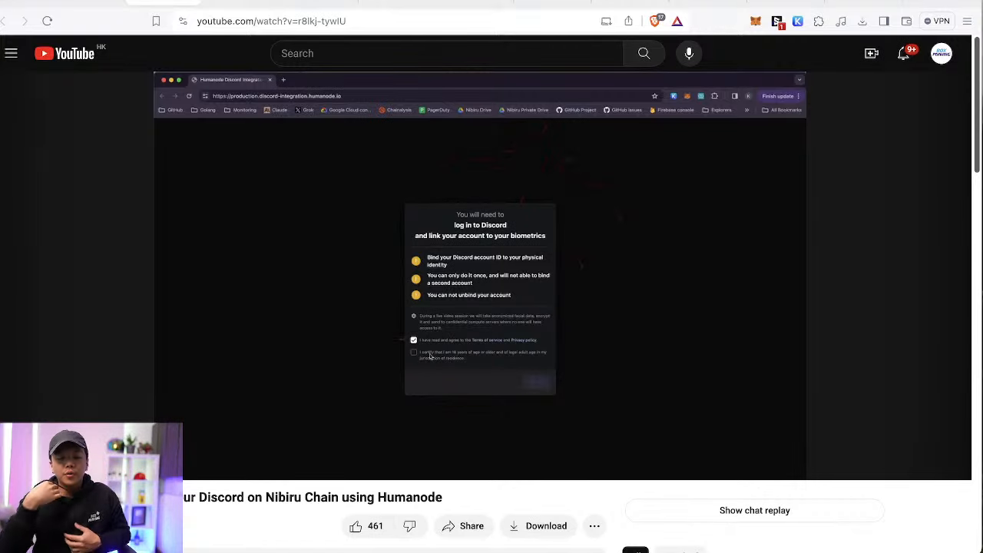
left_click(415, 352)
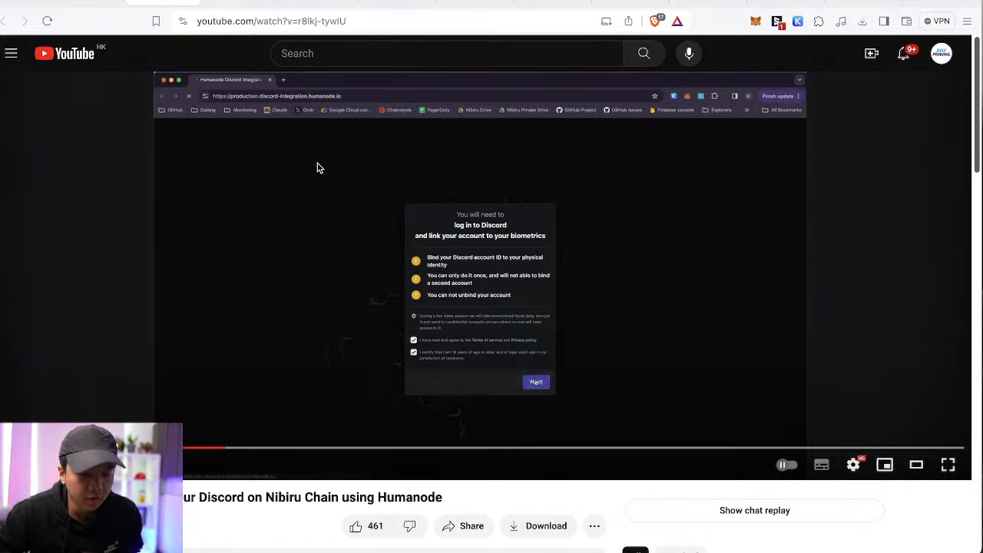
left_click(536, 381)
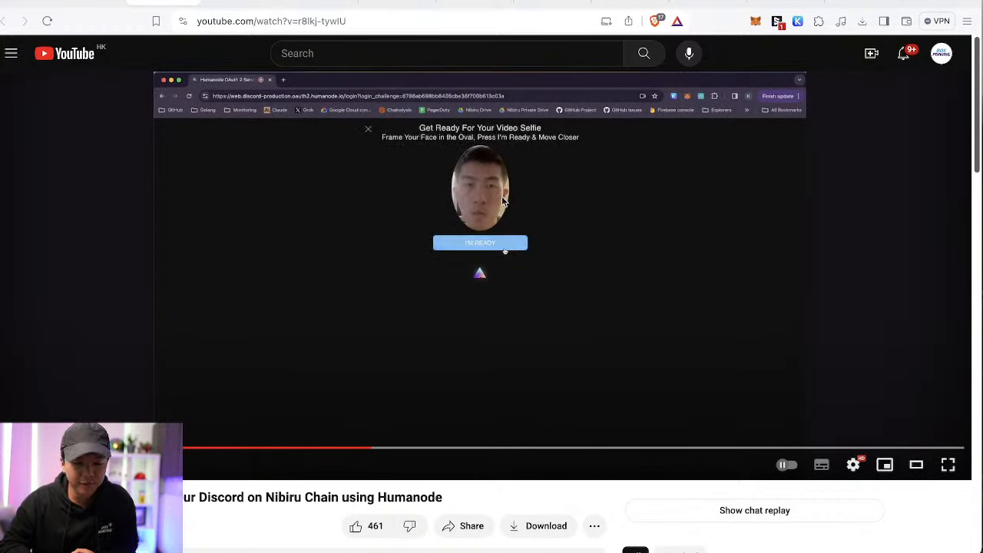
left_click(480, 243)
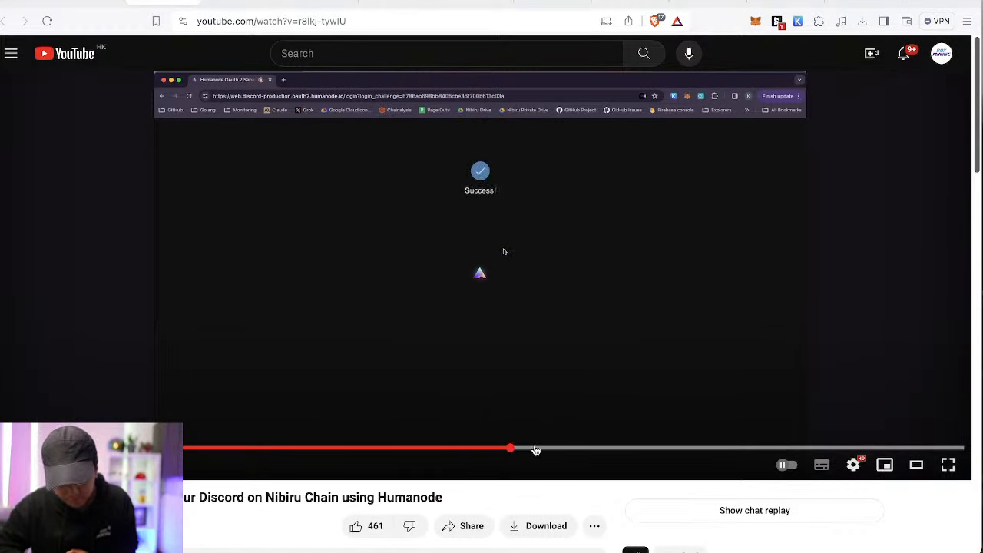
left_click_drag(510, 449, 584, 448)
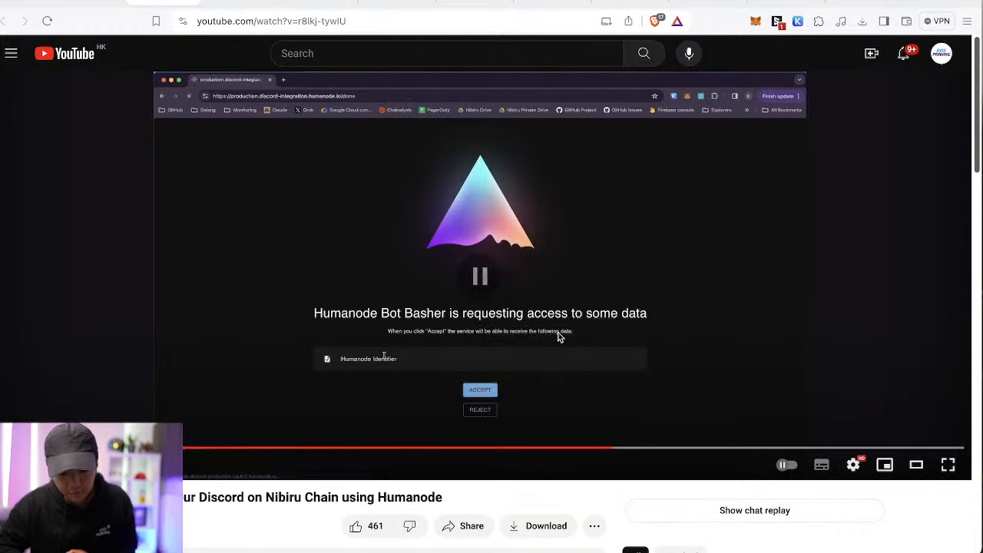
mouse_move(644, 451)
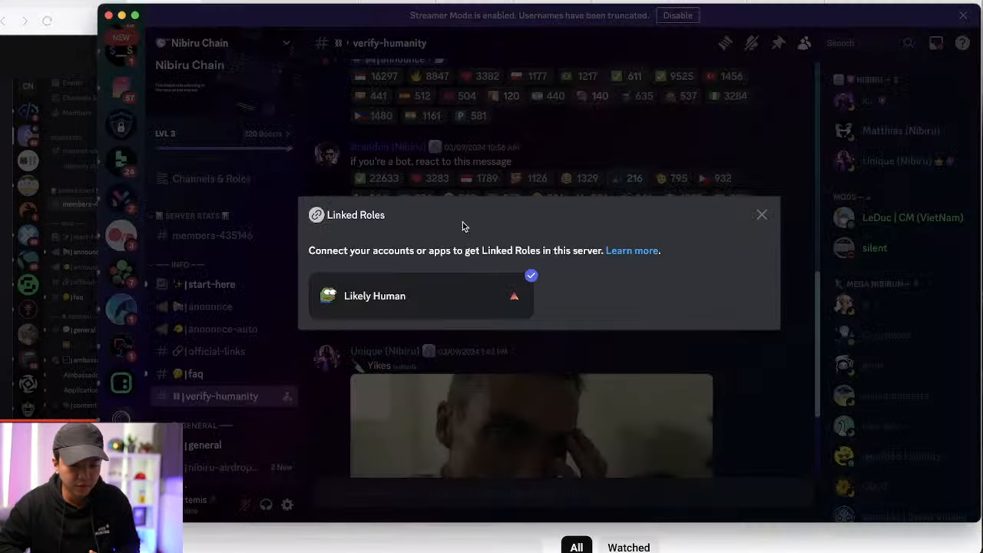
Step: Dismiss Linked Roles and send 'sup fam' in the Nibiru Chain general channel
left_click(762, 215)
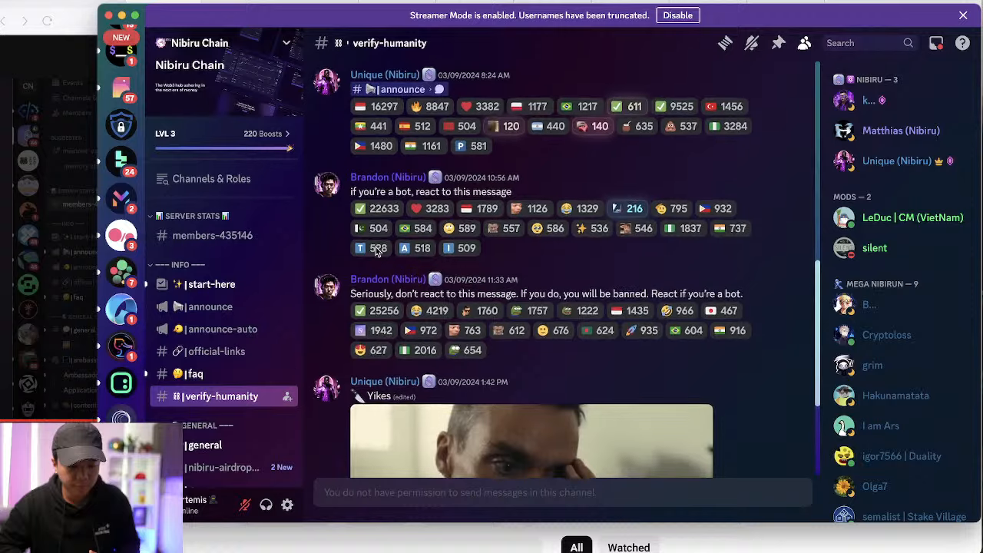
scroll("down", 3)
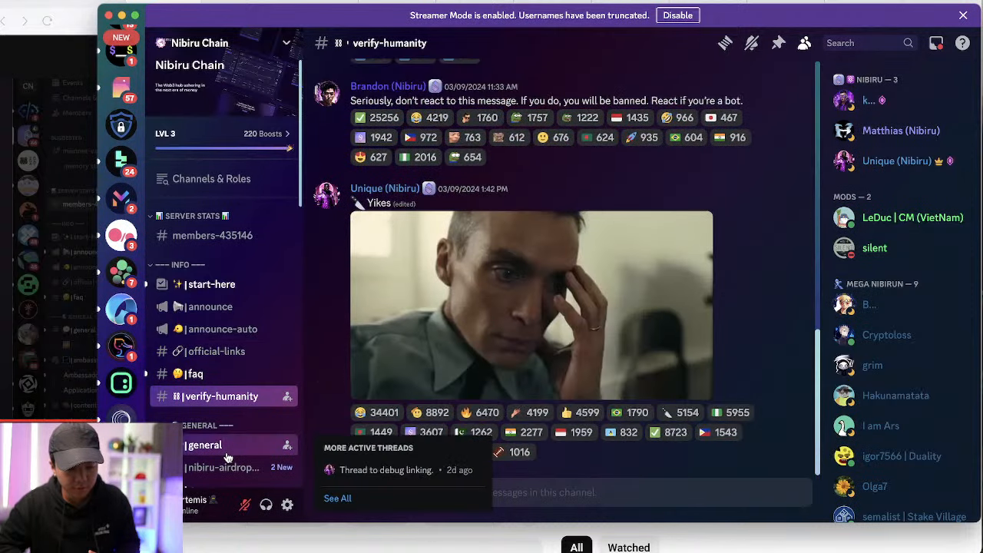
left_click(203, 446)
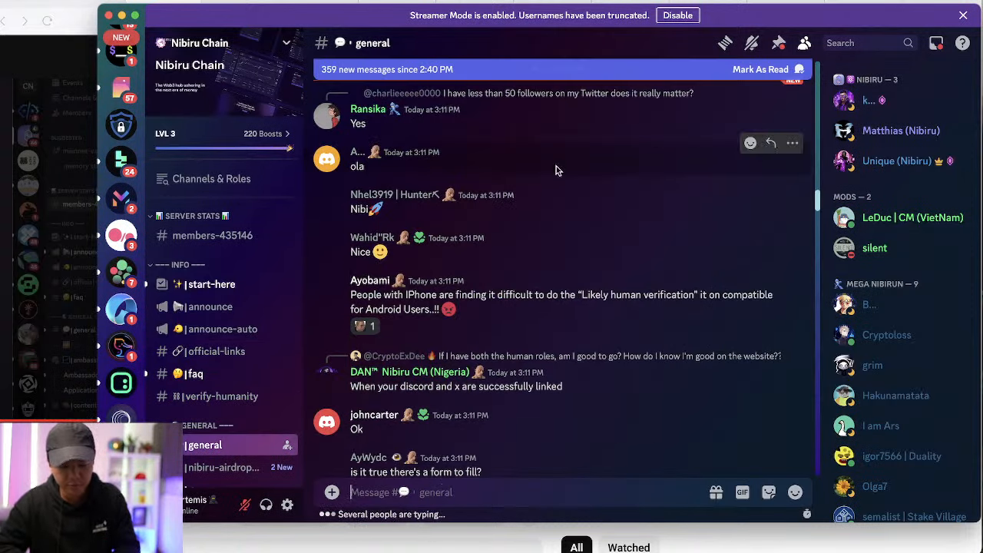
type("sup")
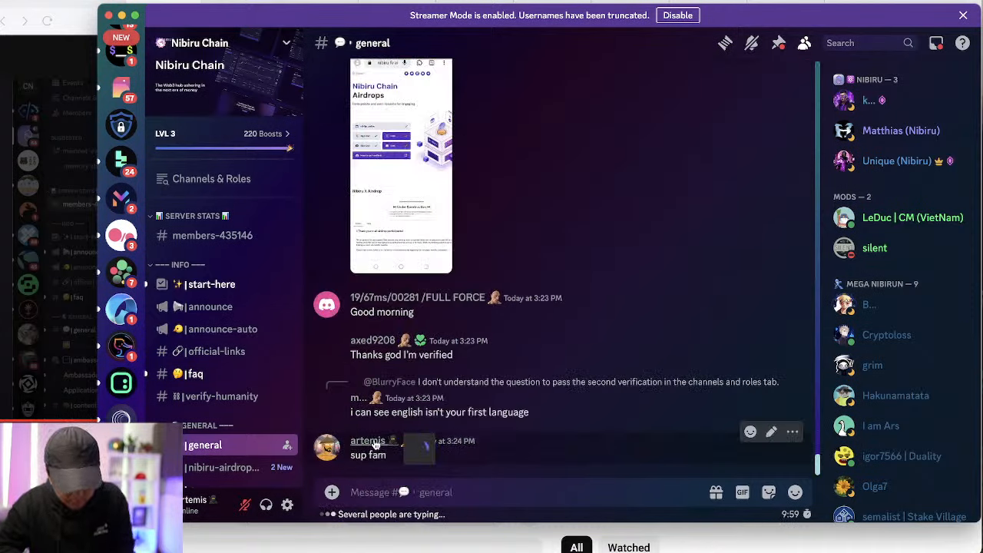
left_click(369, 440)
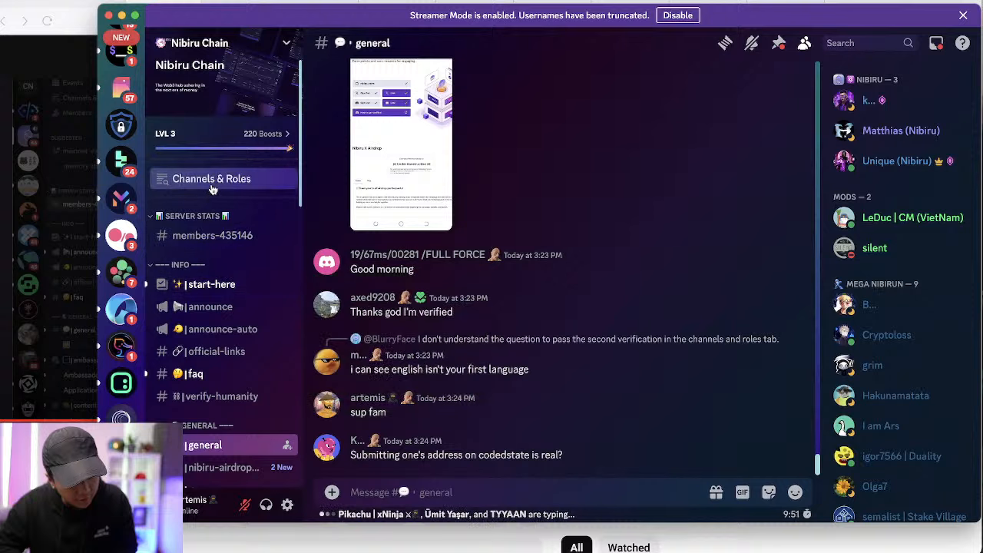
Step: Revisit the Channels & Roles onboarding answers, closing the server menu along the way
left_click(212, 178)
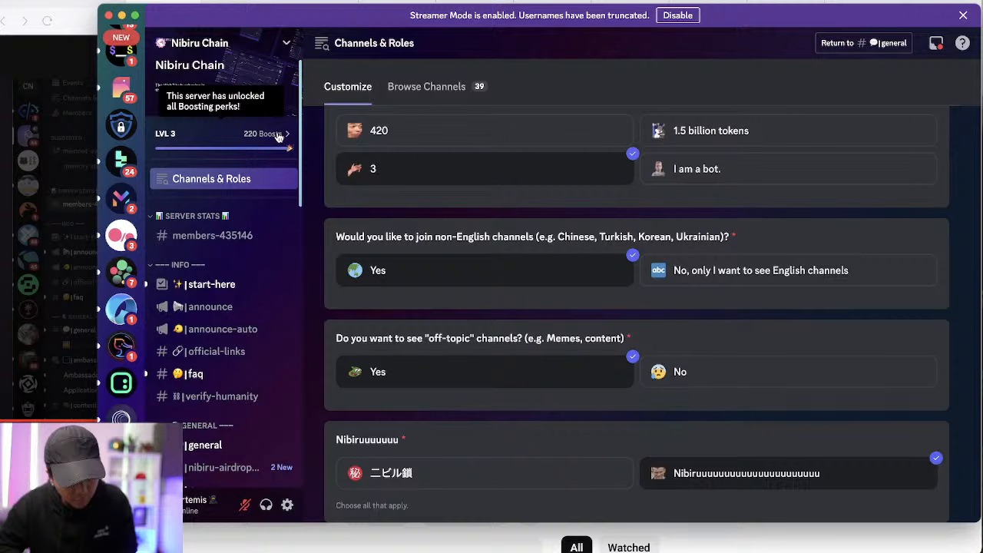
mouse_move(207, 307)
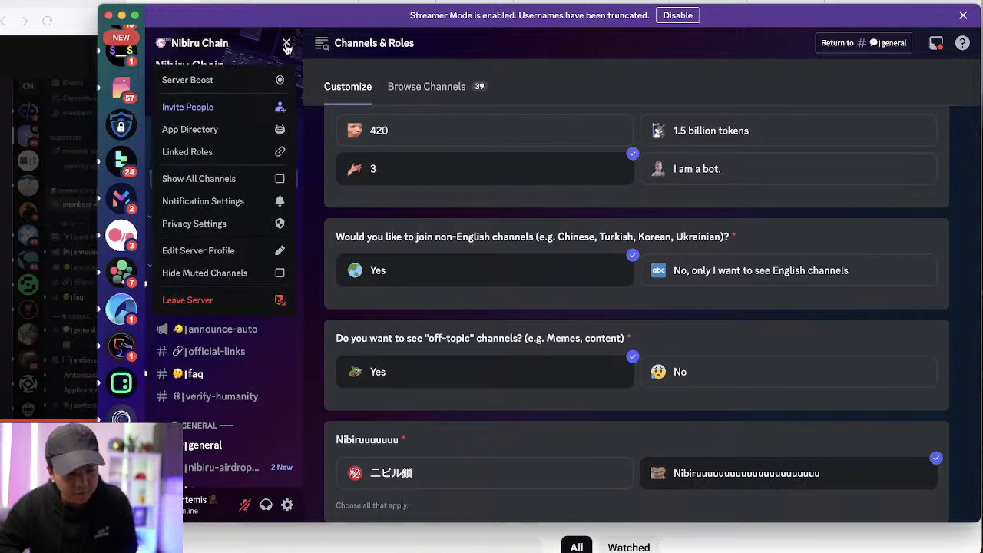
left_click(286, 43)
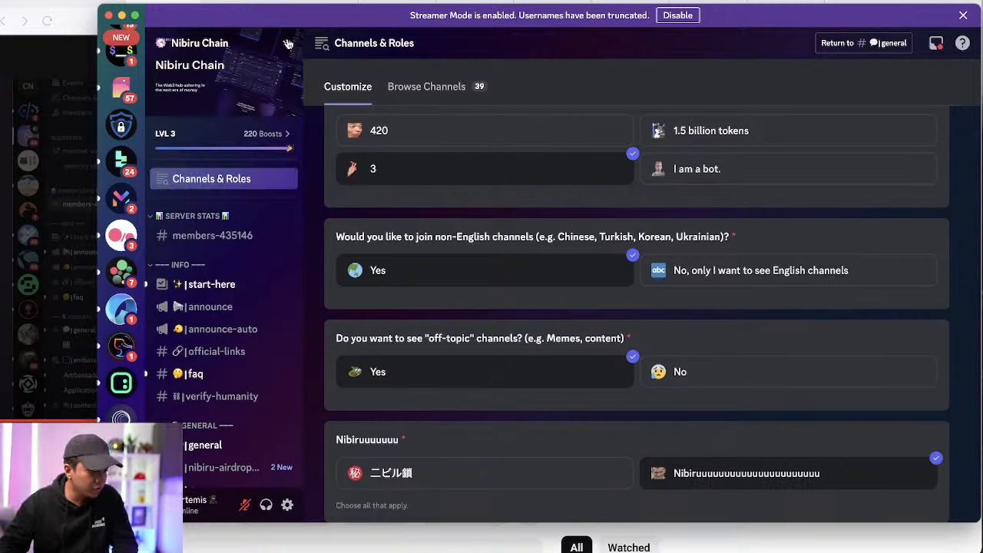
mouse_move(320, 93)
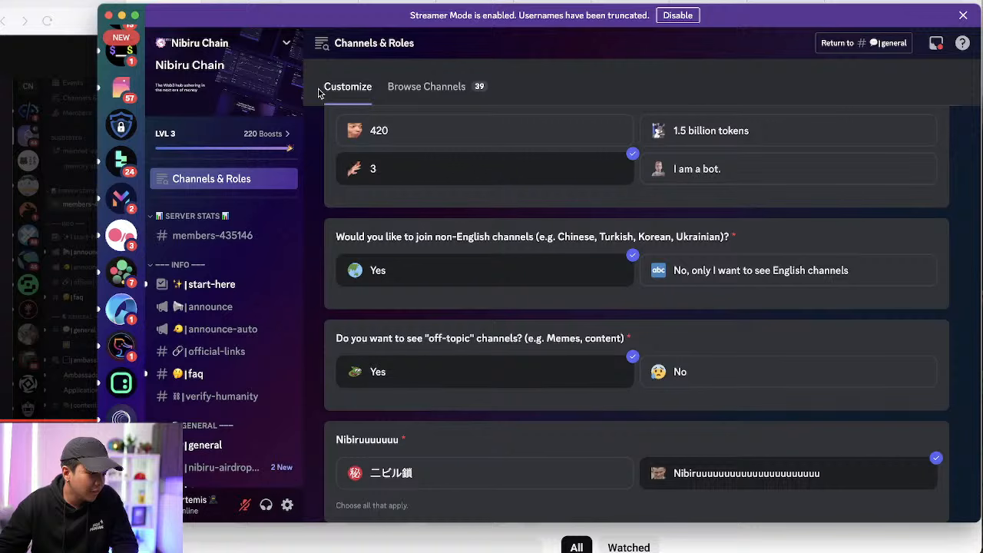
mouse_move(334, 117)
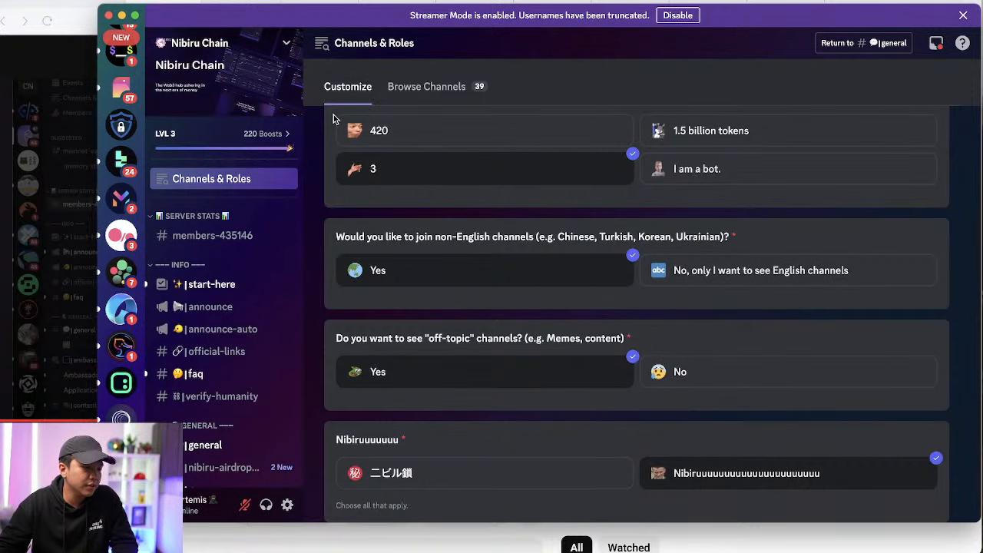
scroll("down", 3)
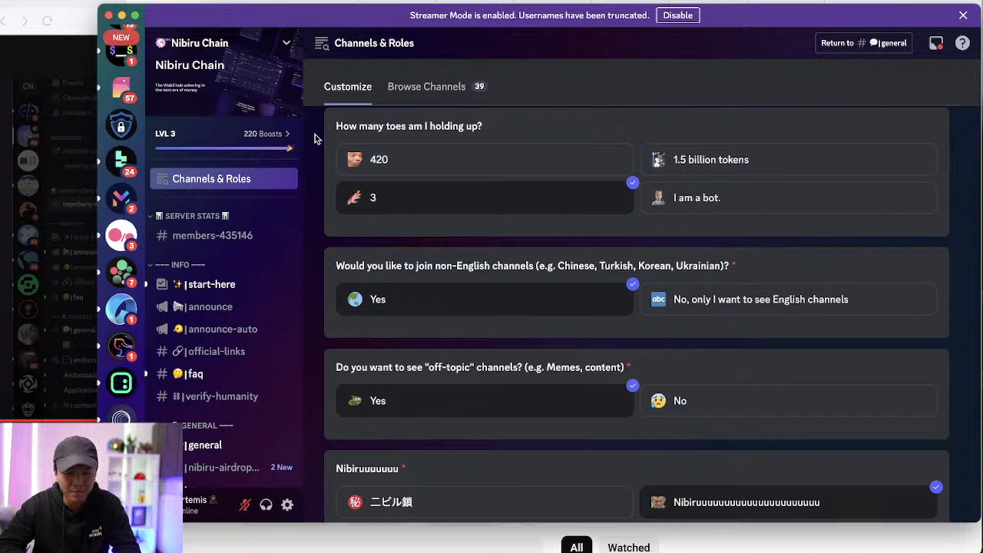
mouse_move(215, 190)
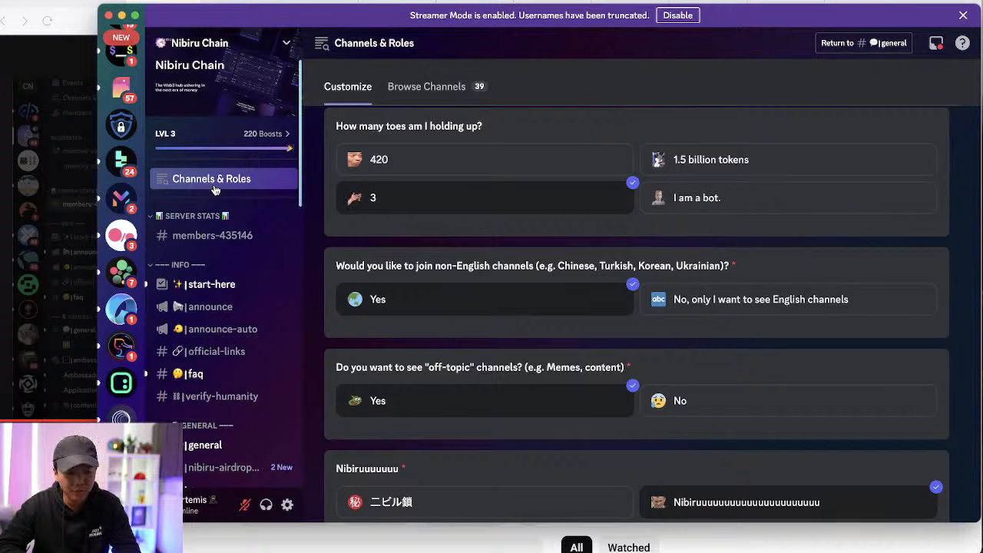
mouse_move(492, 217)
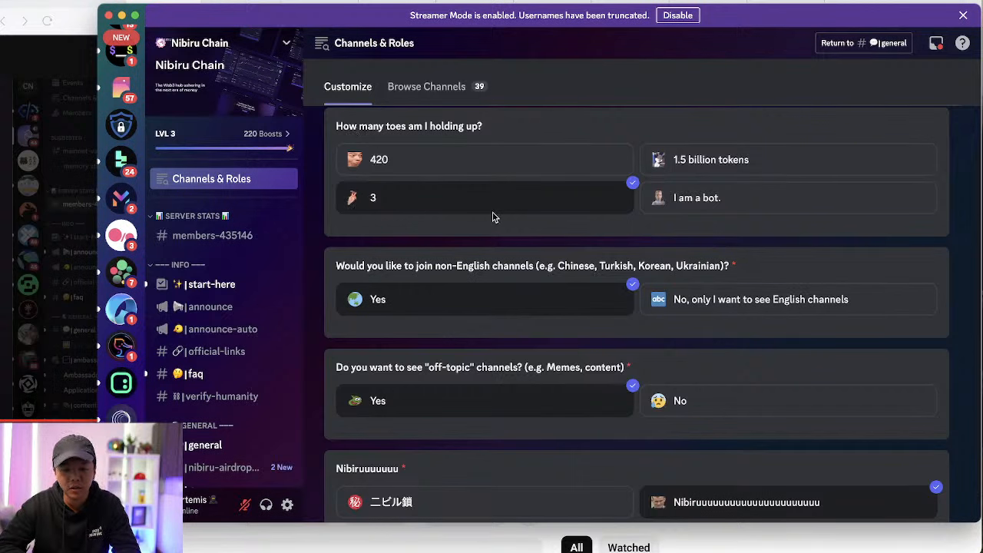
mouse_move(209, 284)
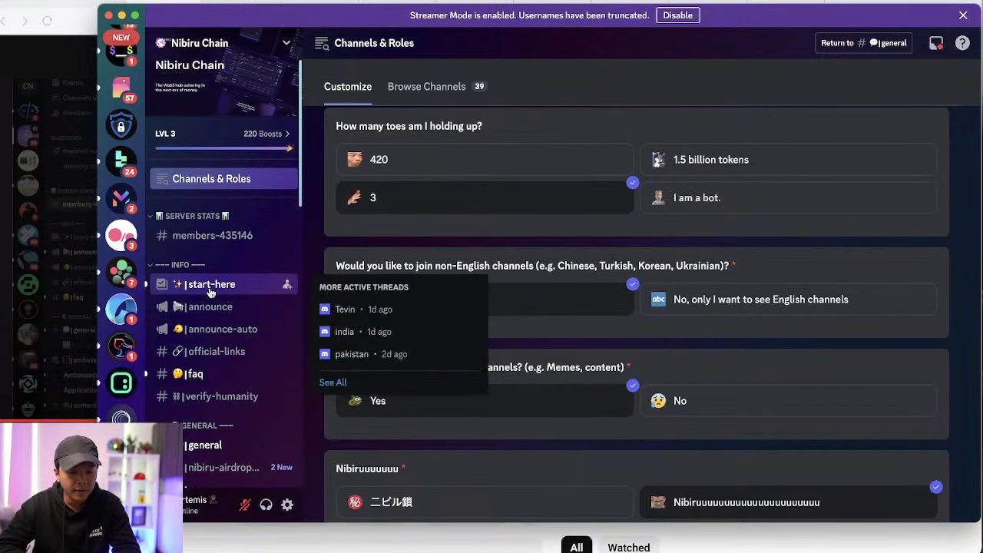
left_click(209, 283)
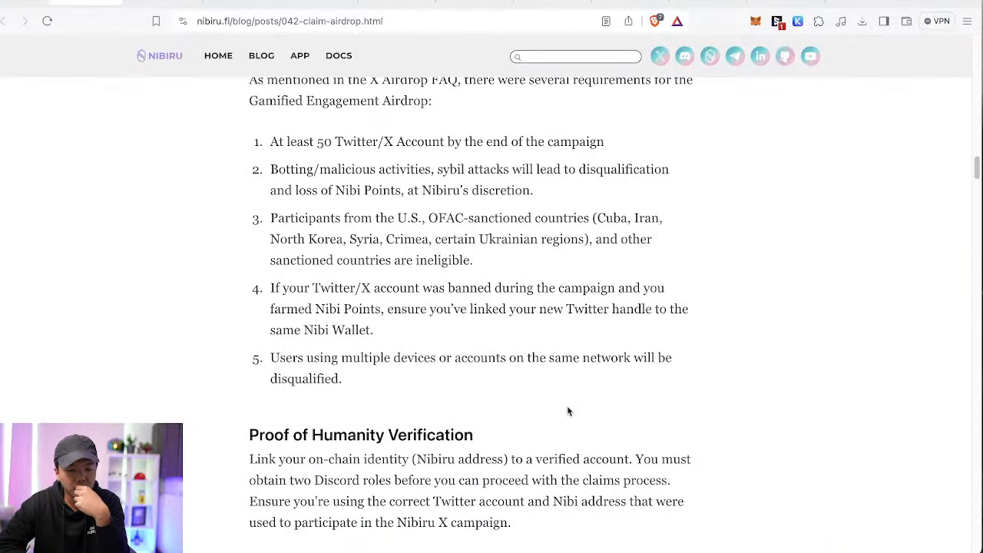
scroll("up", 3)
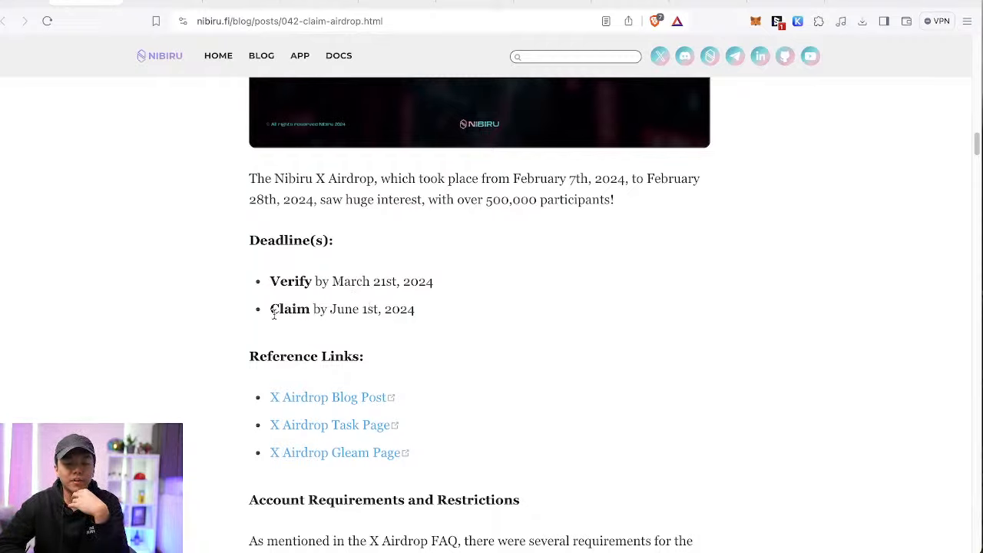
left_click_drag(271, 309, 415, 308)
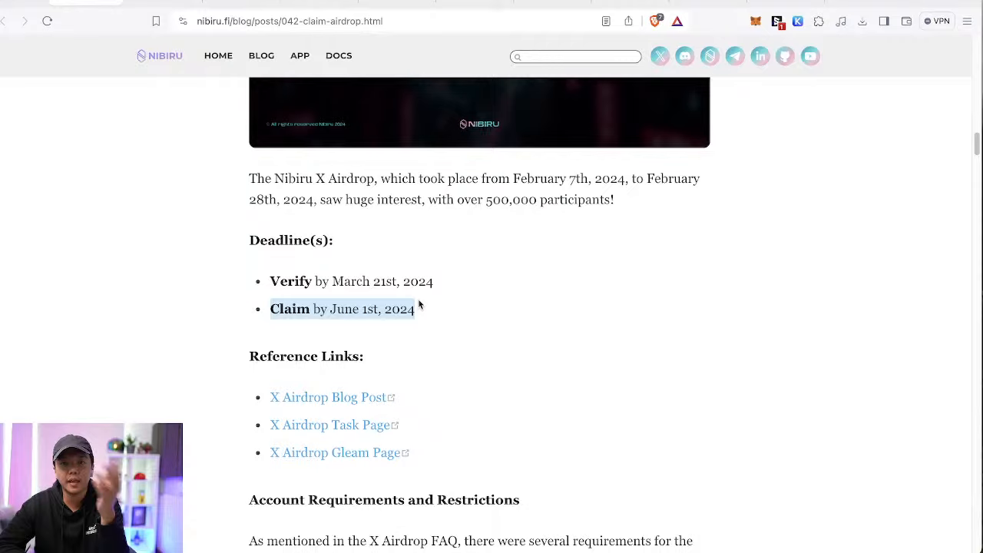
left_click(341, 308)
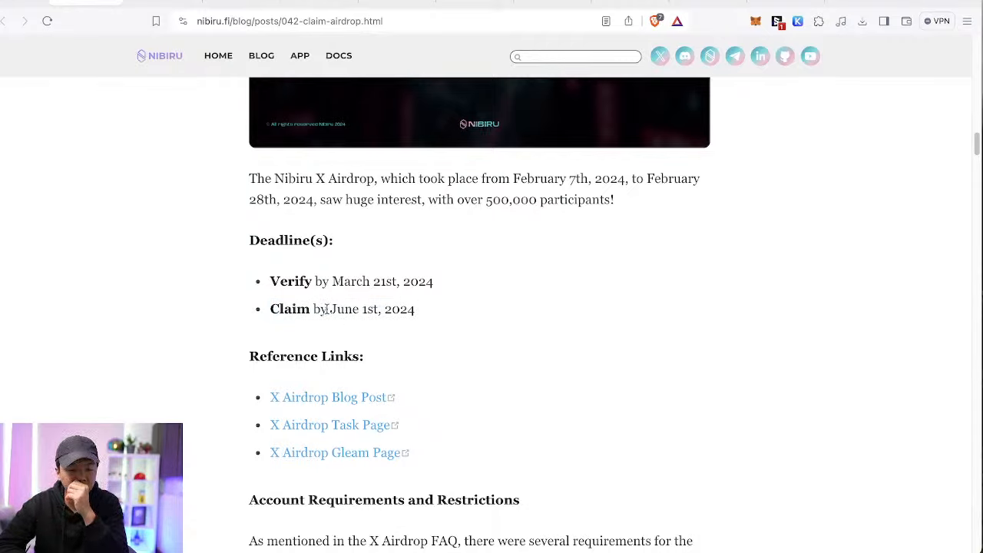
mouse_move(399, 95)
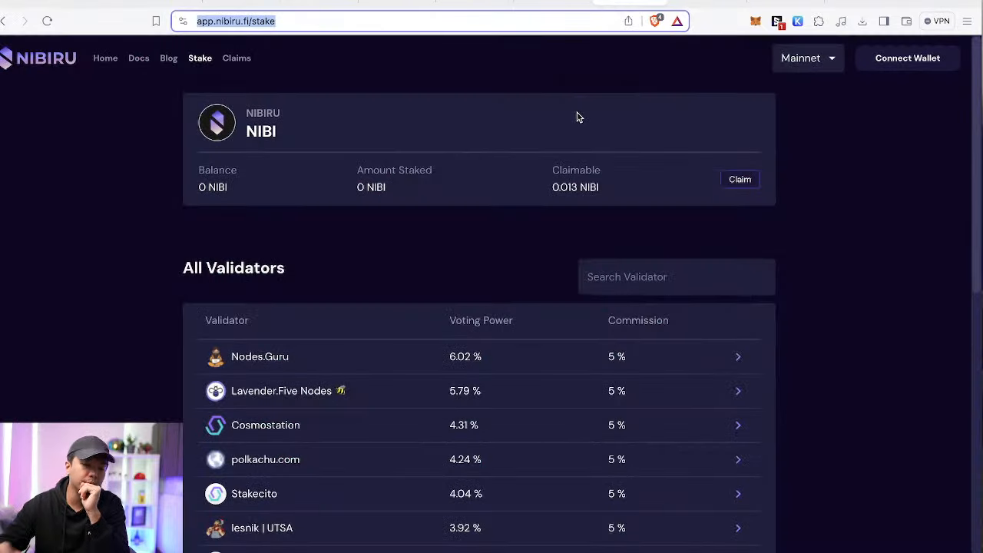
mouse_move(255, 69)
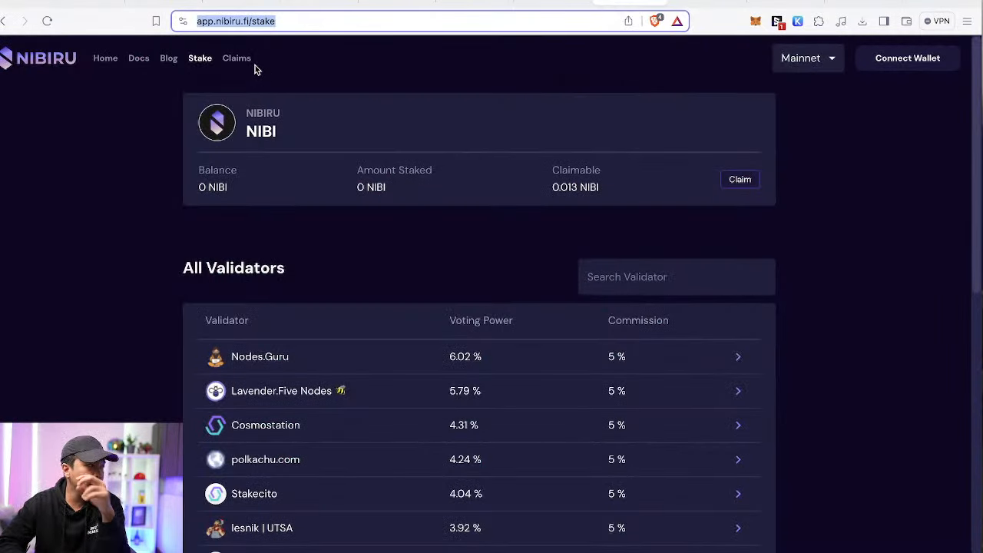
Step: Go to Claims, connect a wallet showing no contracts available, and check the account dropdown
left_click(237, 58)
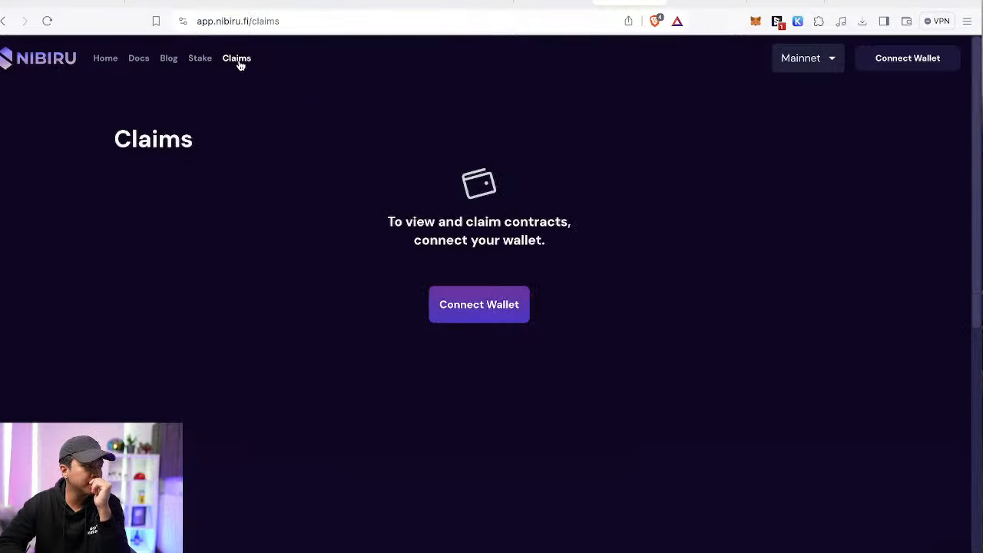
mouse_move(479, 315)
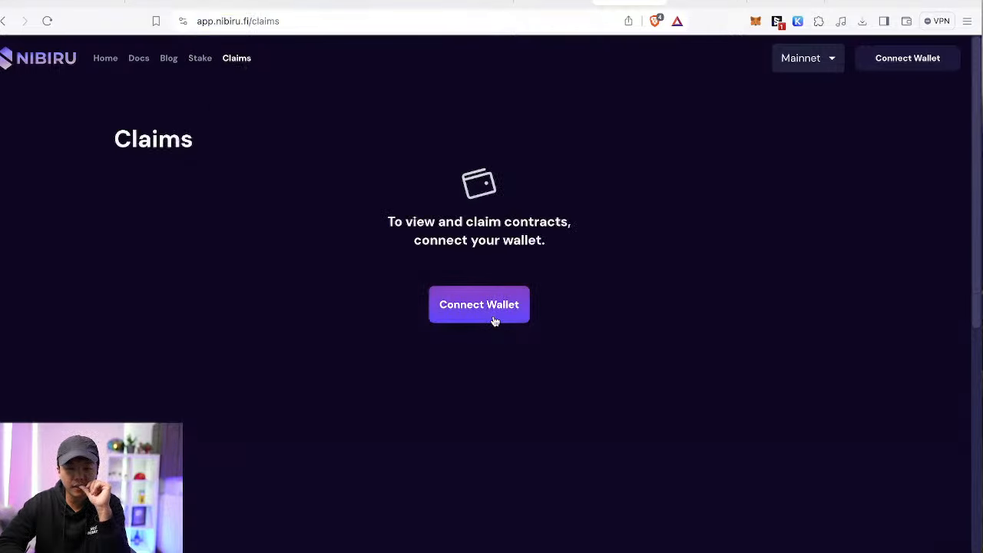
left_click(479, 305)
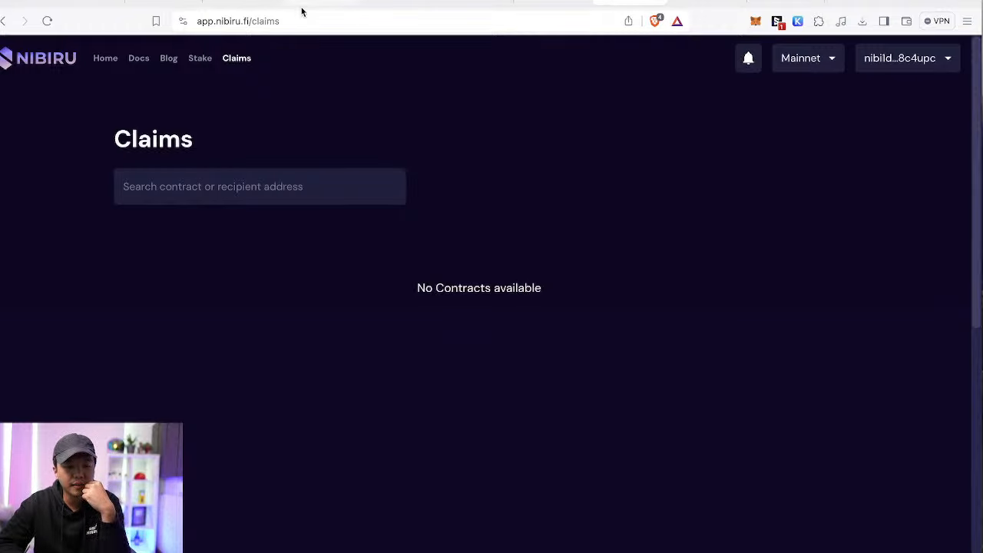
mouse_move(579, 295)
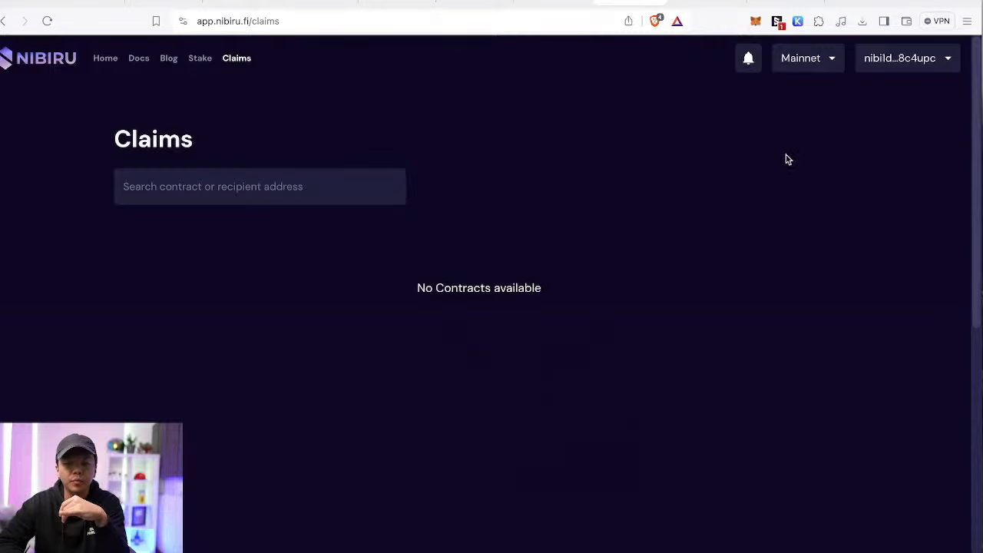
left_click(907, 59)
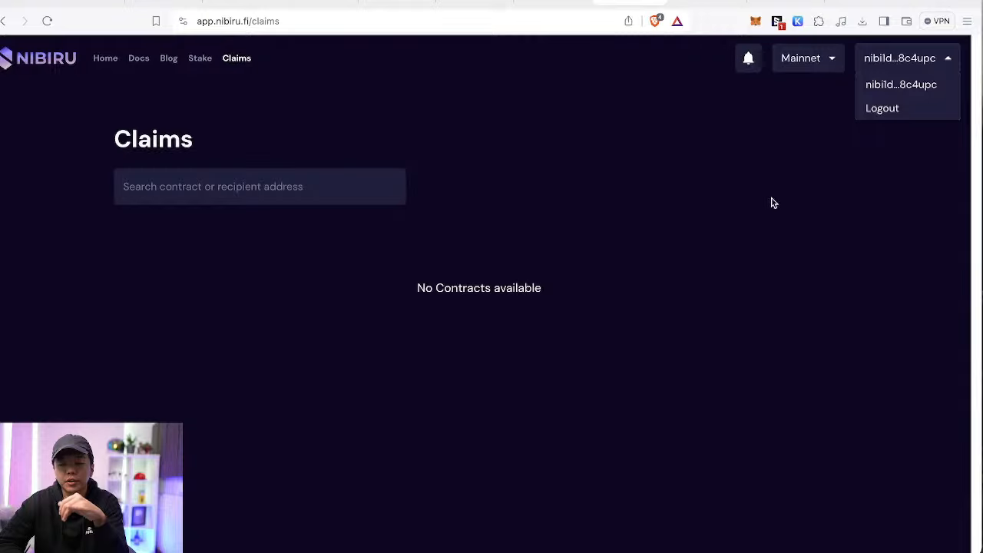
left_click(900, 59)
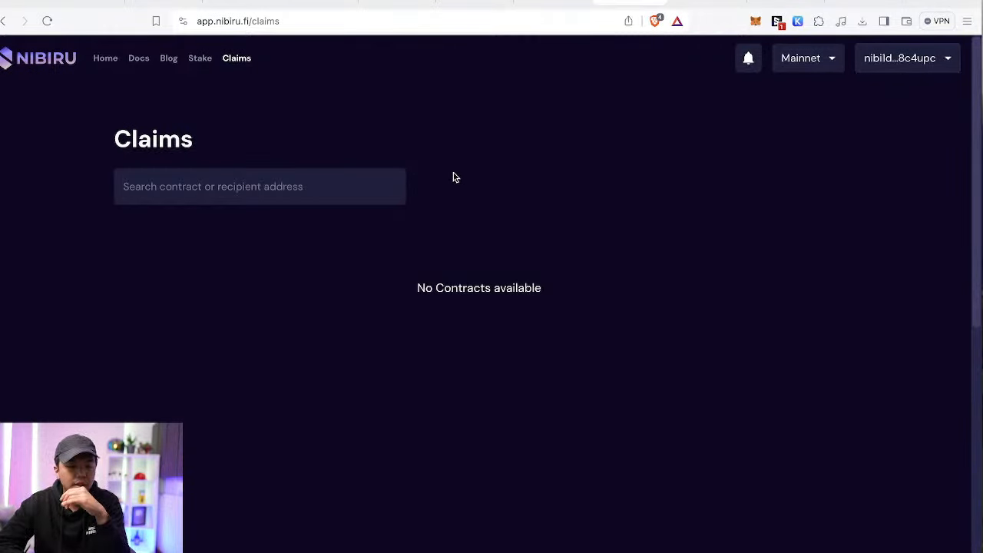
left_click(808, 58)
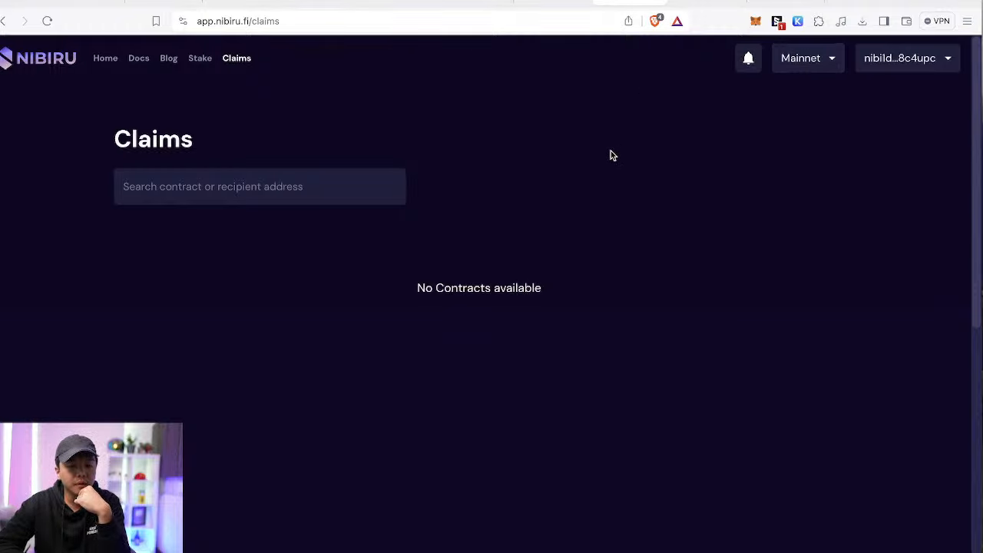
mouse_move(476, 100)
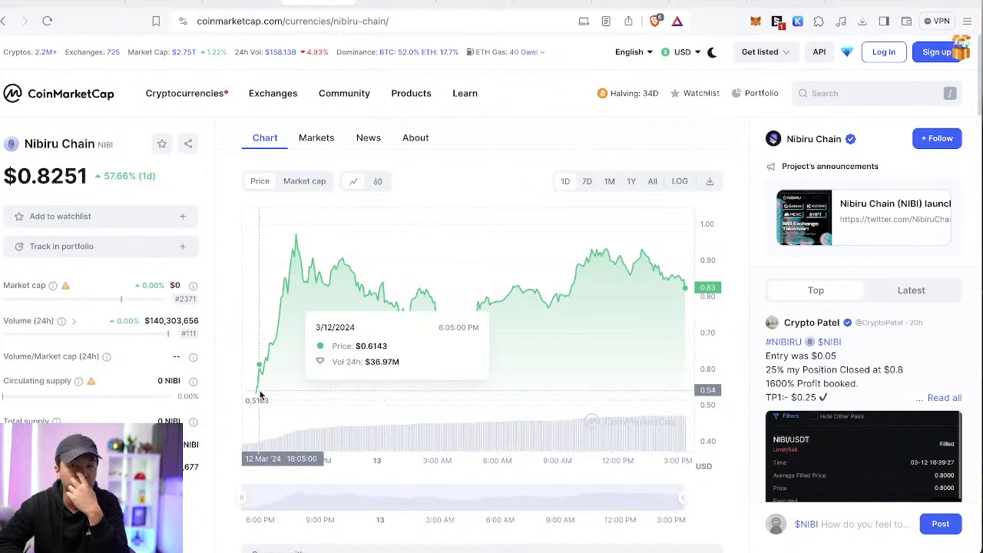
mouse_move(361, 390)
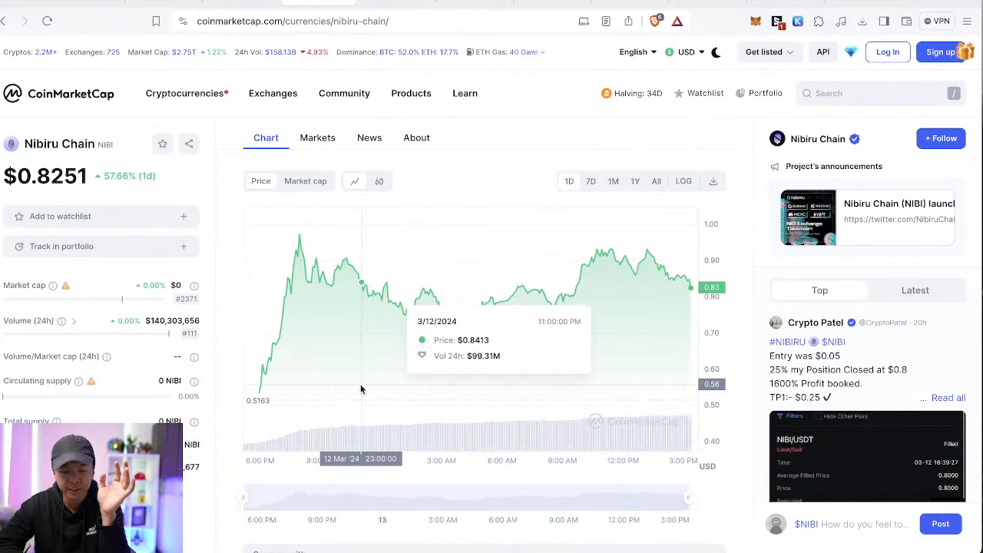
Step: Scroll past the NIBI price chart down to the Nibiru Chain exchange markets table
scroll("down", 3)
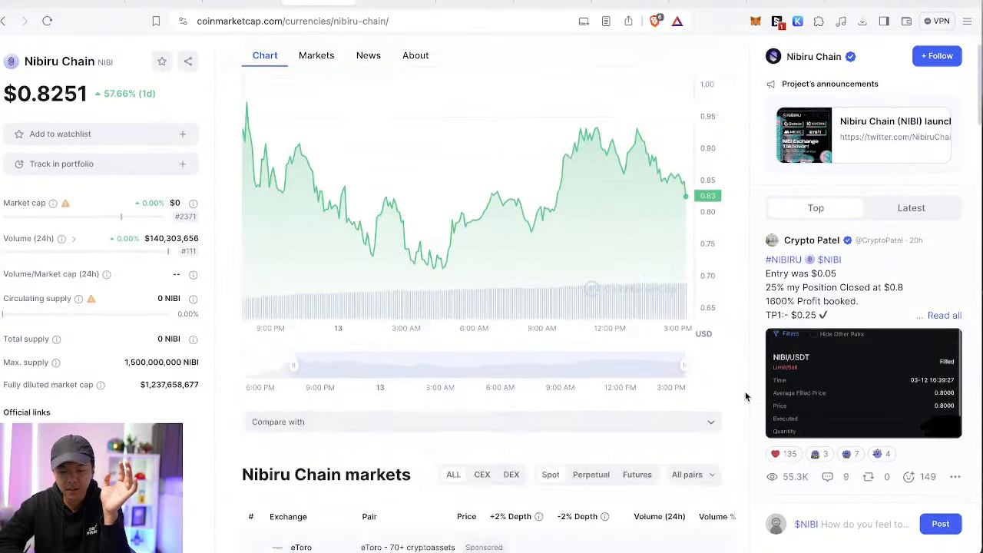
scroll("down", 3)
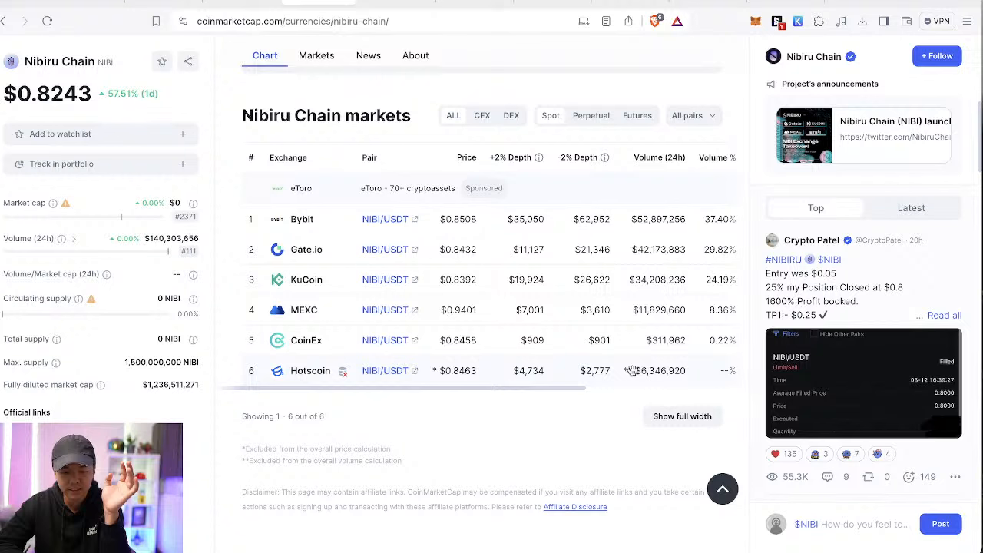
mouse_move(580, 441)
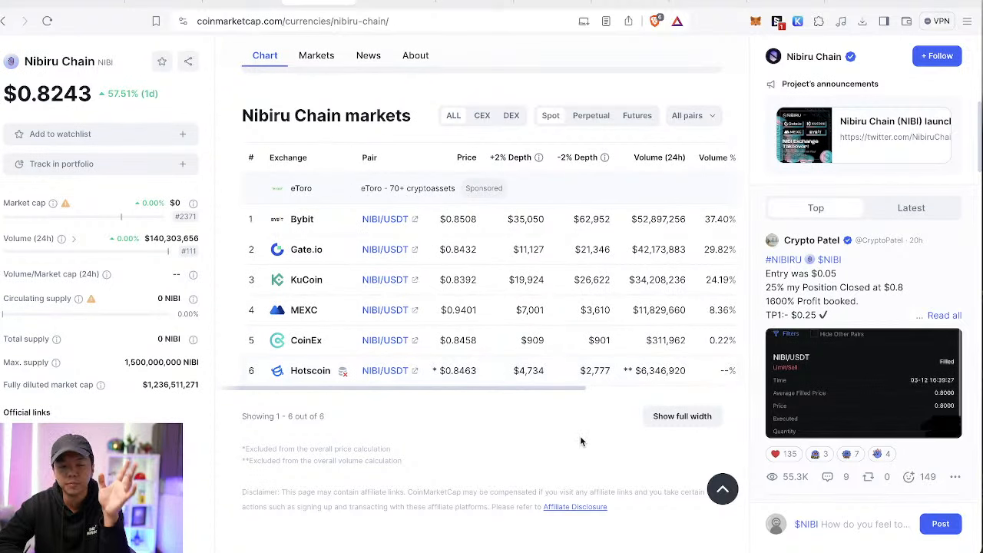
scroll("down", 3)
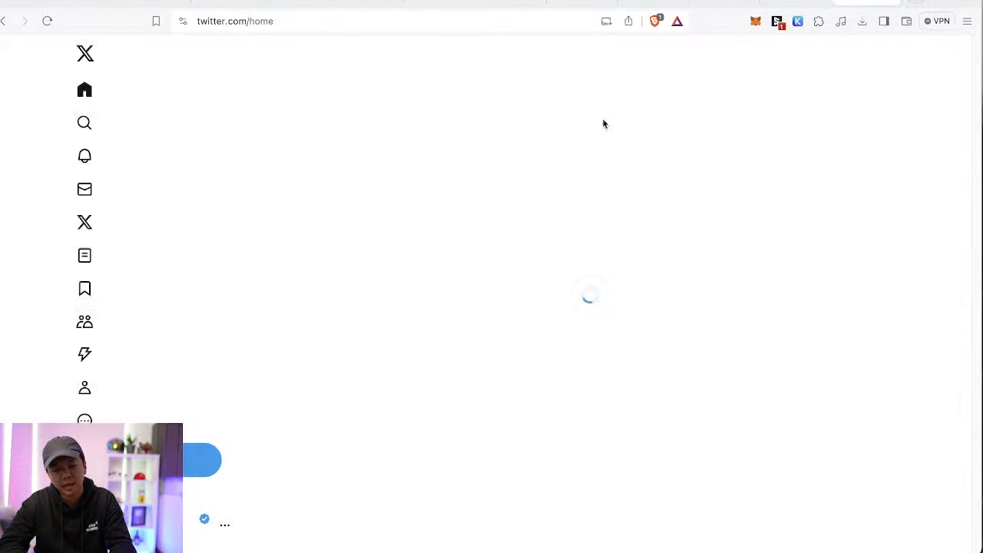
type("nib")
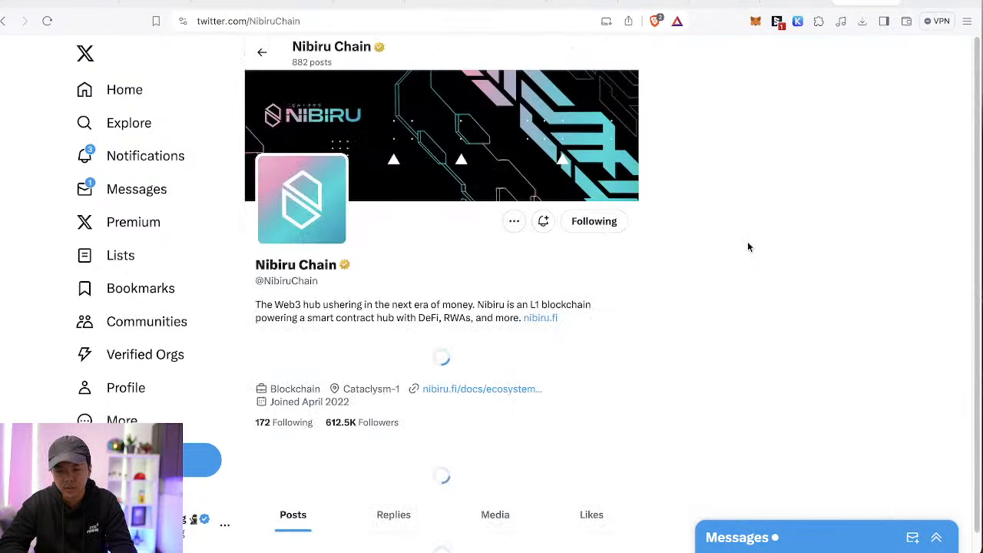
scroll("down", 3)
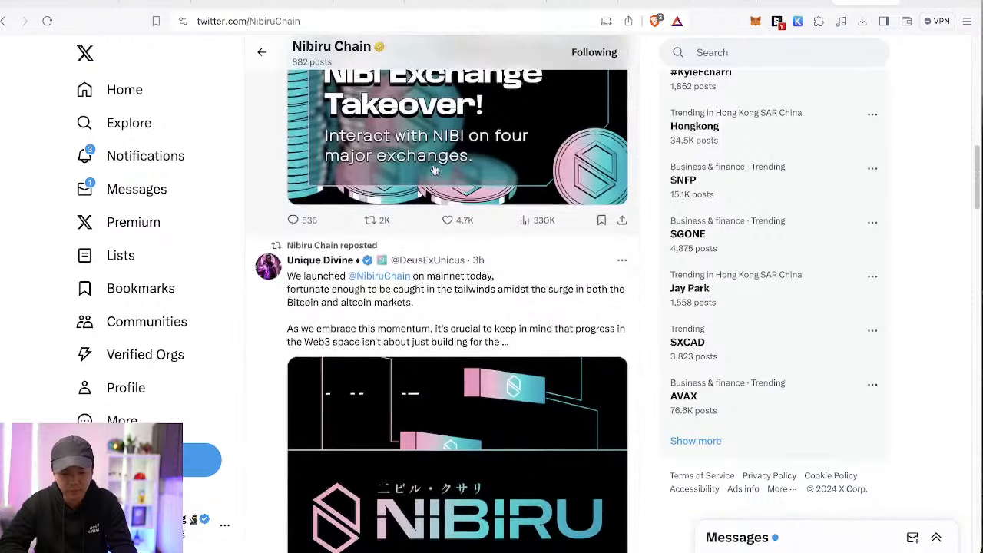
scroll("down", 3)
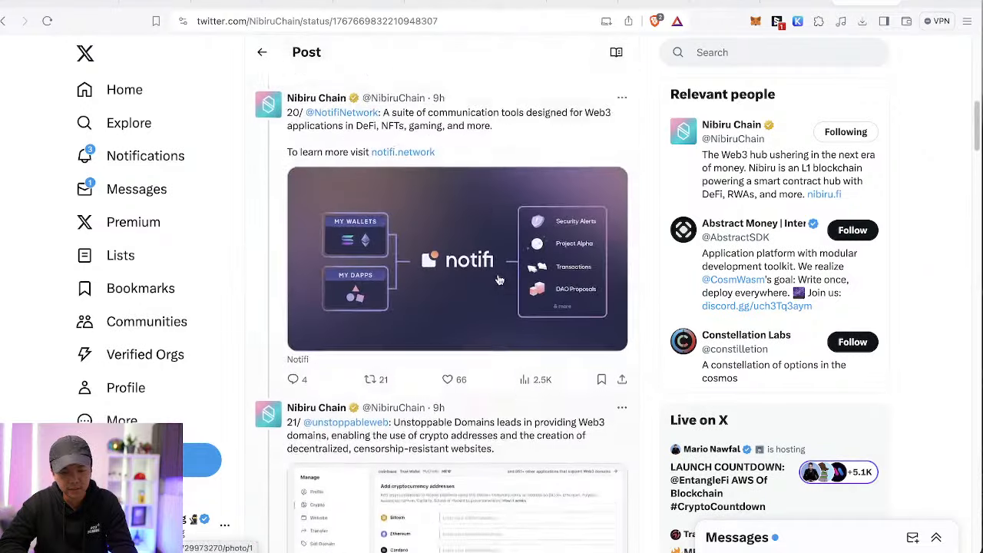
scroll("down", 3)
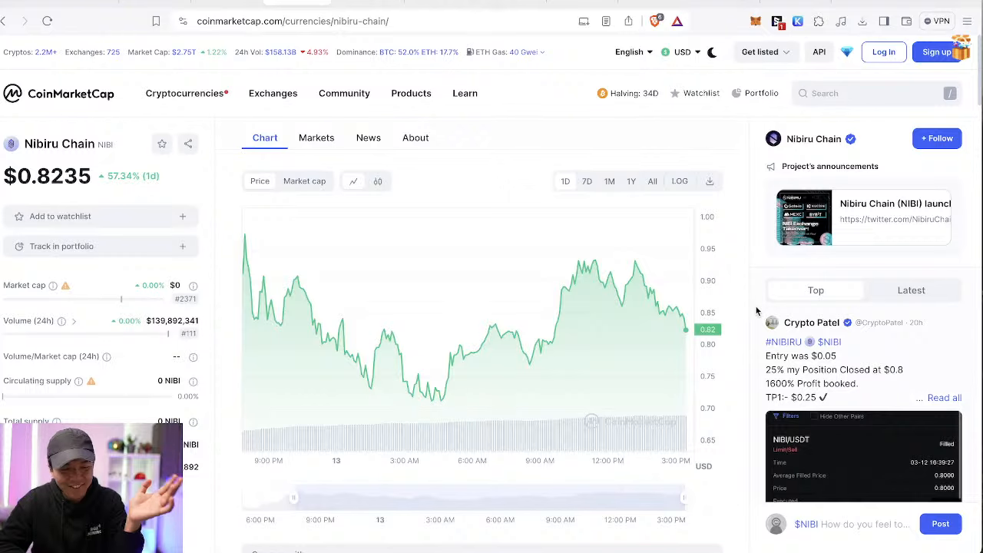
mouse_move(736, 298)
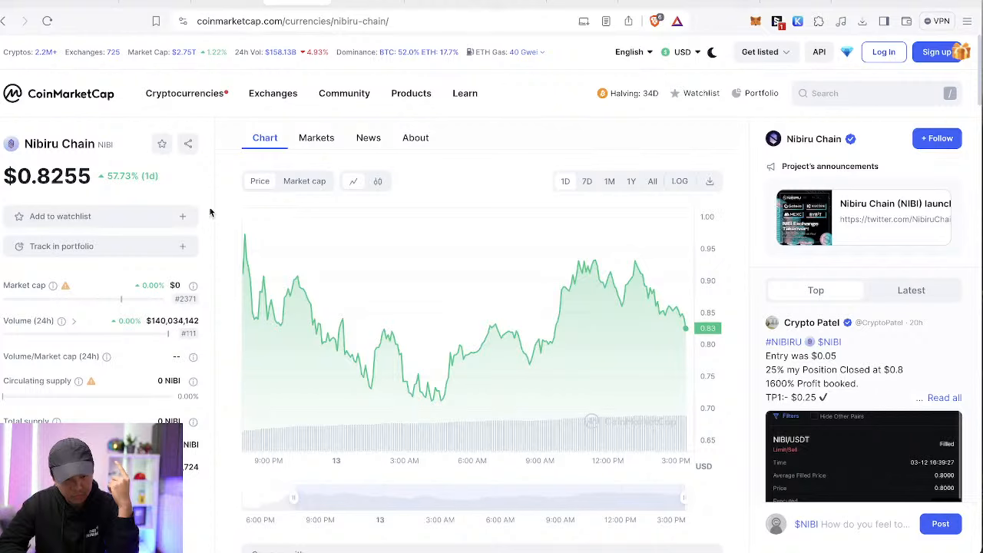
left_click(412, 94)
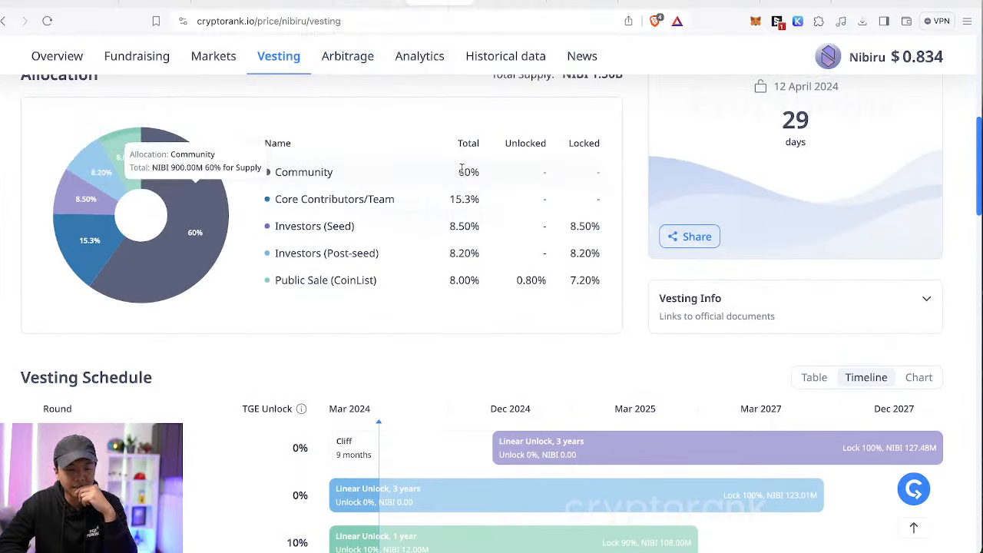
mouse_move(196, 185)
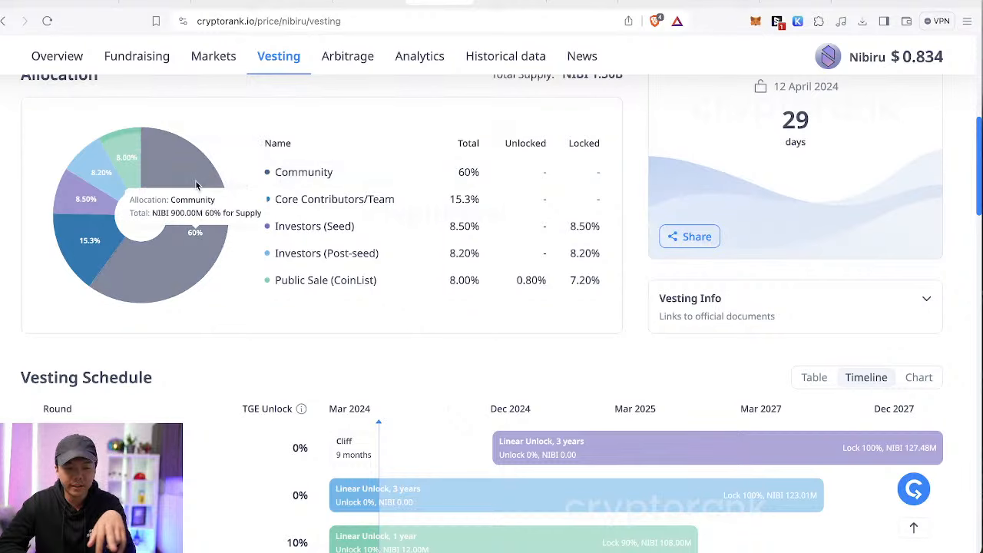
scroll("down", 3)
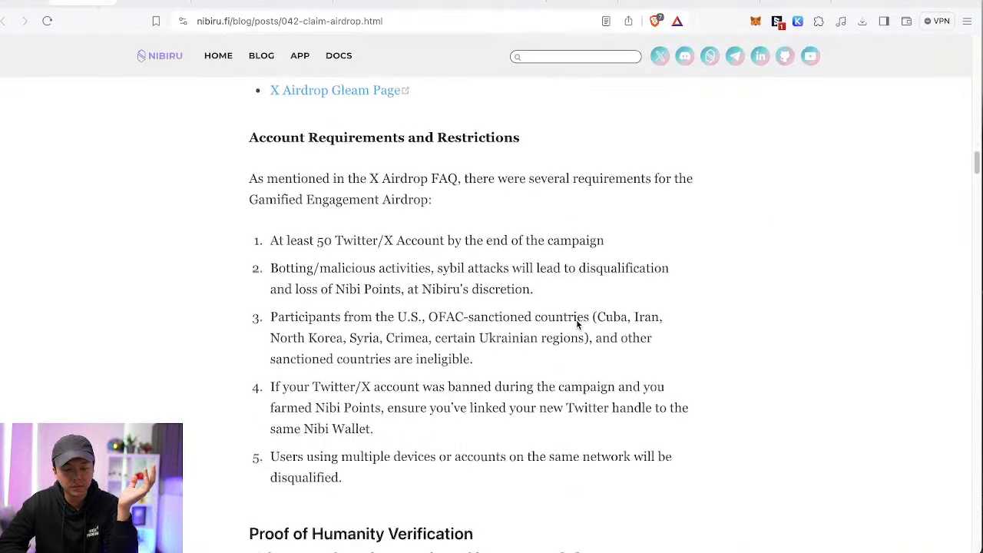
Step: Locate the X Airdrop table (15,000,000 NIBI, 50% unlocked at claim) in the claim-airdrop post
scroll("down", 3)
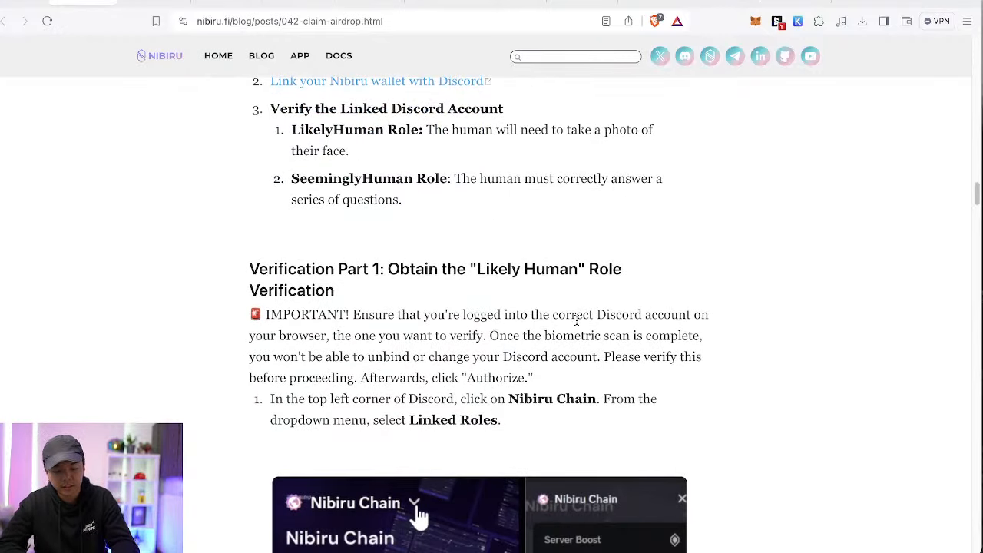
type("tge")
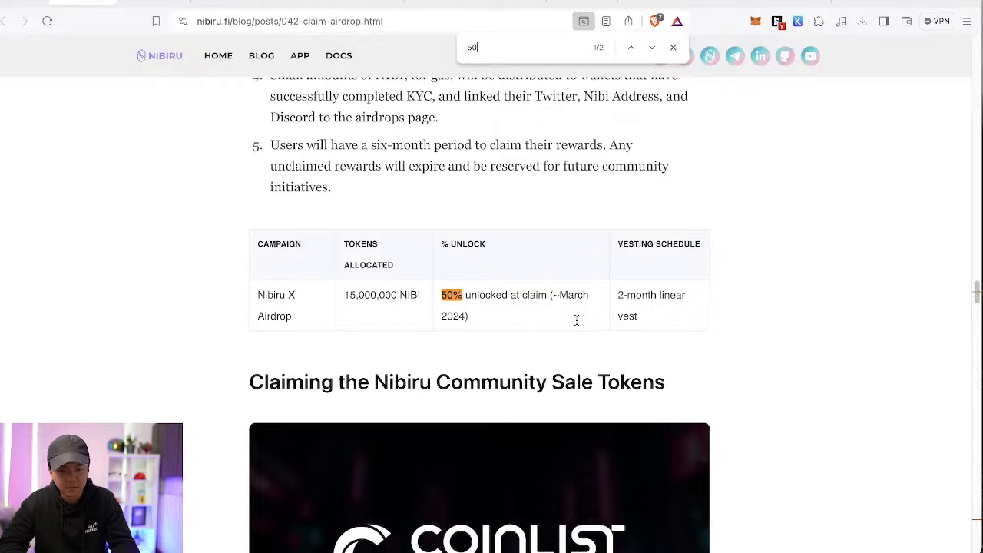
left_click(652, 46)
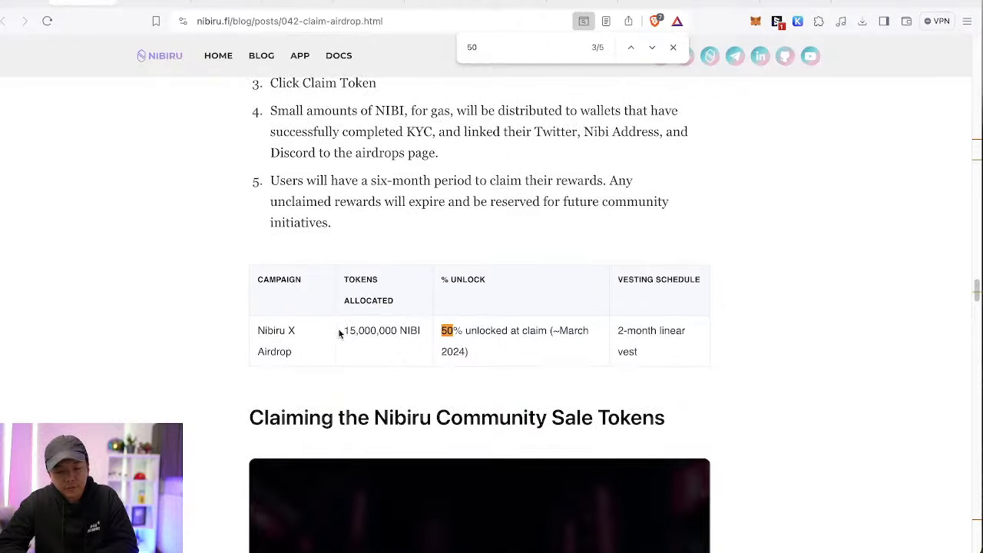
mouse_move(428, 342)
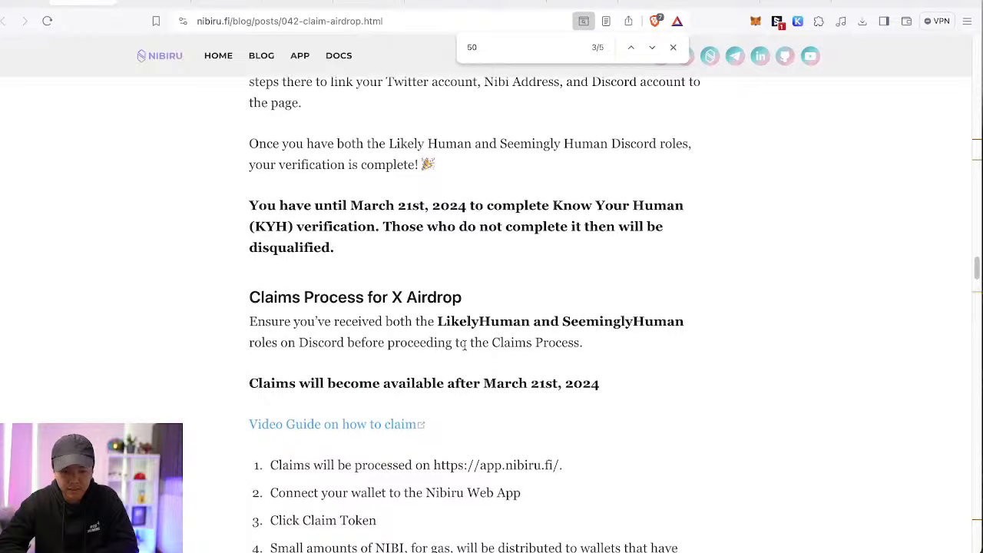
scroll("down", 3)
type("1")
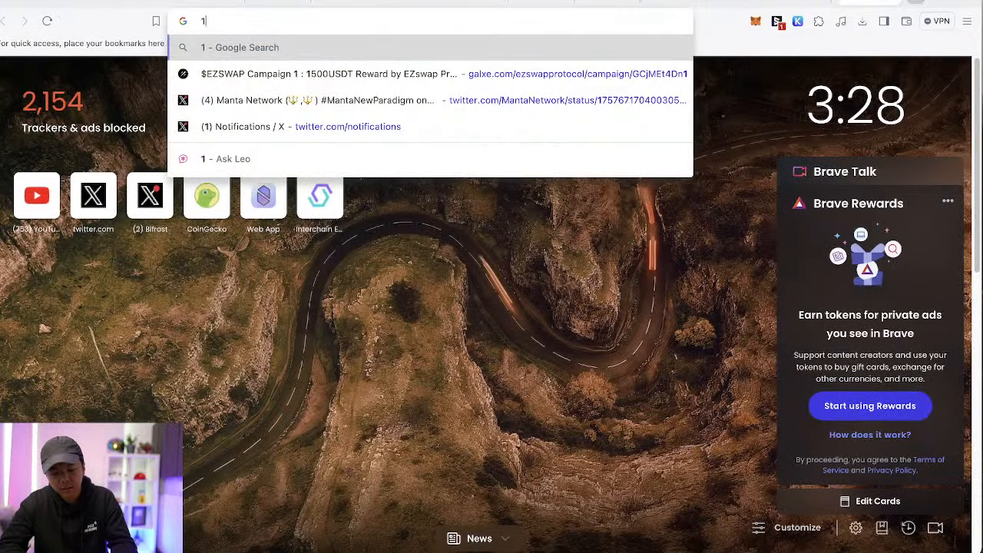
Step: Enter 15000000/500000 in the address bar to get Google's calculator result of 30
type("5000000/500000")
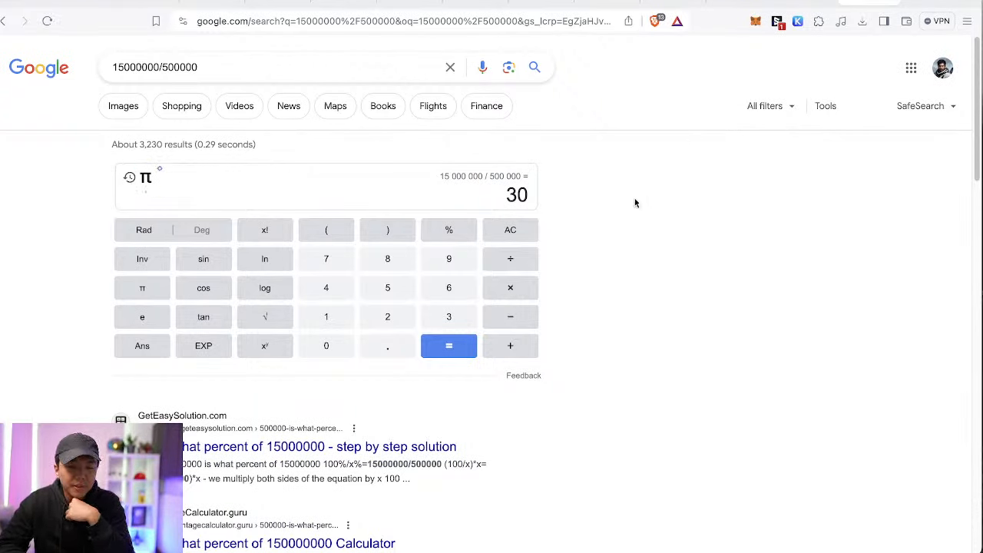
mouse_move(664, 287)
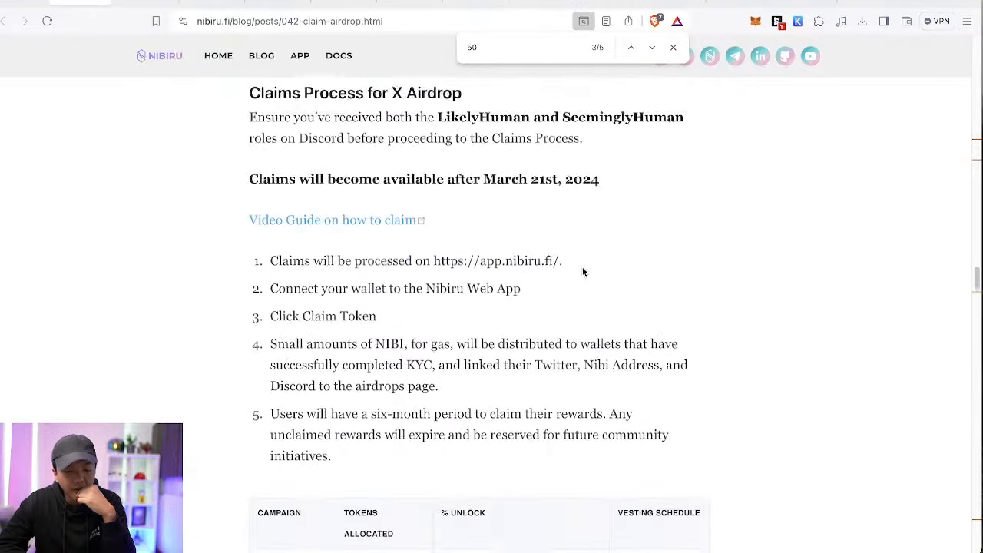
Step: Scroll past the Discord role images to the Testnet Airdrop table showing 7,500,000 NIBI
scroll("down", 3)
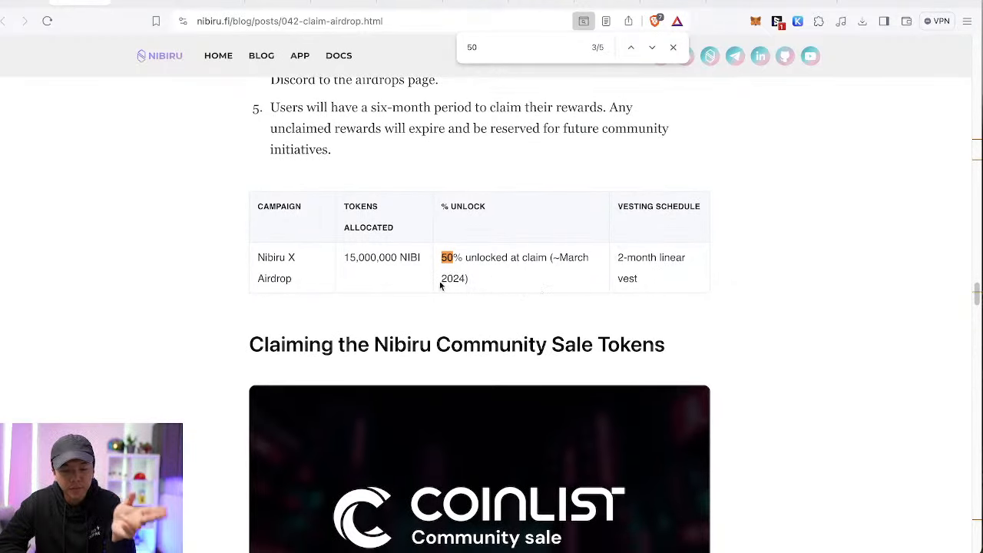
mouse_move(465, 274)
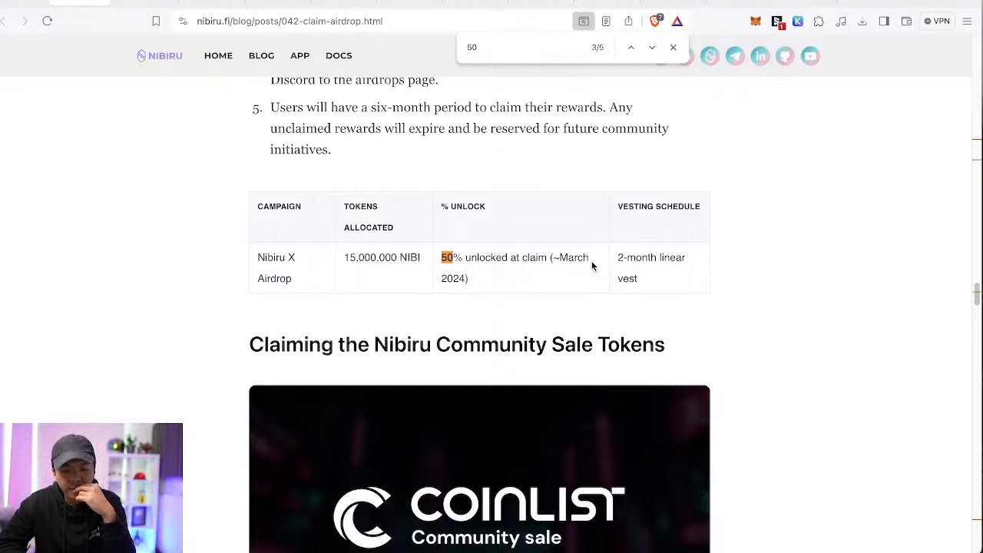
left_click_drag(617, 258, 638, 278)
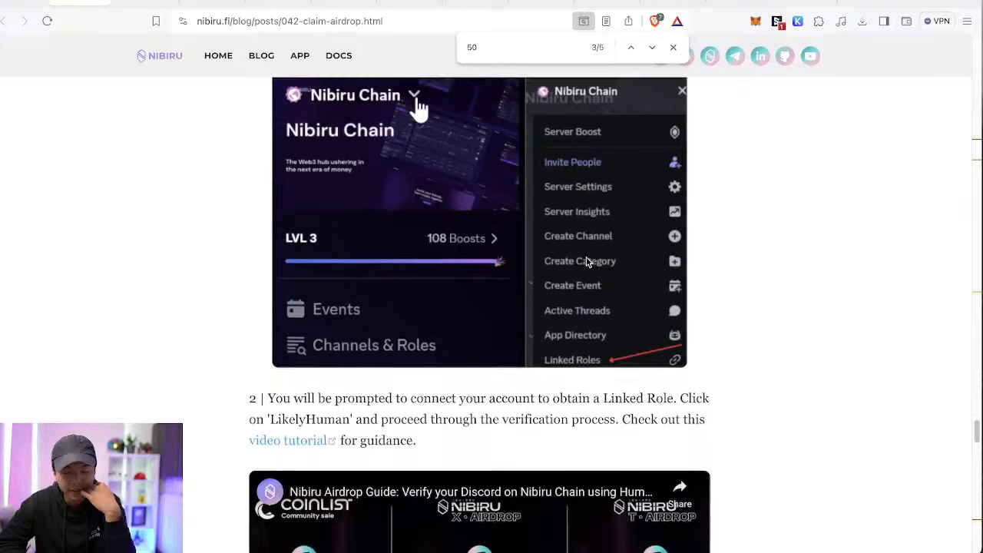
scroll("down", 3)
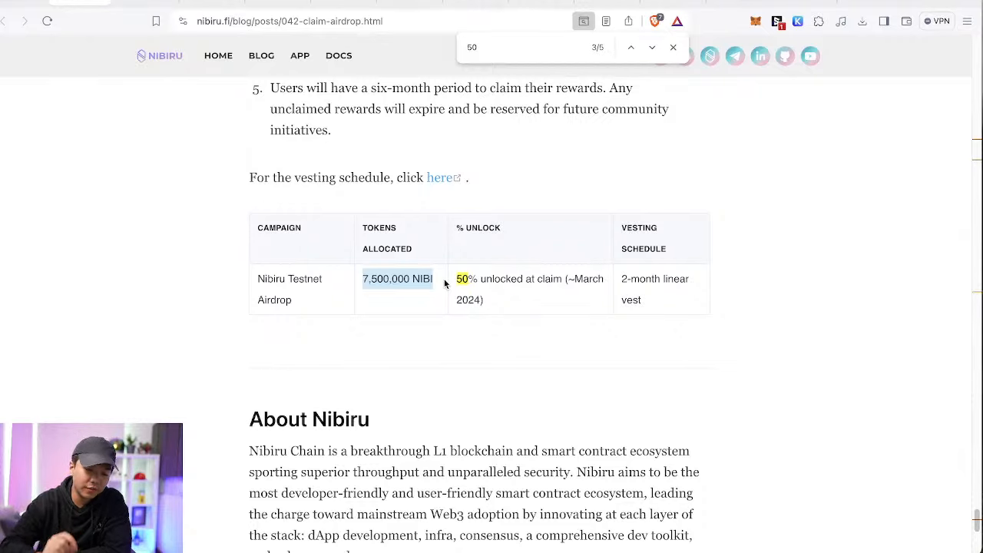
scroll("down", 3)
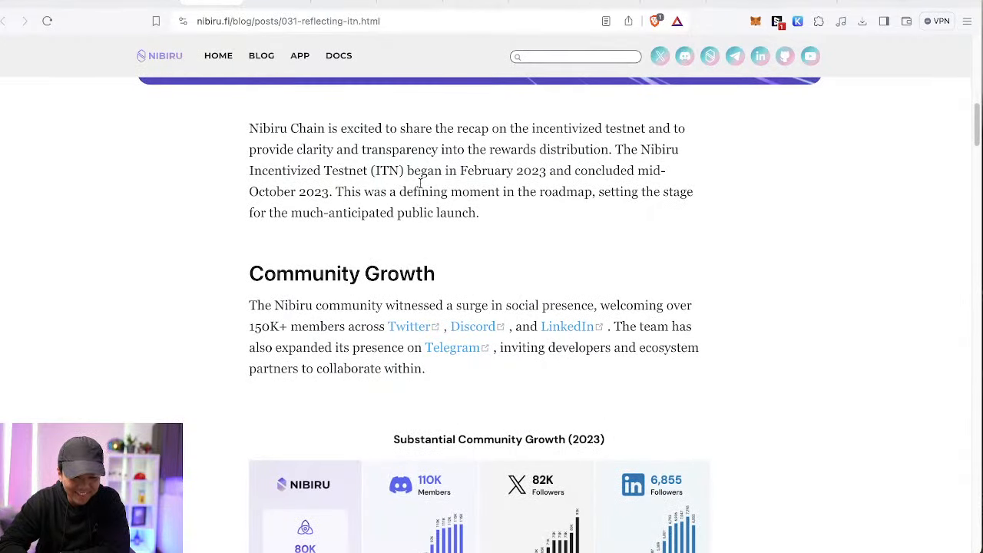
Step: Scroll the testnet recap post down to its Task and Reward Breakdown section
scroll("down", 3)
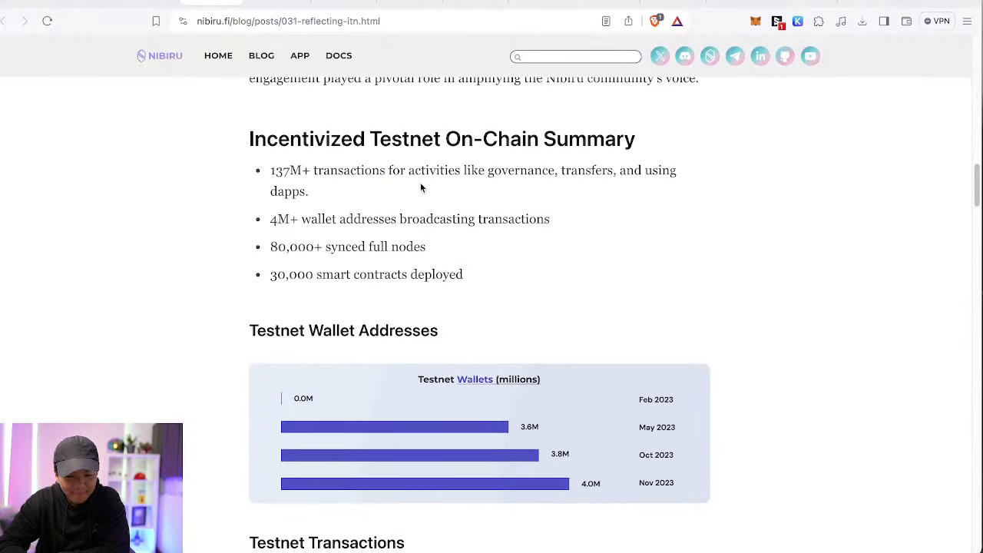
scroll("down", 3)
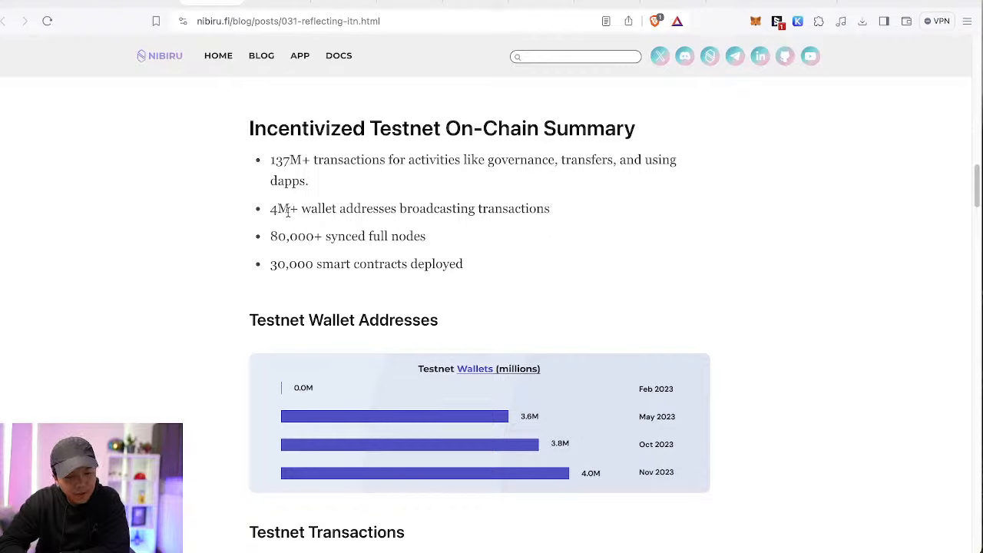
mouse_move(572, 245)
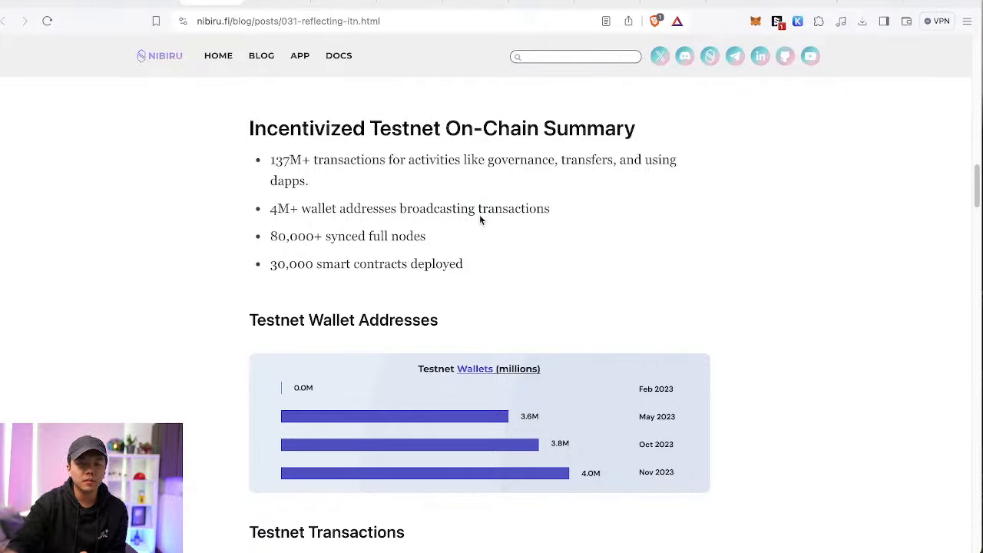
scroll("down", 3)
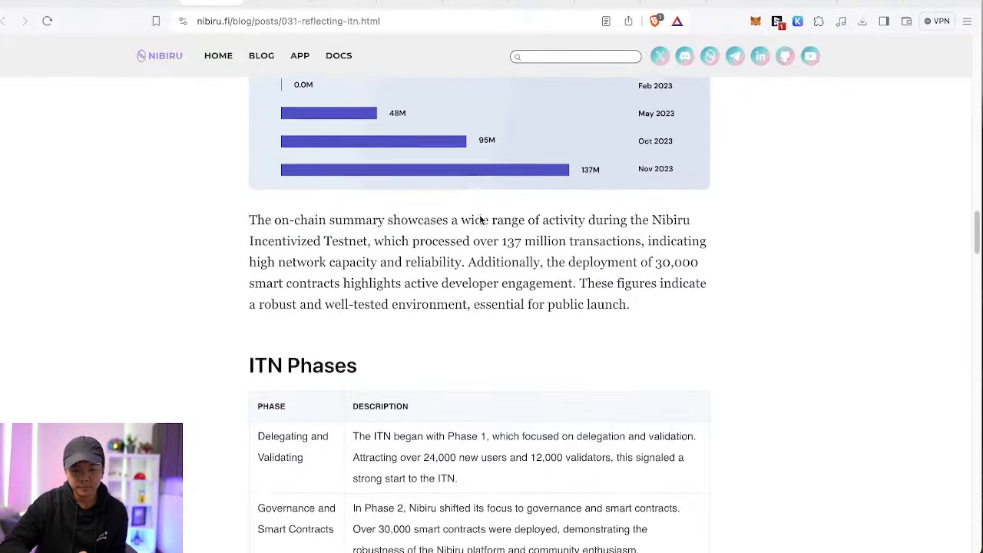
scroll("down", 3)
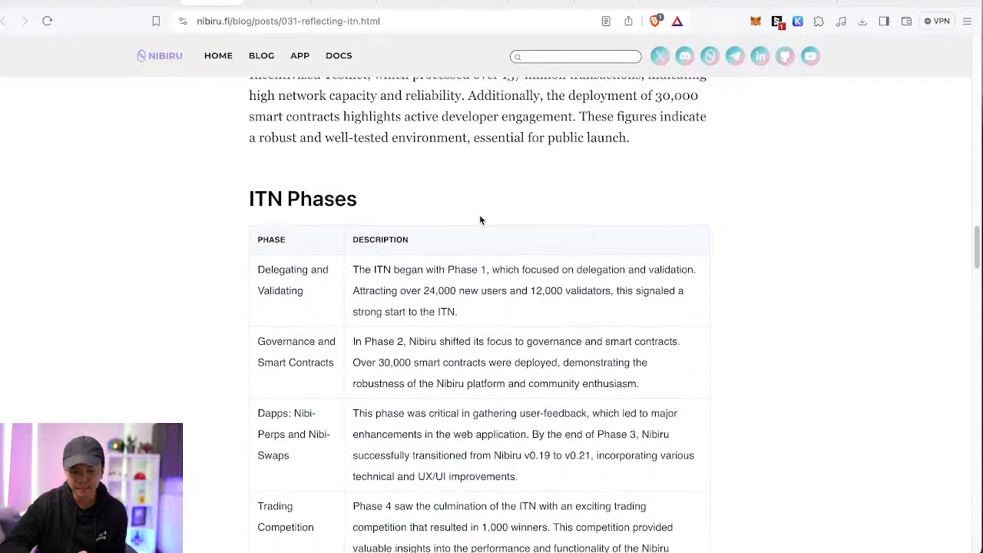
scroll("down", 3)
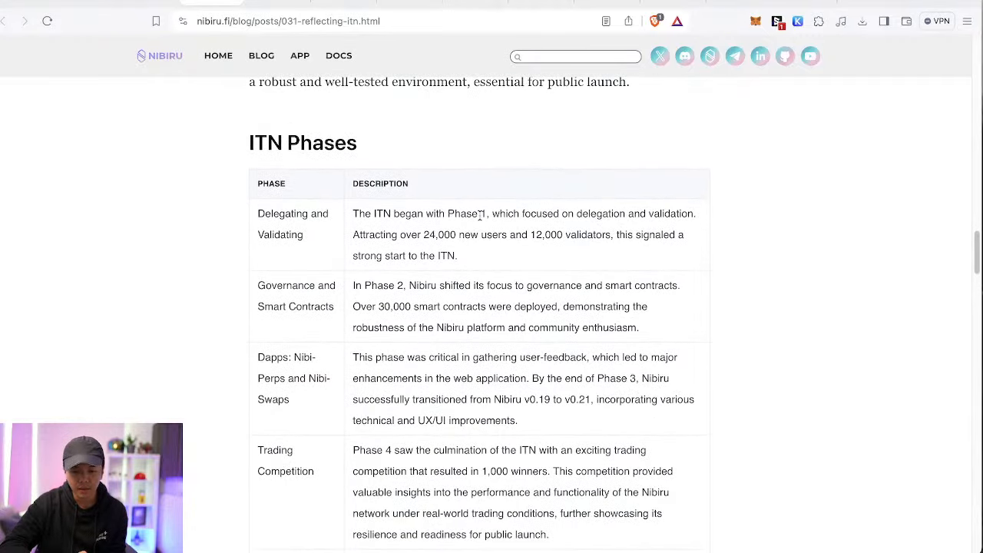
scroll("down", 3)
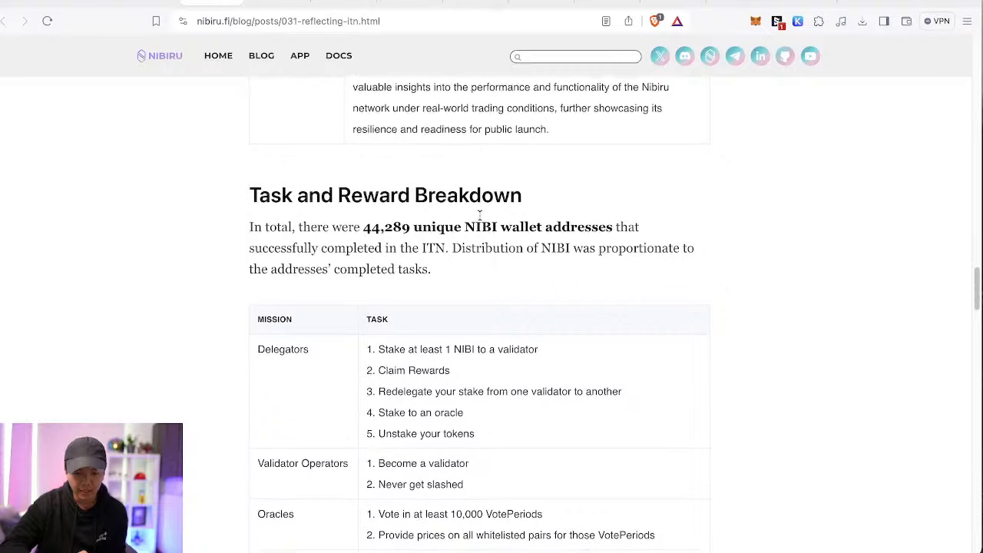
scroll("down", 3)
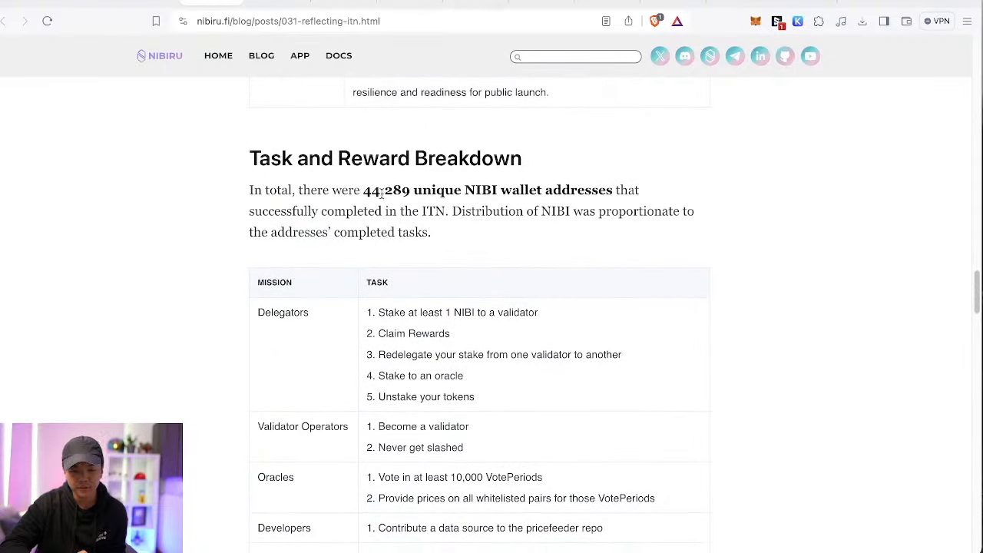
Step: Highlight the '44,289 unique NIBI wallet addresses' figure
double_click(369, 190)
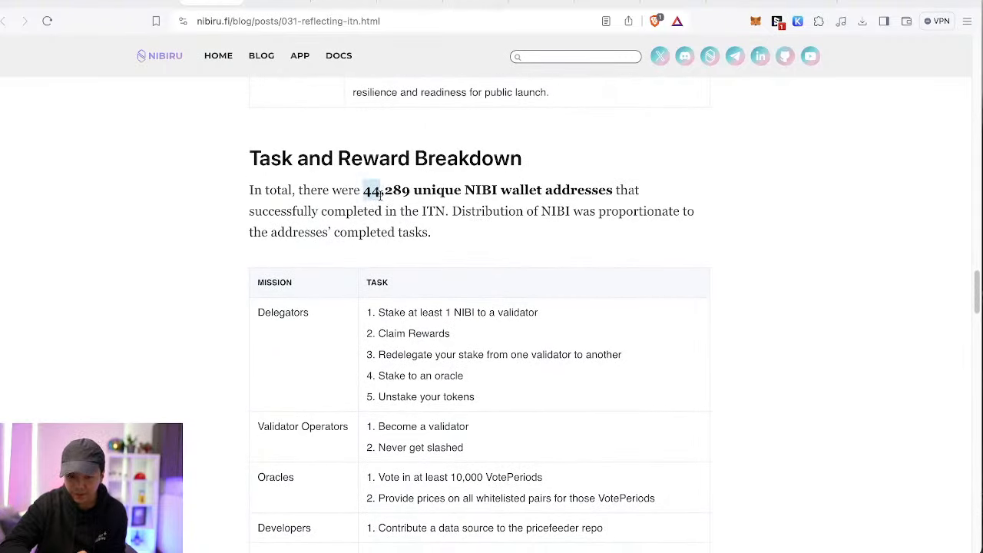
left_click_drag(365, 190, 439, 191)
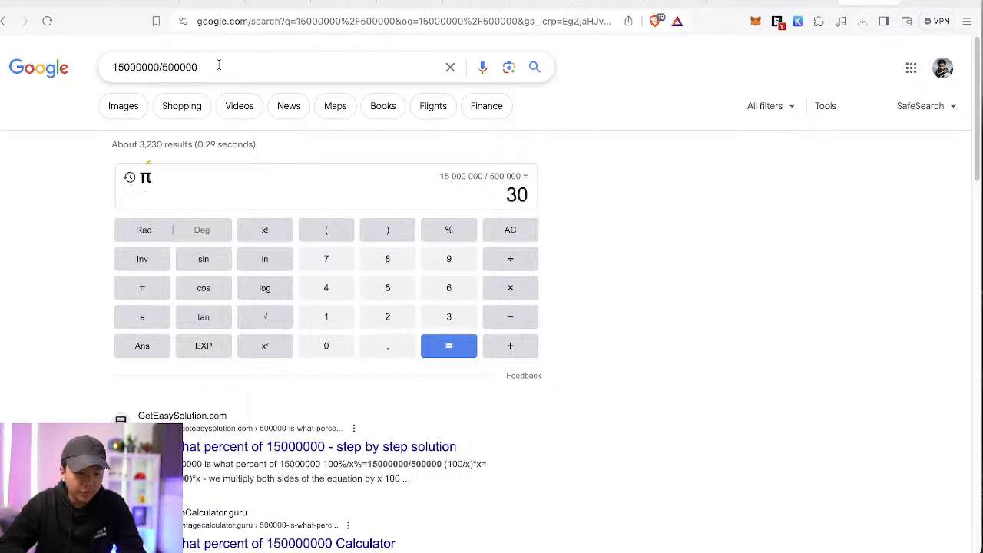
Step: Begin a new calculation starting with 750 in Google's calculator search box
type("750")
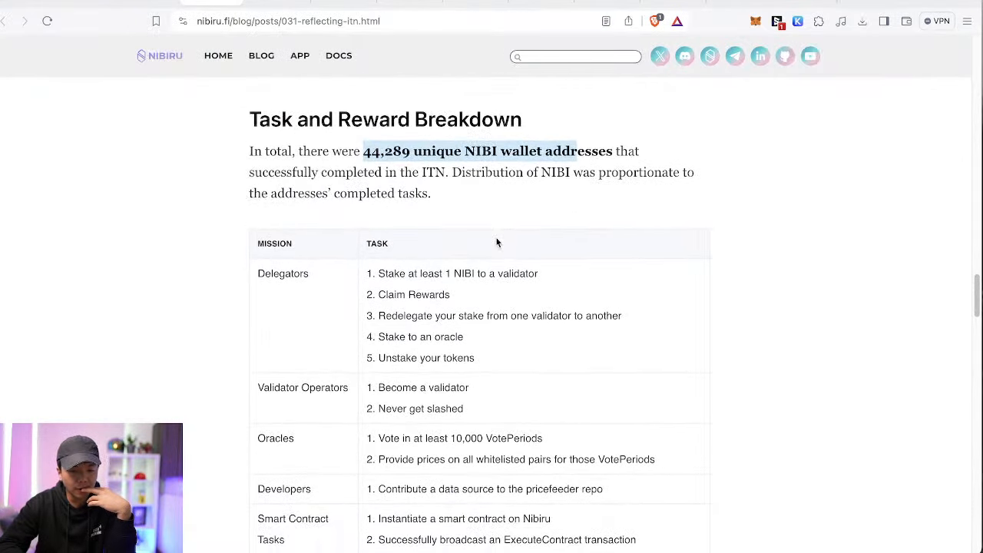
scroll("down", 3)
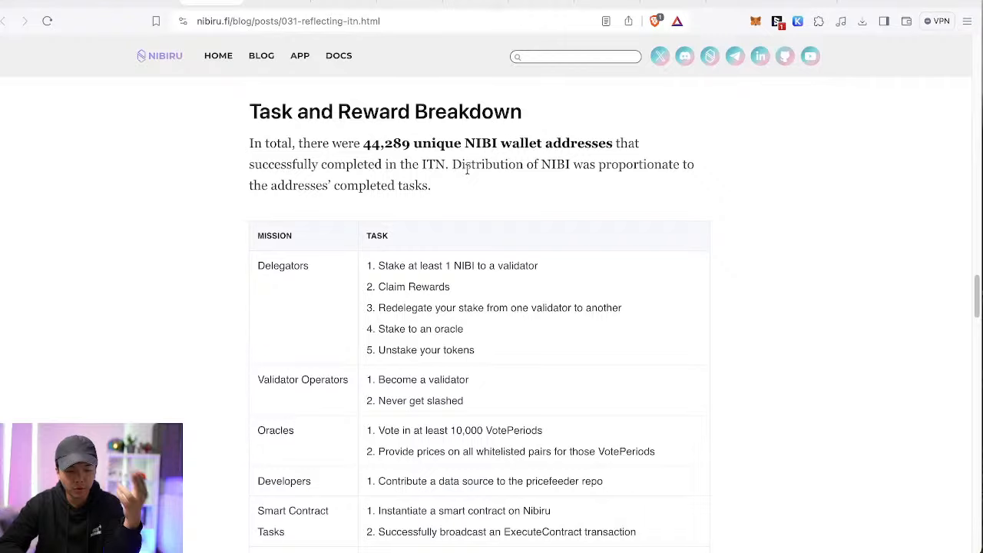
scroll("down", 3)
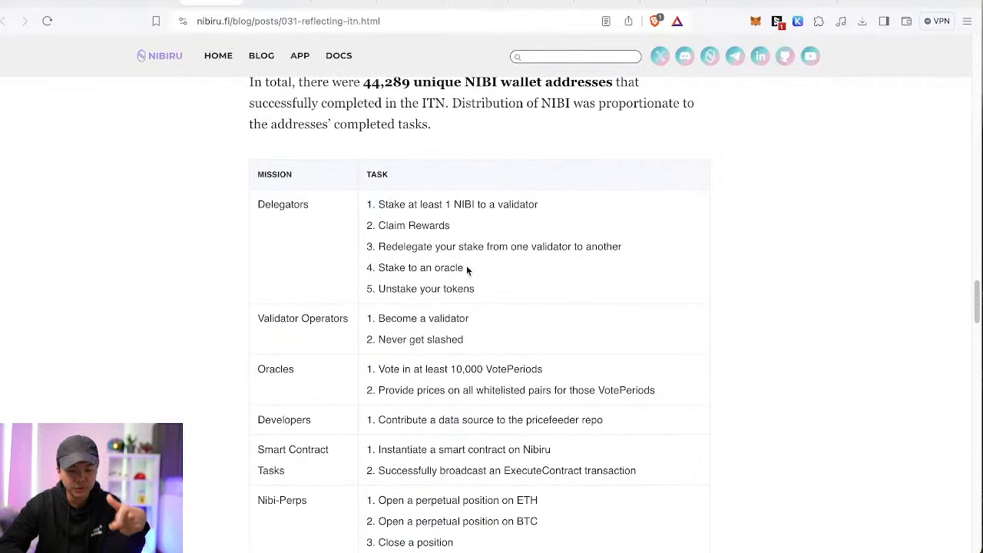
scroll("down", 3)
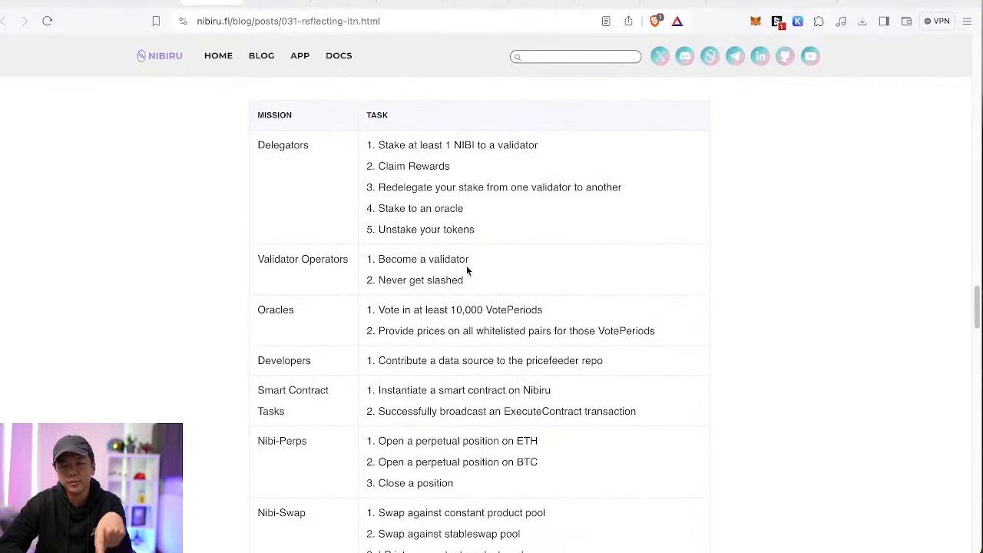
scroll("down", 3)
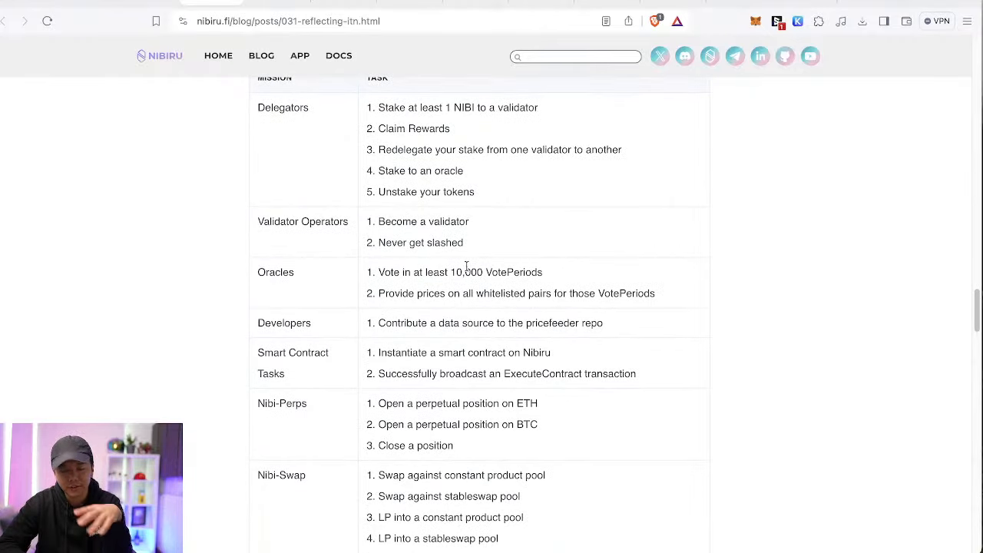
scroll("down", 3)
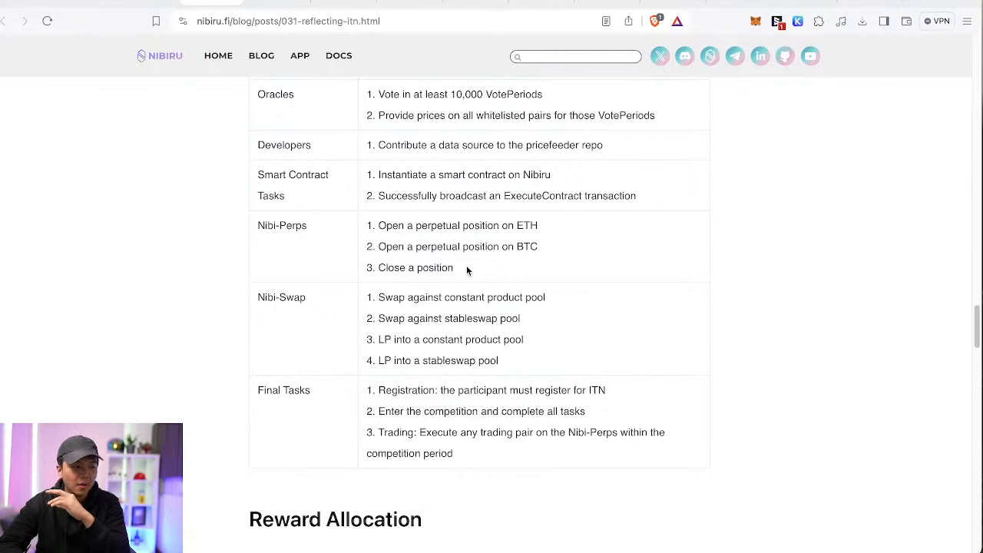
scroll("down", 3)
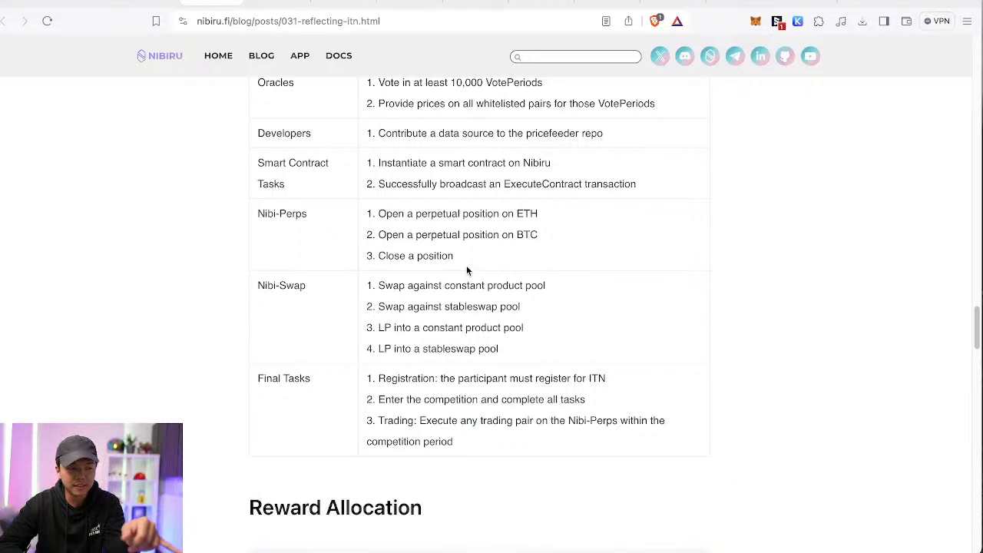
scroll("up", 3)
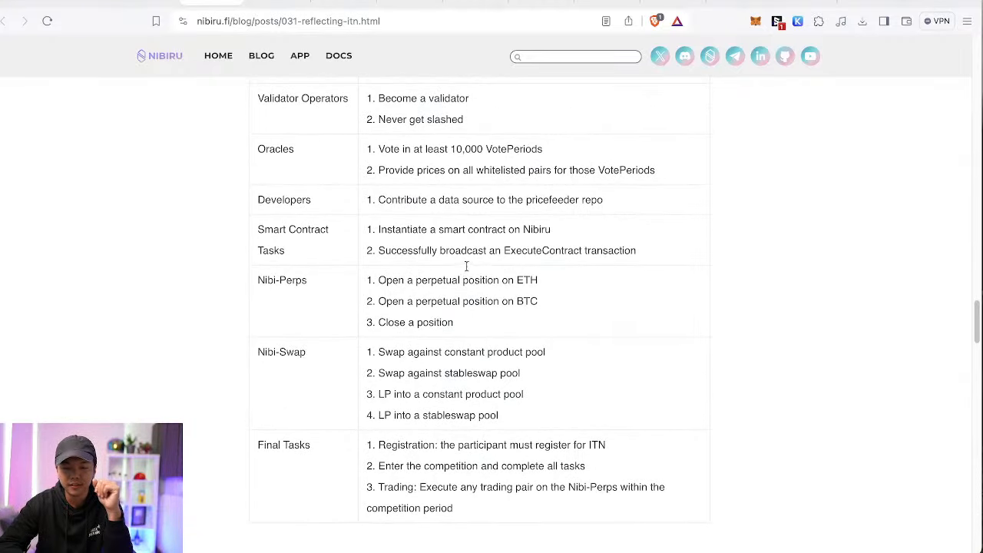
scroll("up", 3)
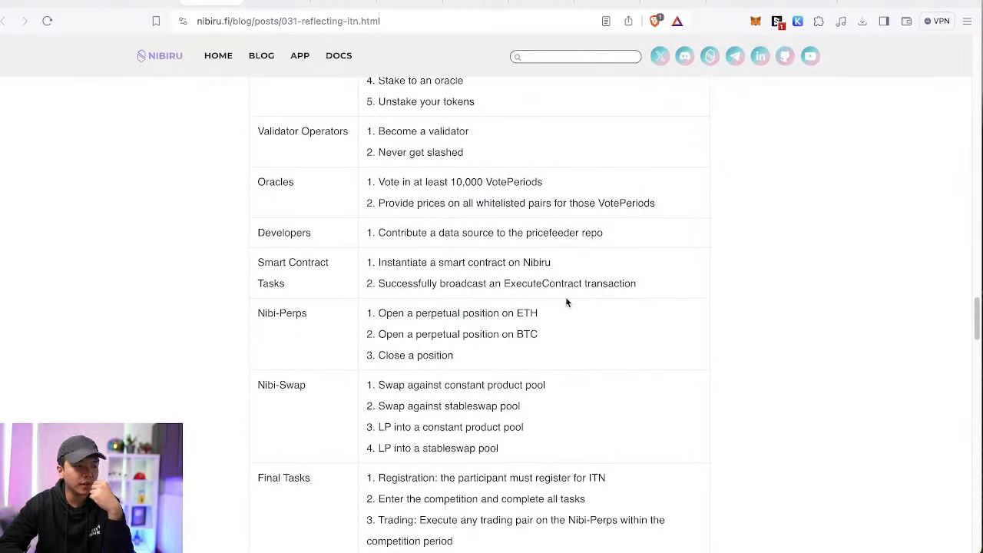
scroll("down", 3)
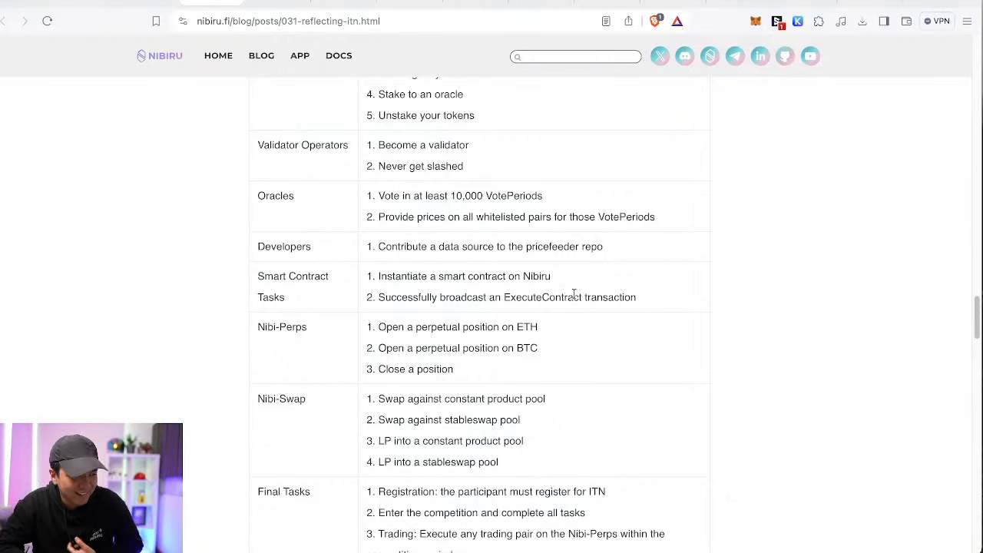
scroll("up", 3)
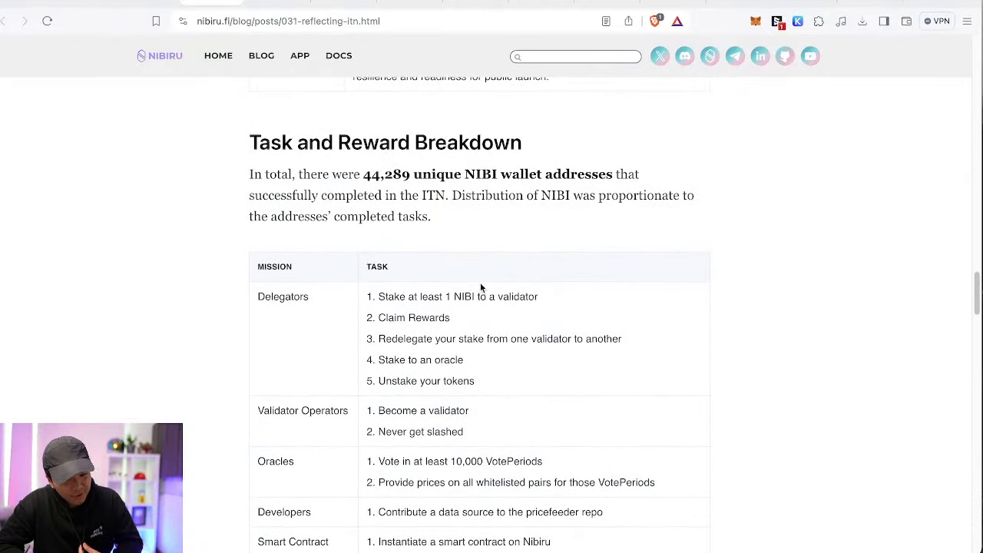
mouse_move(701, 384)
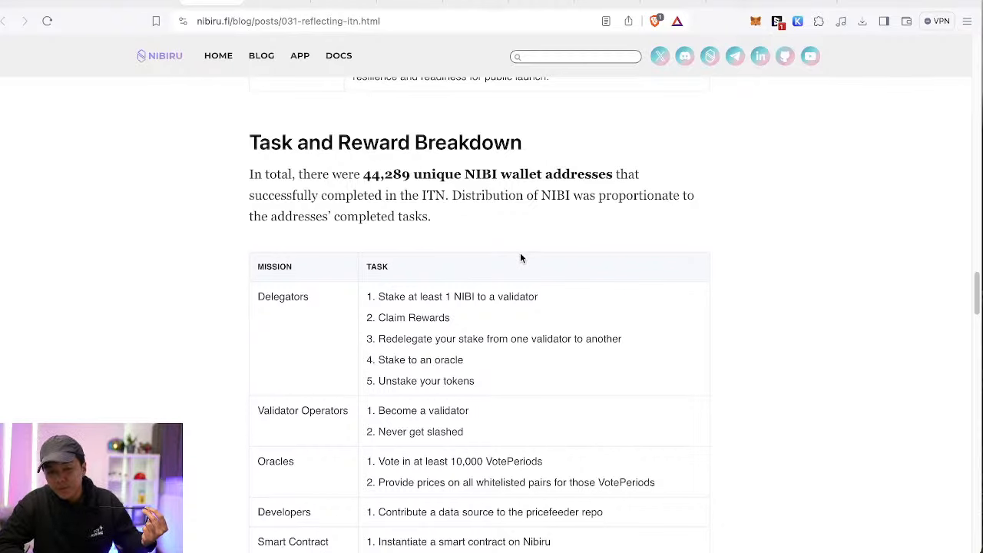
mouse_move(276, 6)
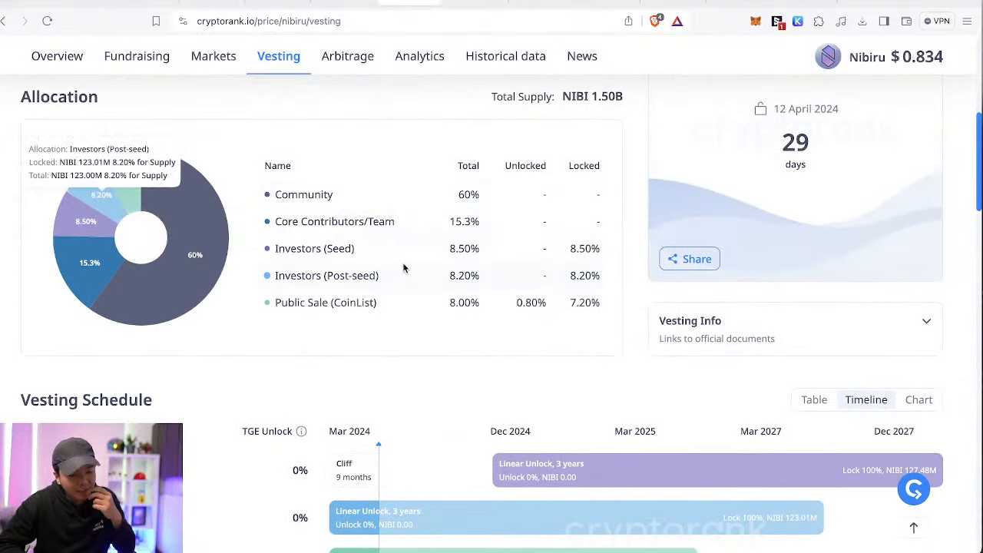
Step: Scroll CryptoRank's Nibiru vesting page from Allocation down to the April/May 2024 Unlock Events
scroll("down", 3)
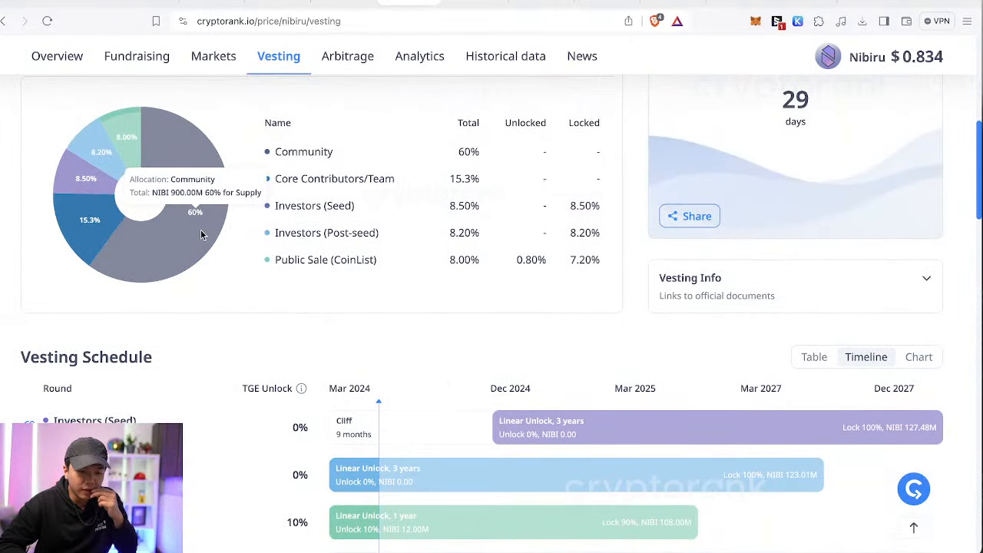
scroll("down", 3)
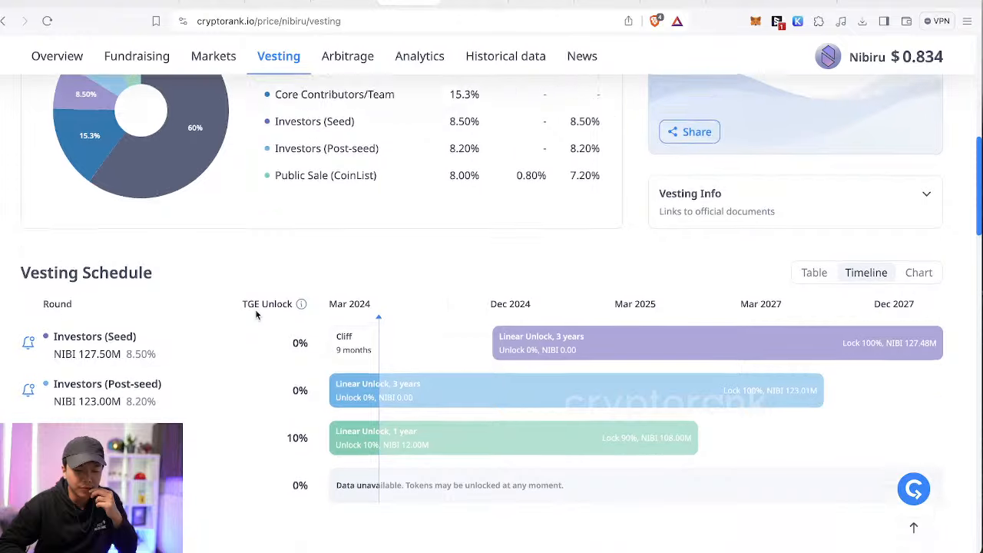
scroll("down", 3)
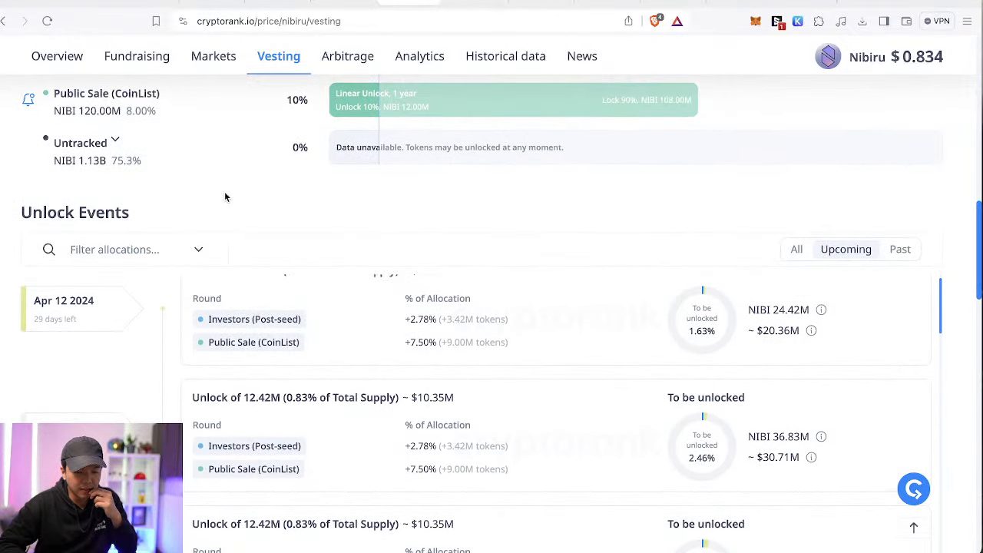
scroll("down", 3)
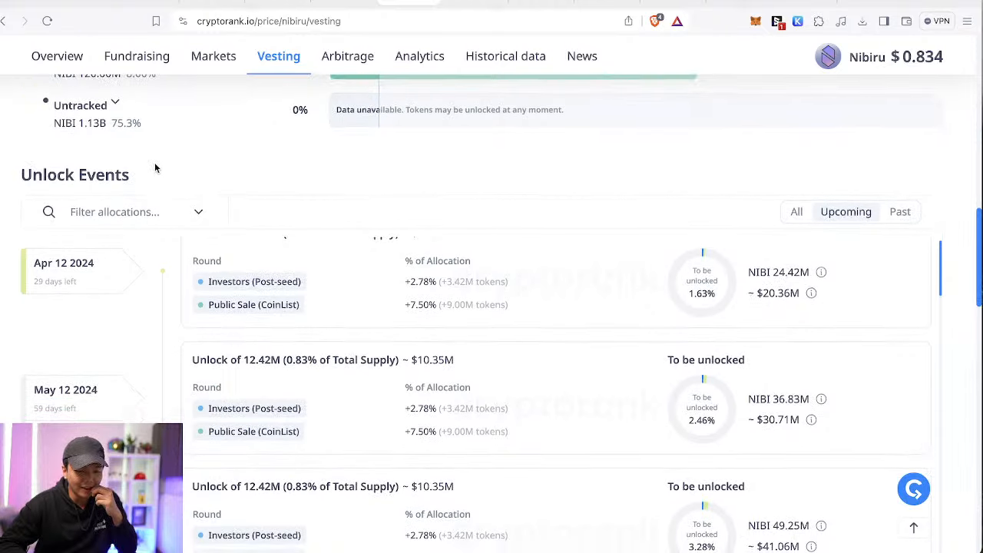
scroll("down", 3)
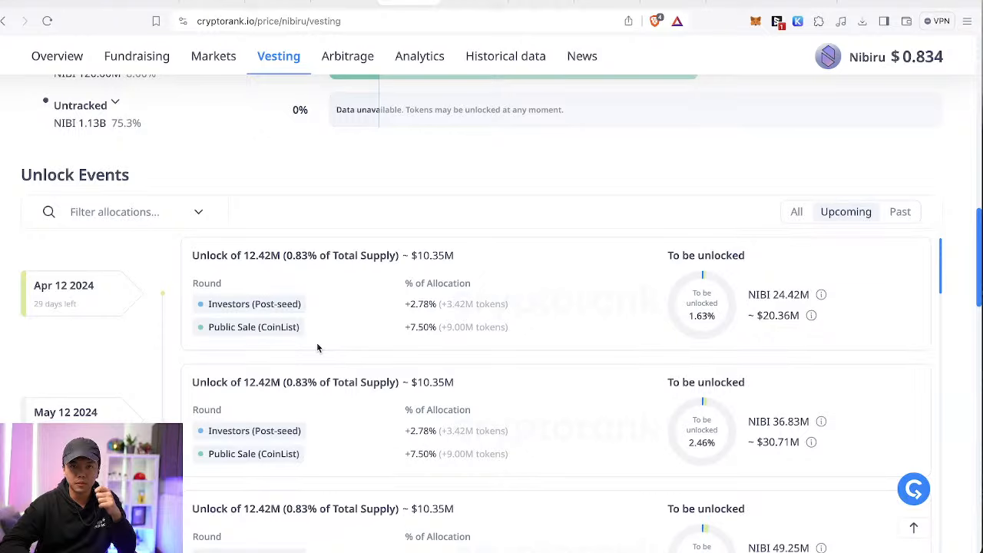
mouse_move(301, 181)
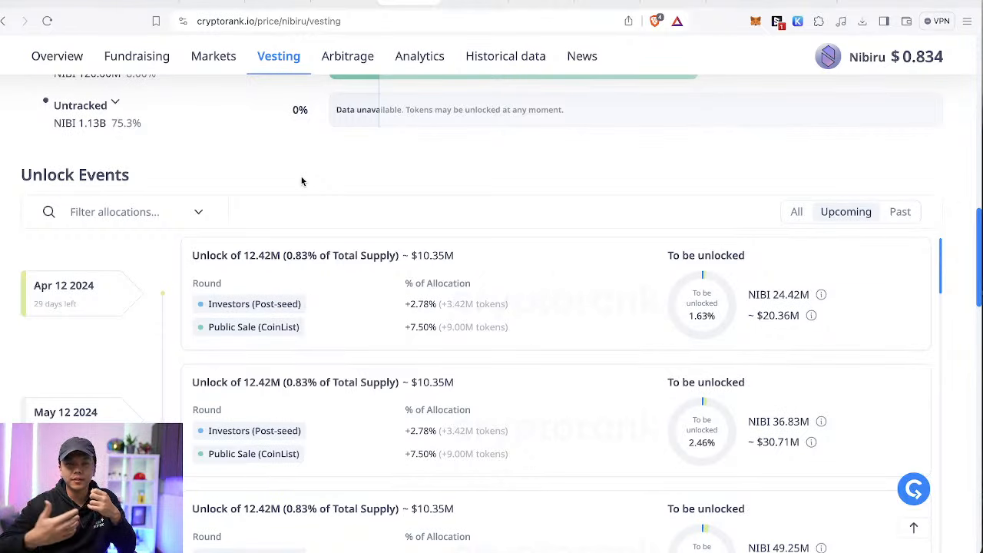
scroll("down", 3)
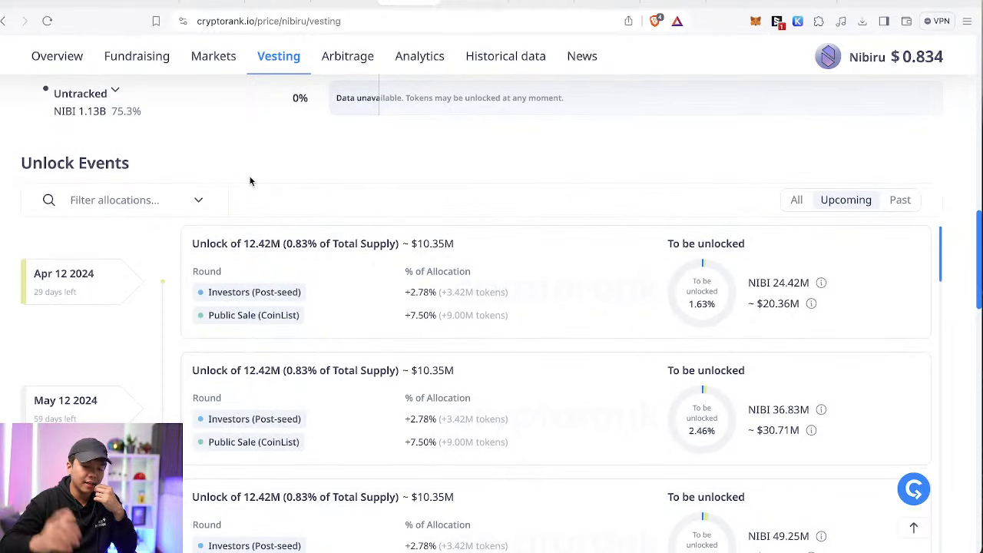
scroll("down", 3)
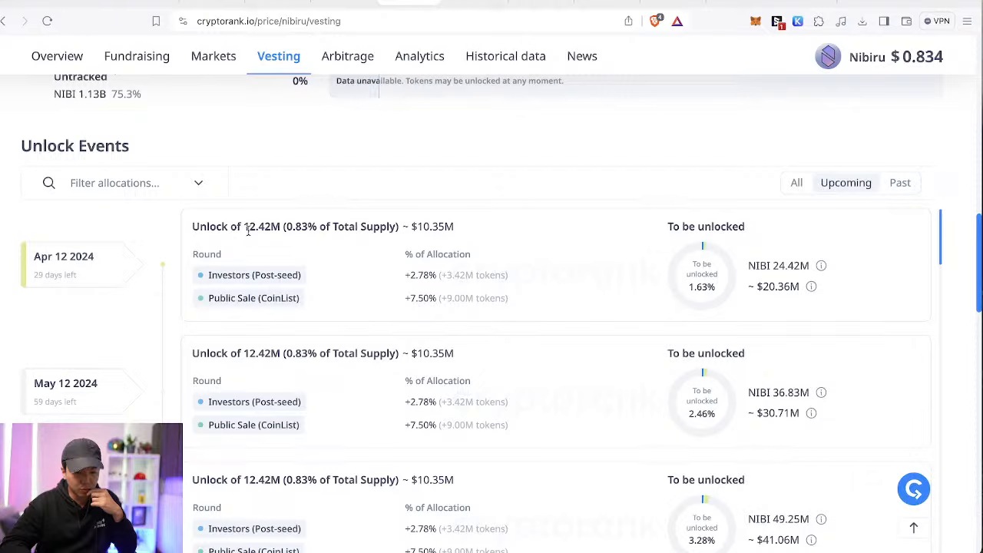
double_click(262, 225)
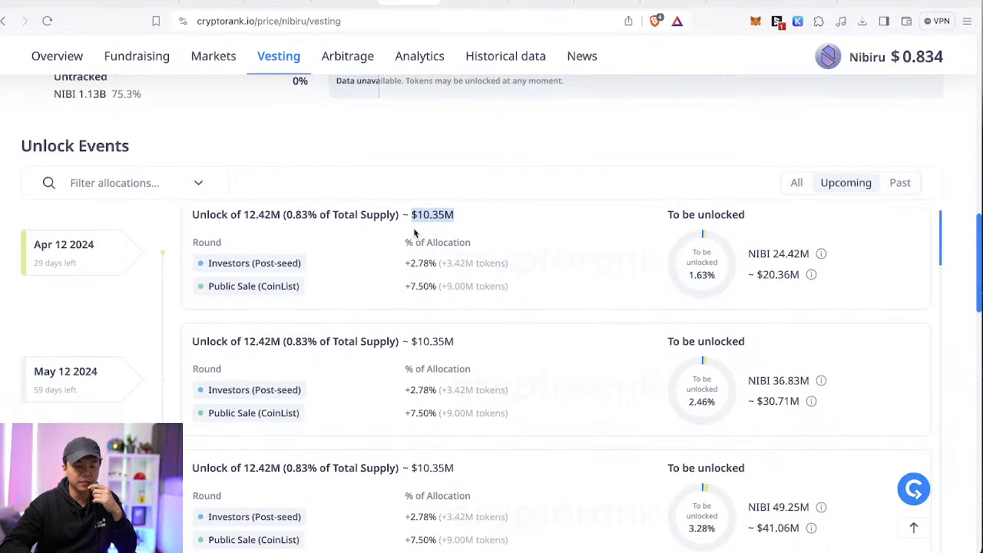
scroll("down", 3)
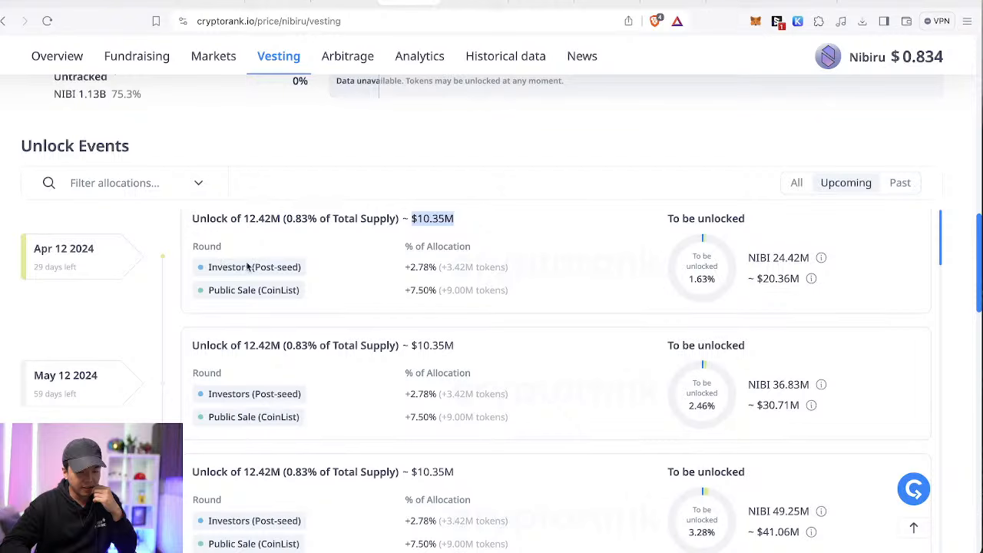
scroll("down", 3)
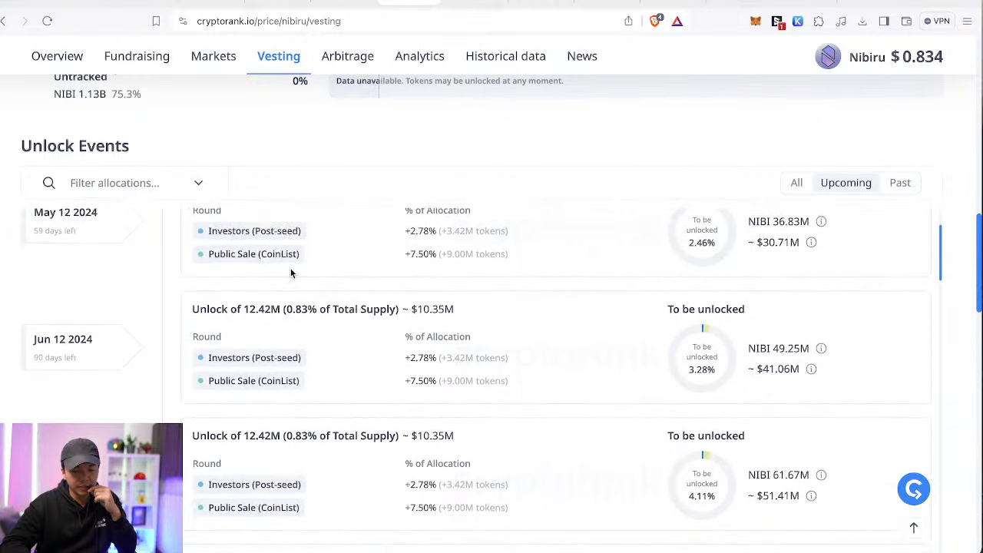
scroll("down", 3)
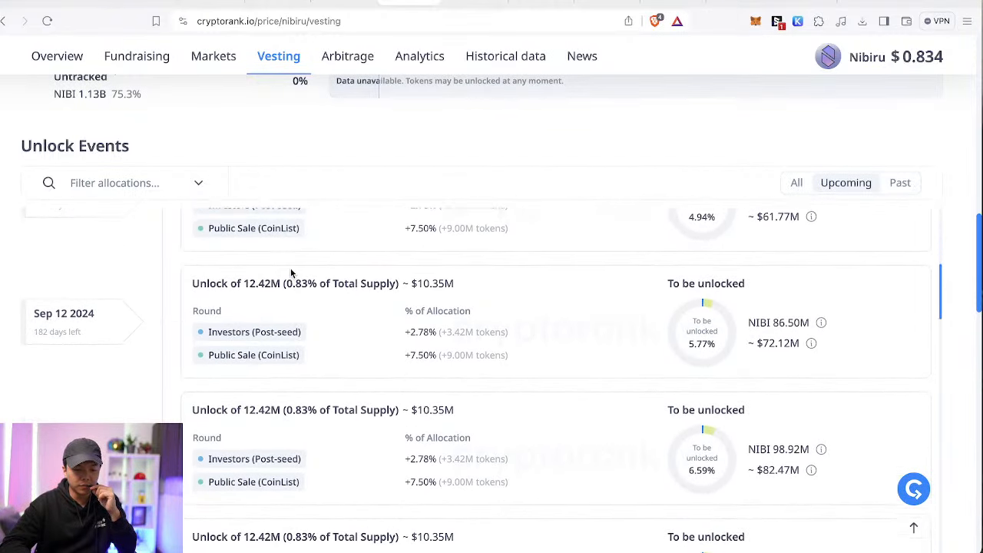
scroll("down", 3)
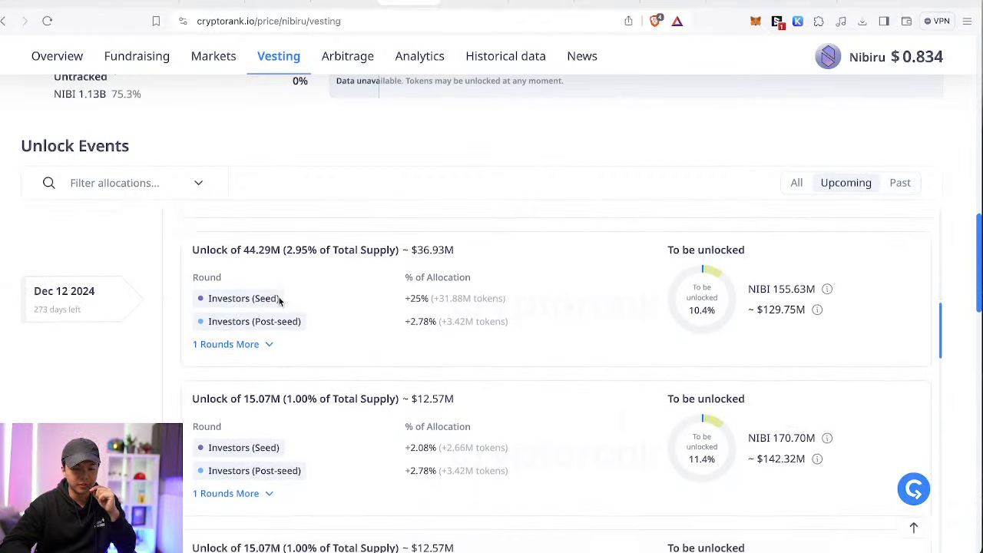
scroll("down", 3)
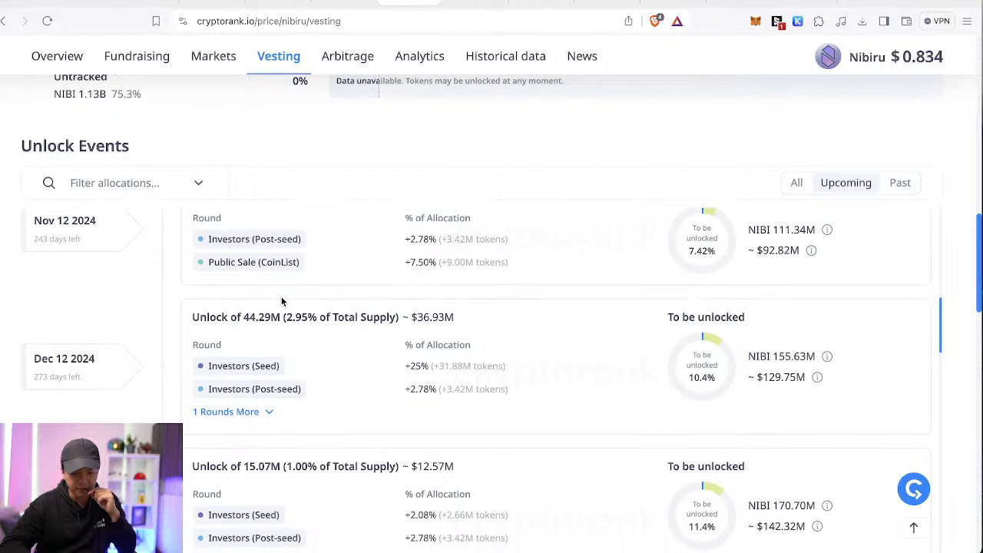
scroll("down", 3)
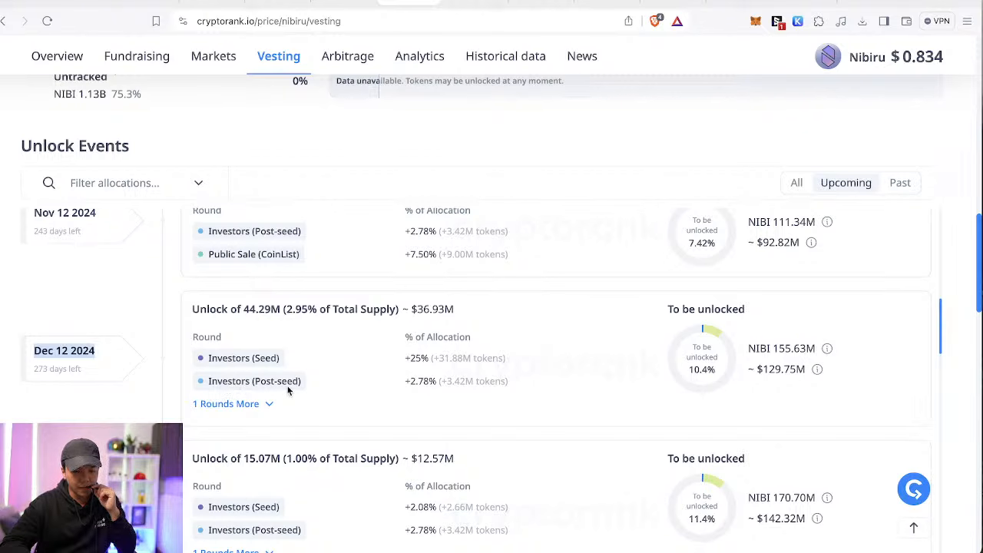
scroll("down", 3)
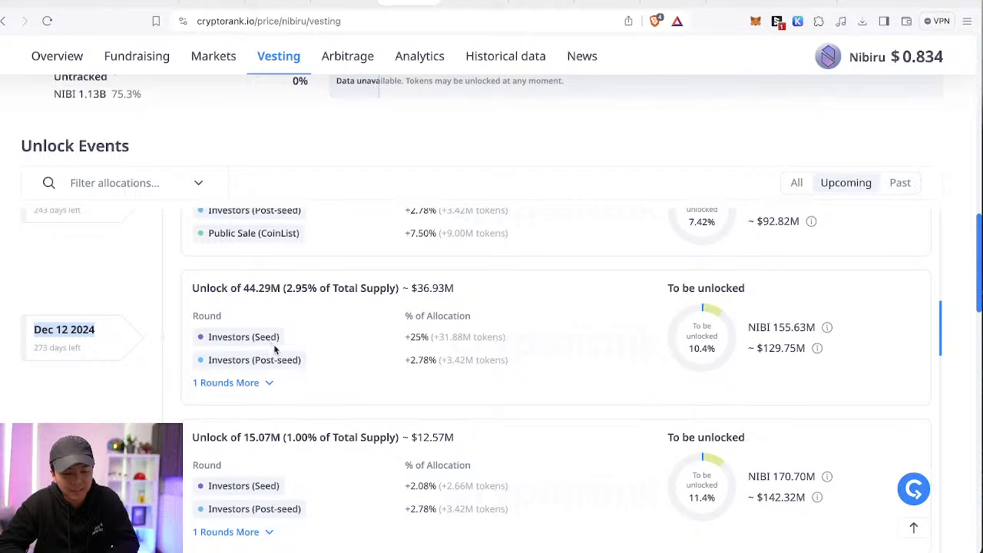
mouse_move(228, 361)
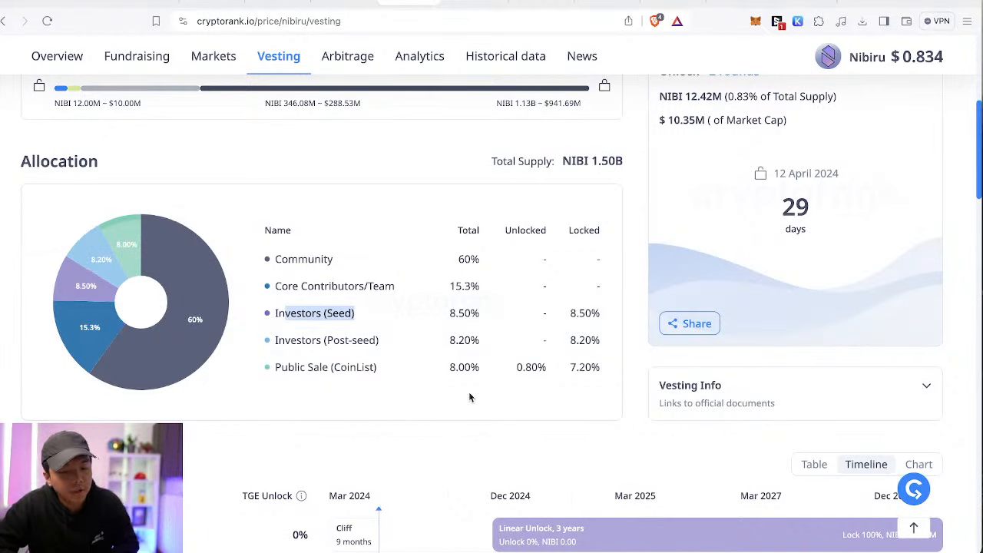
scroll("down", 3)
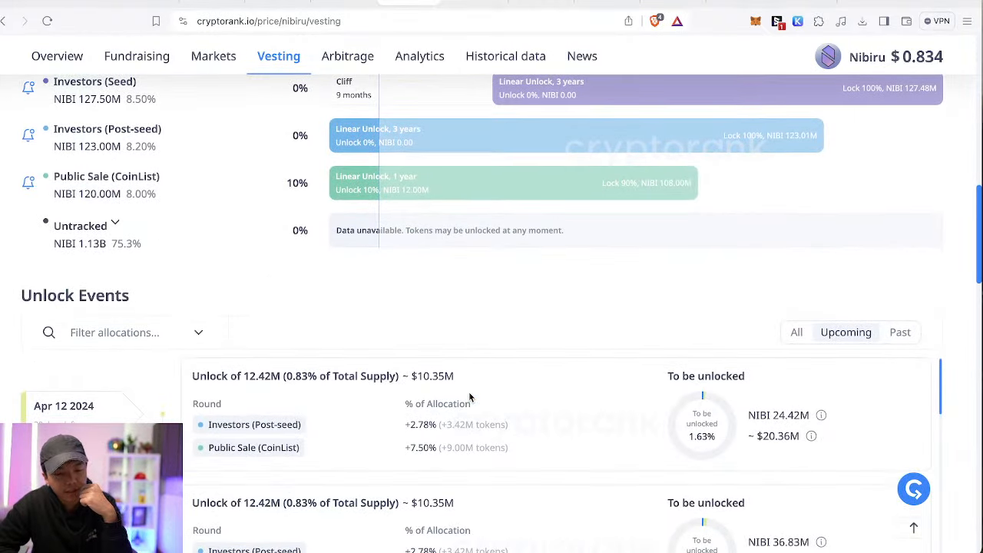
scroll("down", 3)
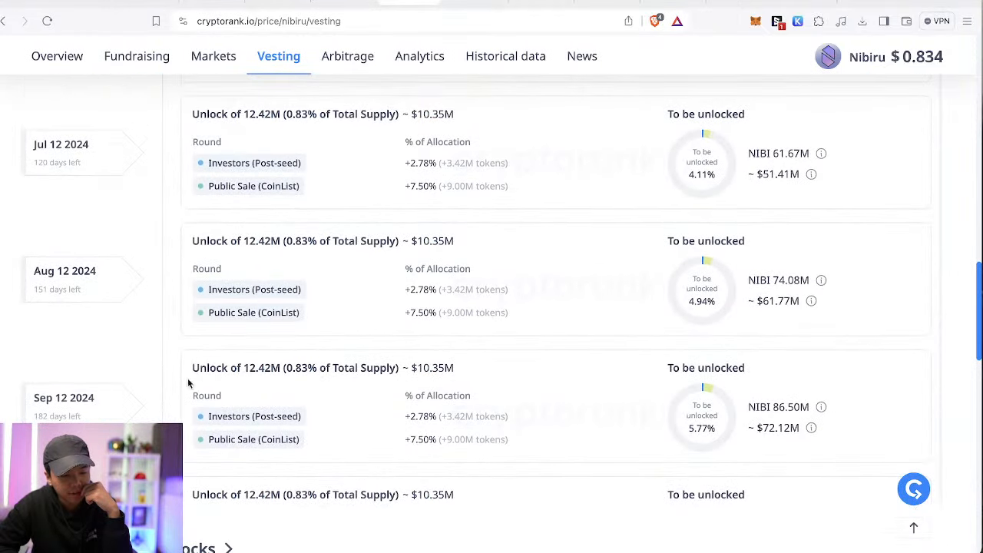
scroll("down", 3)
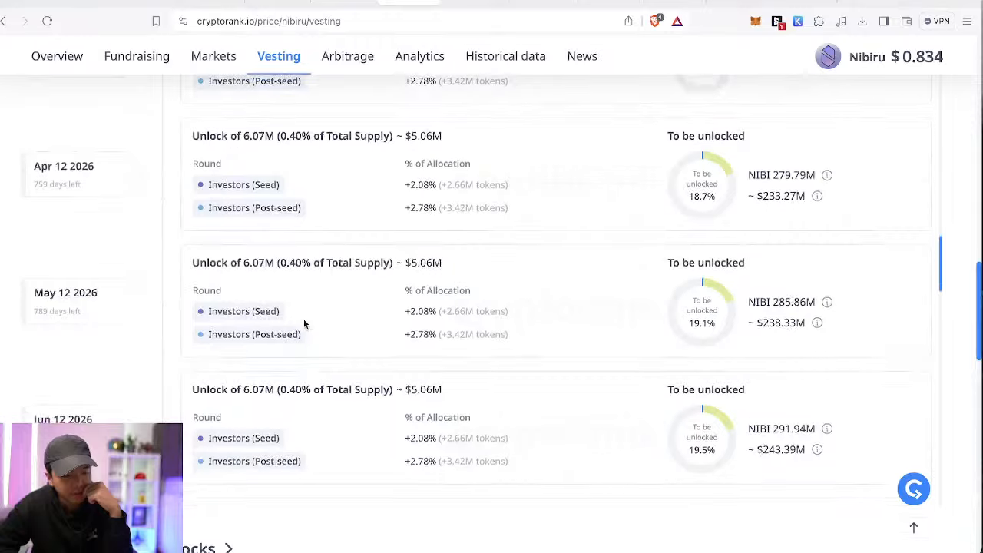
scroll("down", 3)
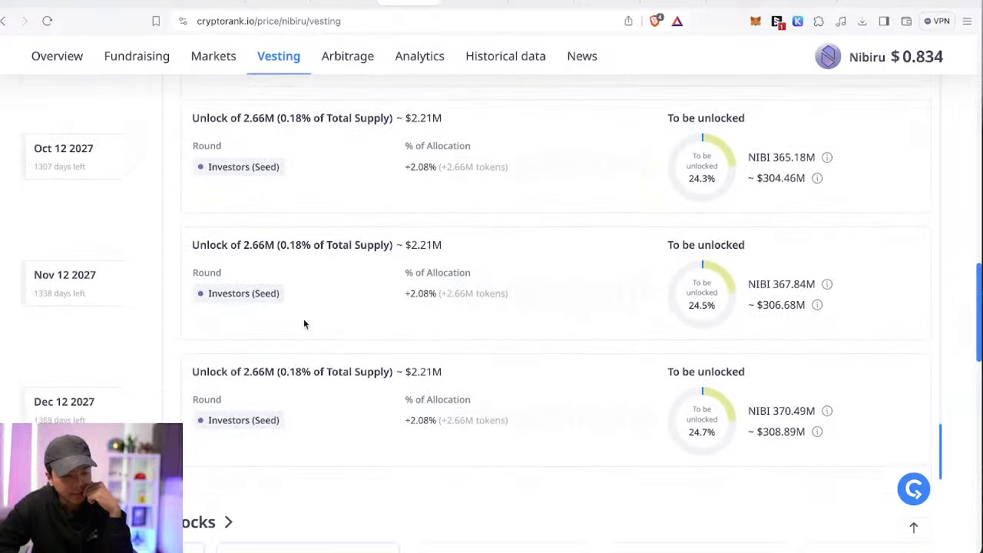
scroll("down", 3)
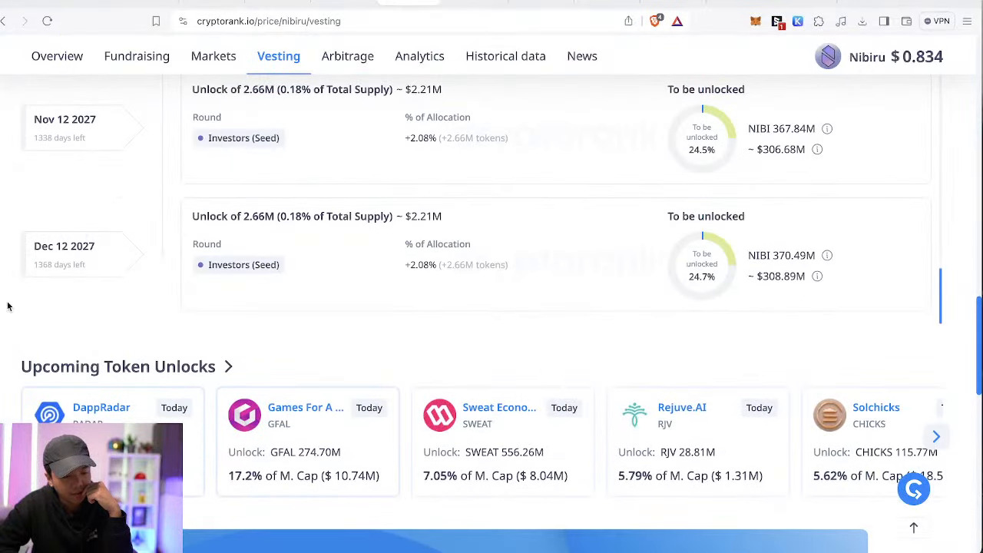
scroll("down", 3)
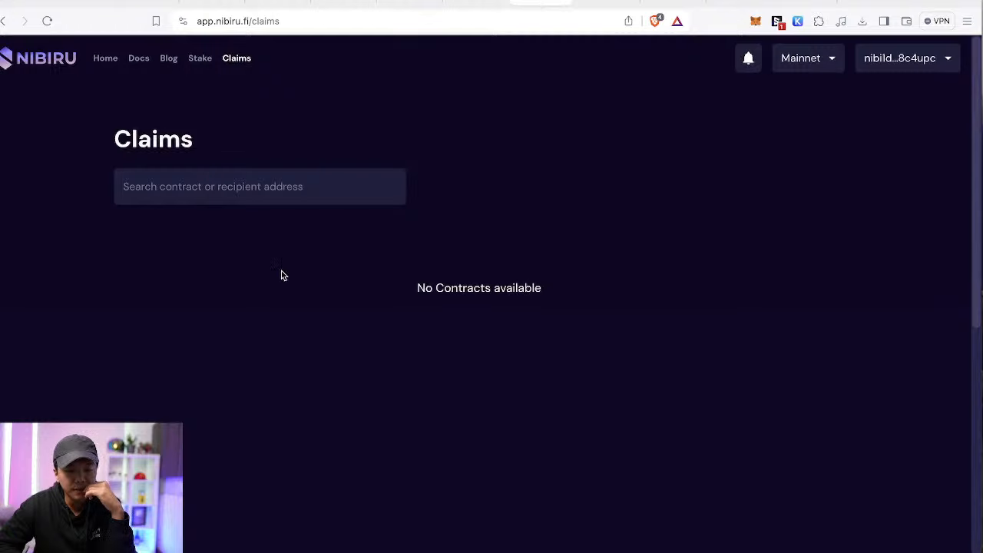
mouse_move(200, 58)
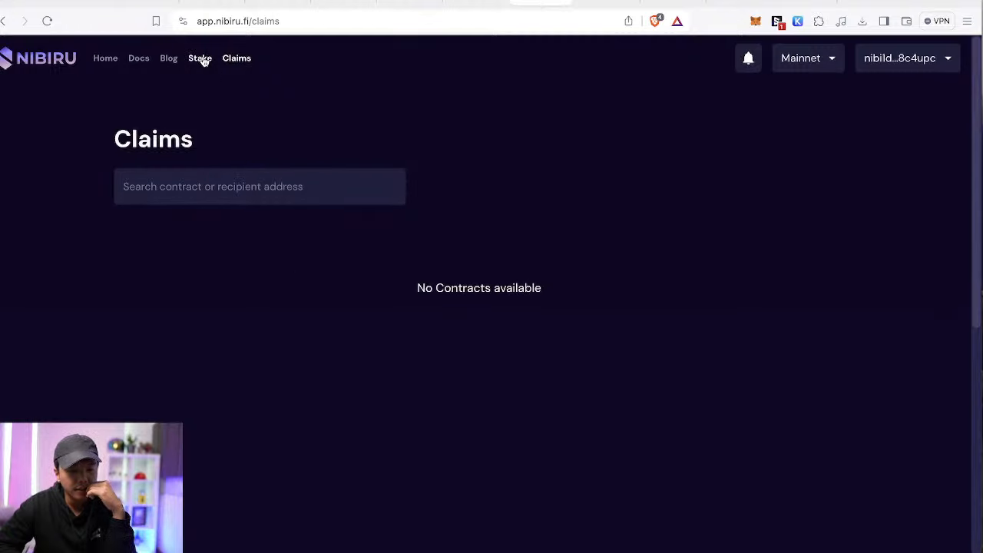
Step: Go to the Stake page and scroll to the All Validators table below the zero NIBI balance
left_click(200, 59)
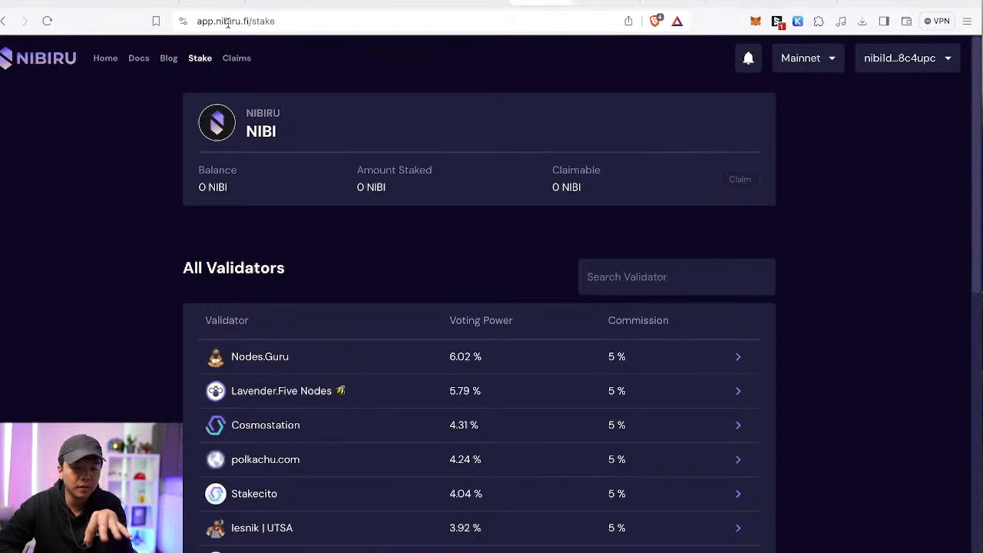
mouse_move(291, 39)
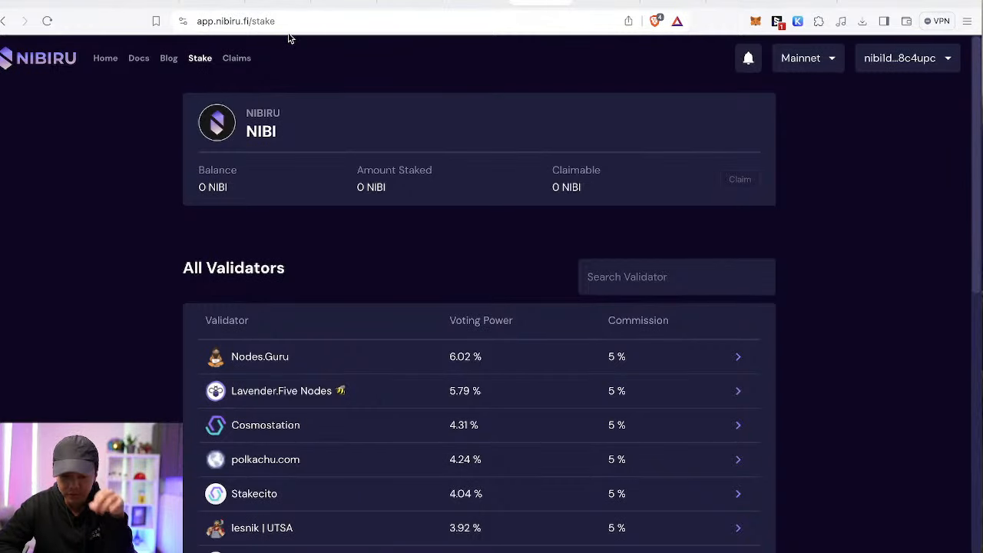
scroll("down", 3)
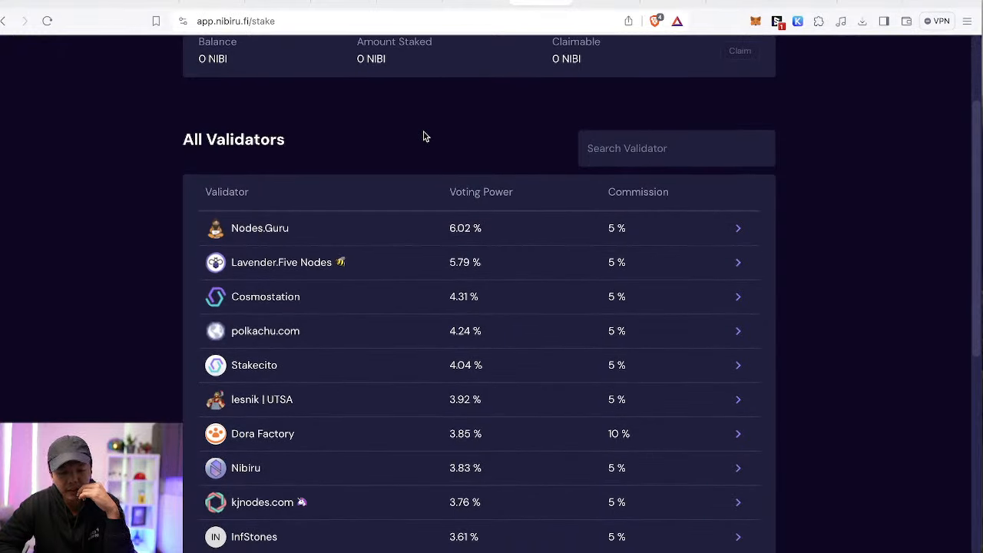
scroll("down", 3)
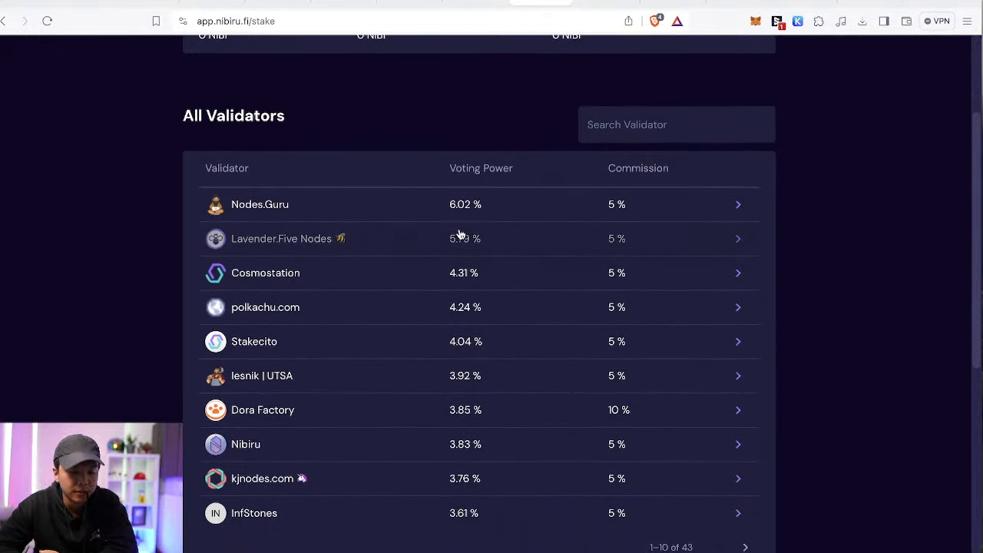
scroll("down", 3)
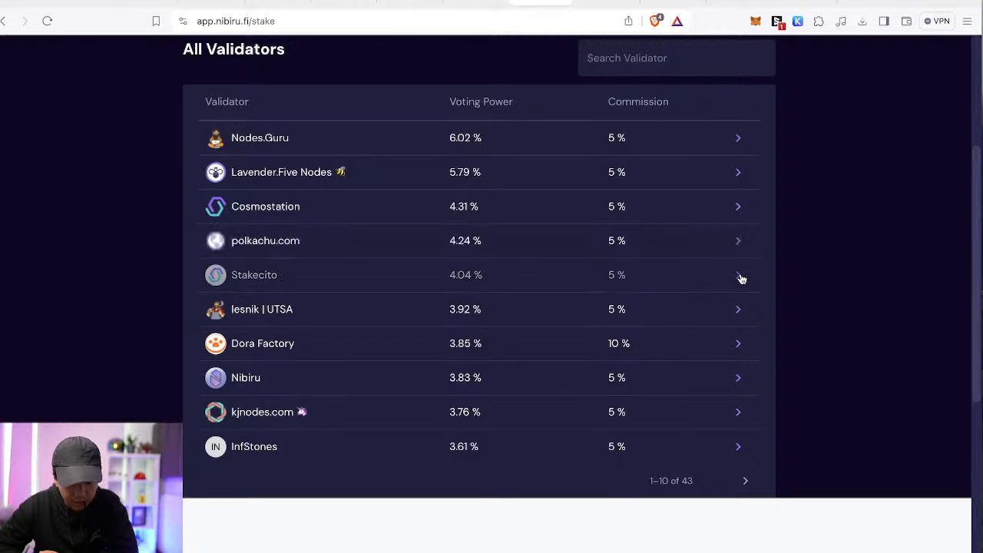
mouse_move(452, 295)
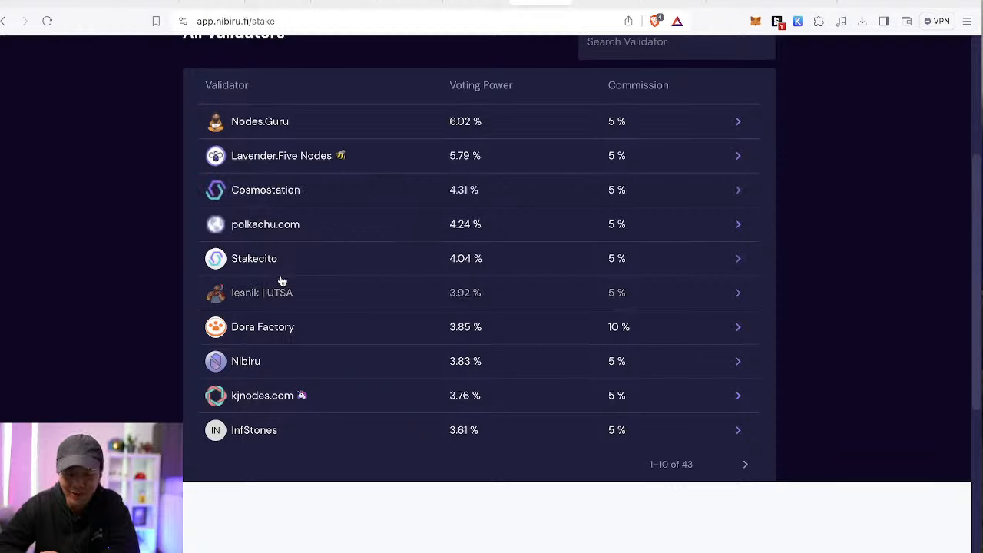
mouse_move(353, 371)
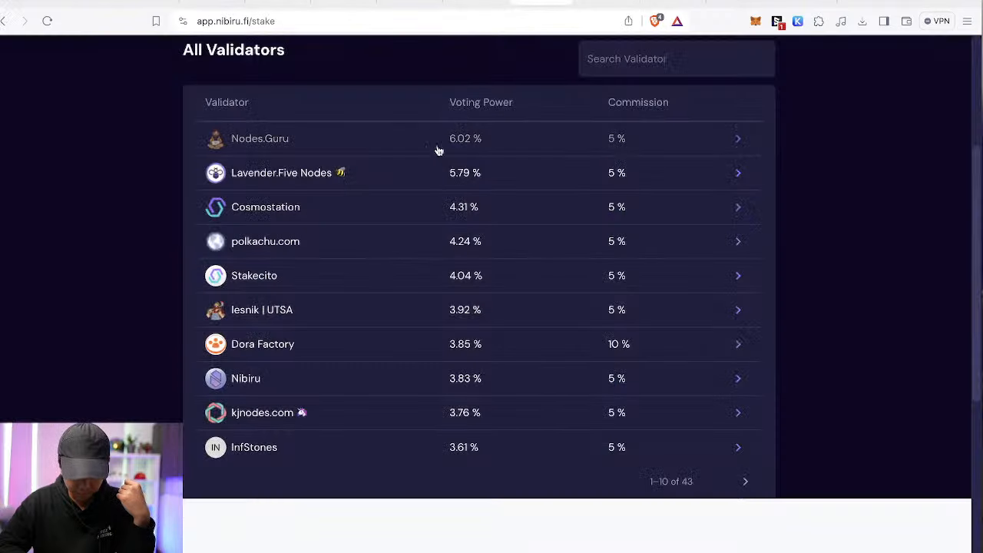
mouse_move(323, 170)
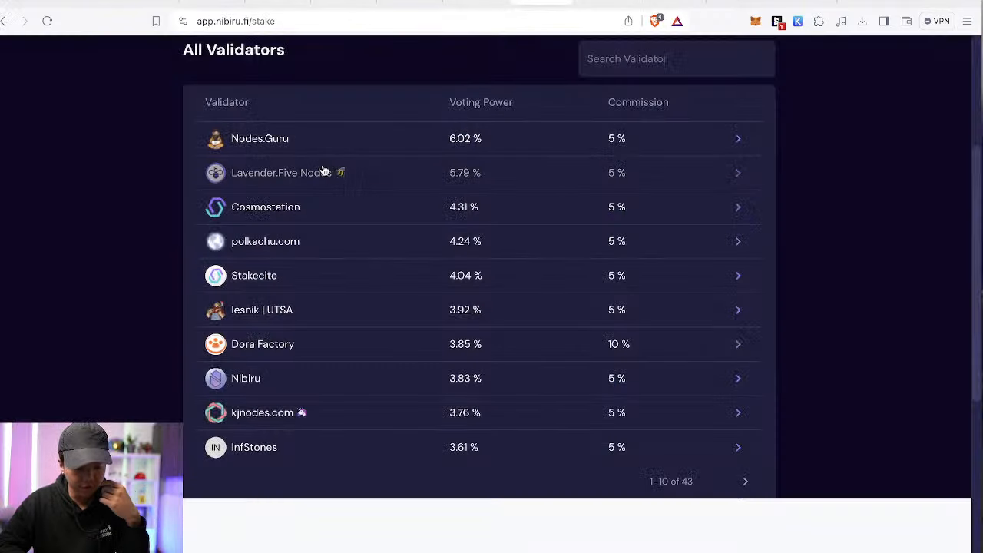
mouse_move(396, 344)
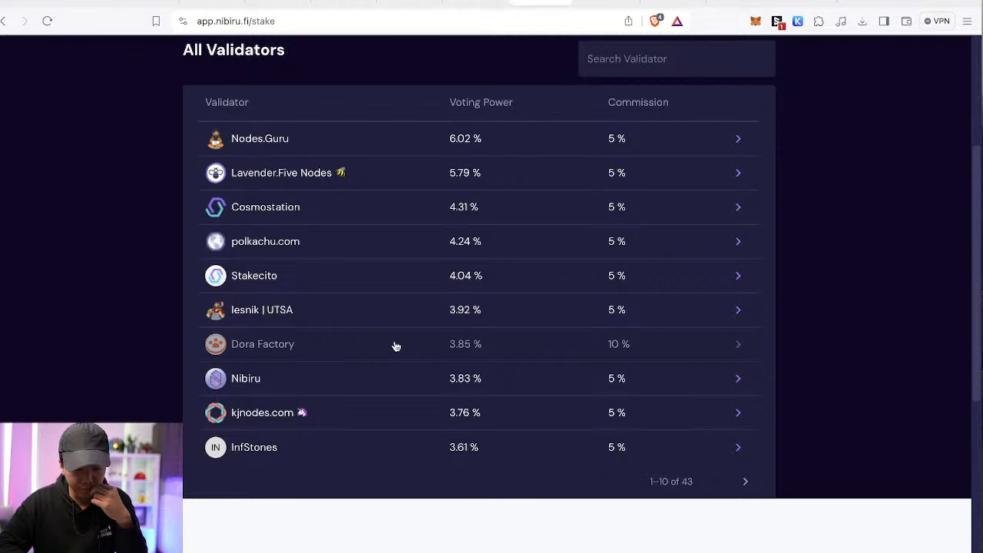
mouse_move(515, 332)
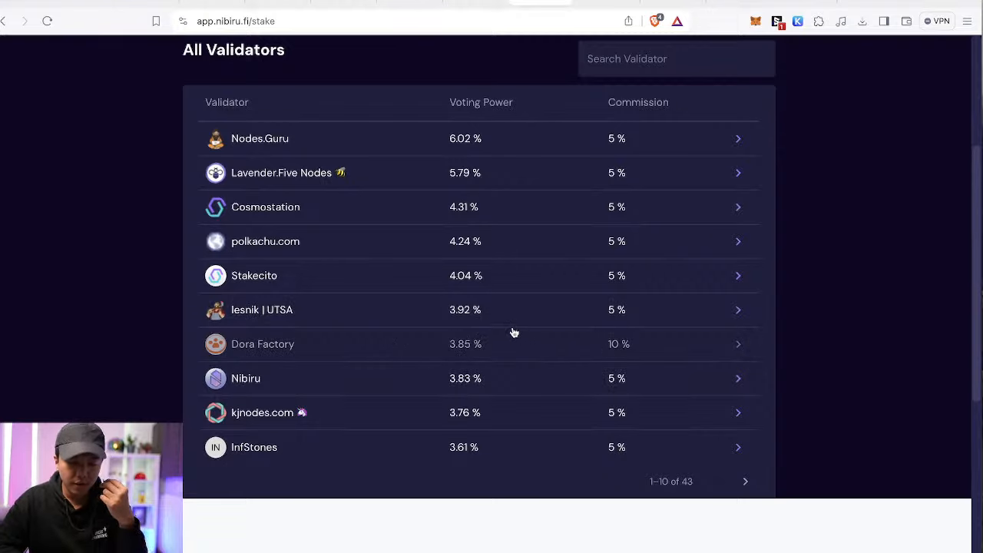
mouse_move(289, 84)
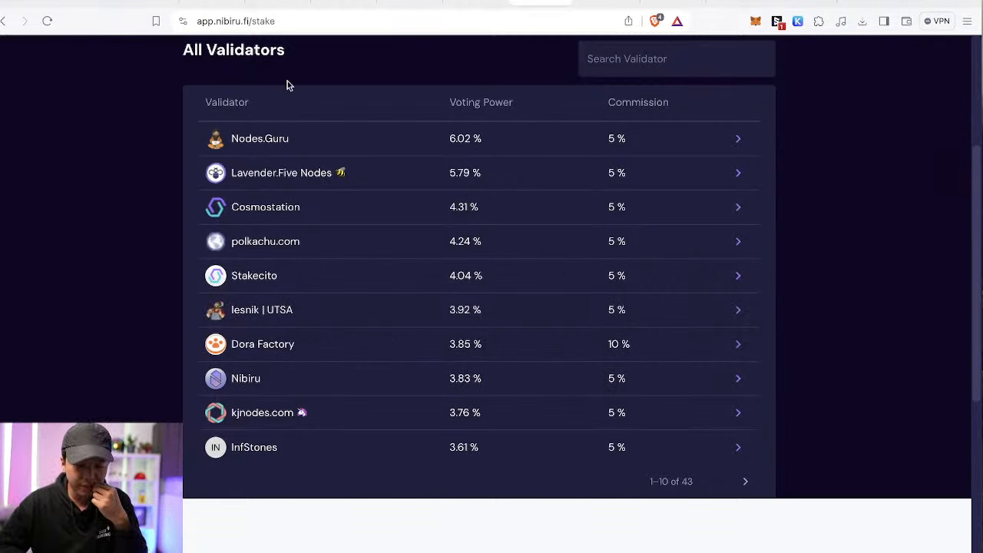
Step: Page the All Validators table forward to entries 31–40 of 43 with 0.00% voting power
left_click(745, 483)
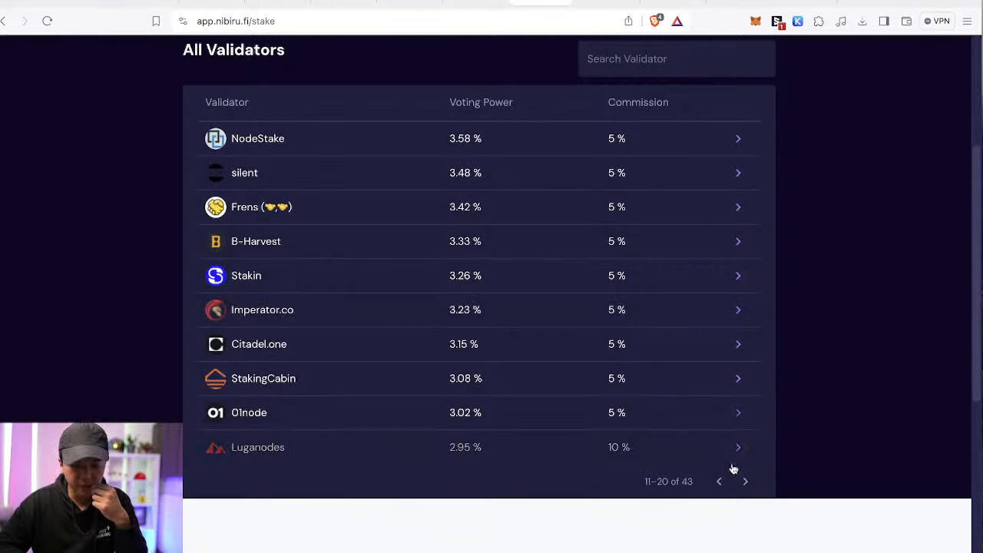
left_click(744, 483)
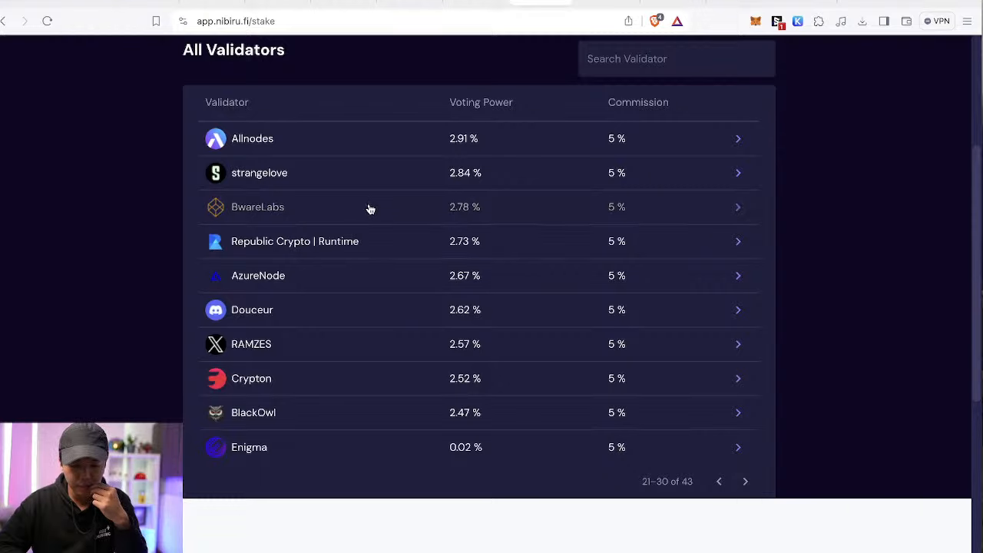
mouse_move(761, 481)
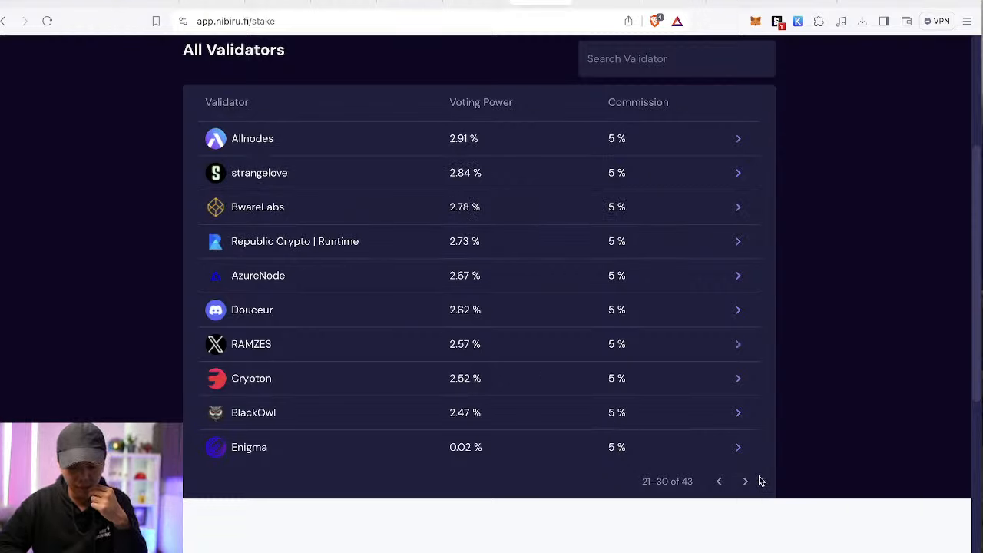
mouse_move(525, 447)
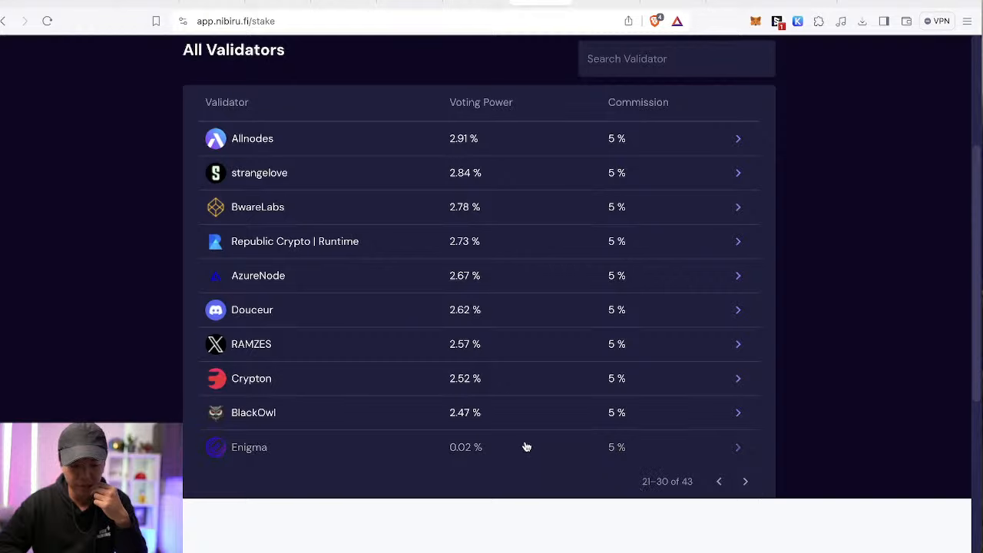
left_click(744, 482)
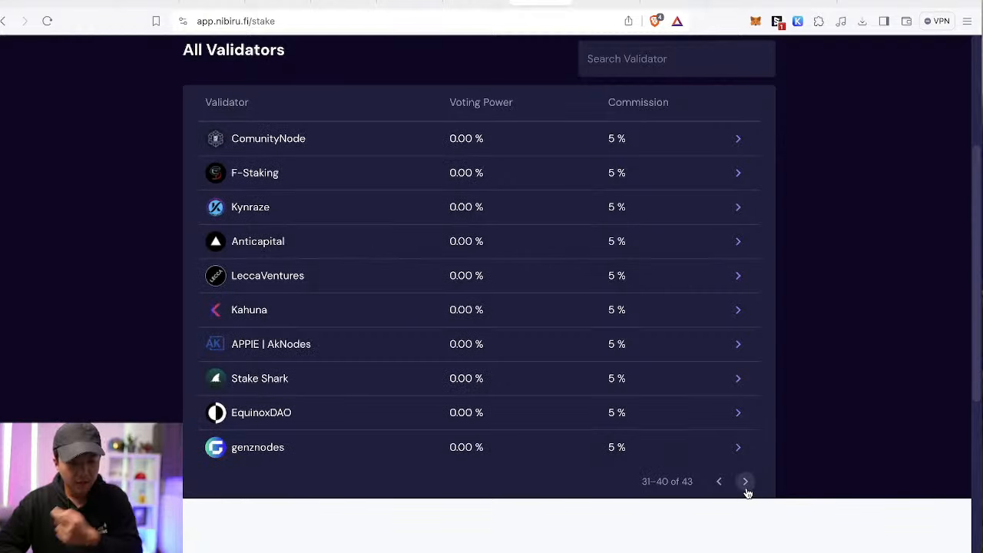
scroll("down", 3)
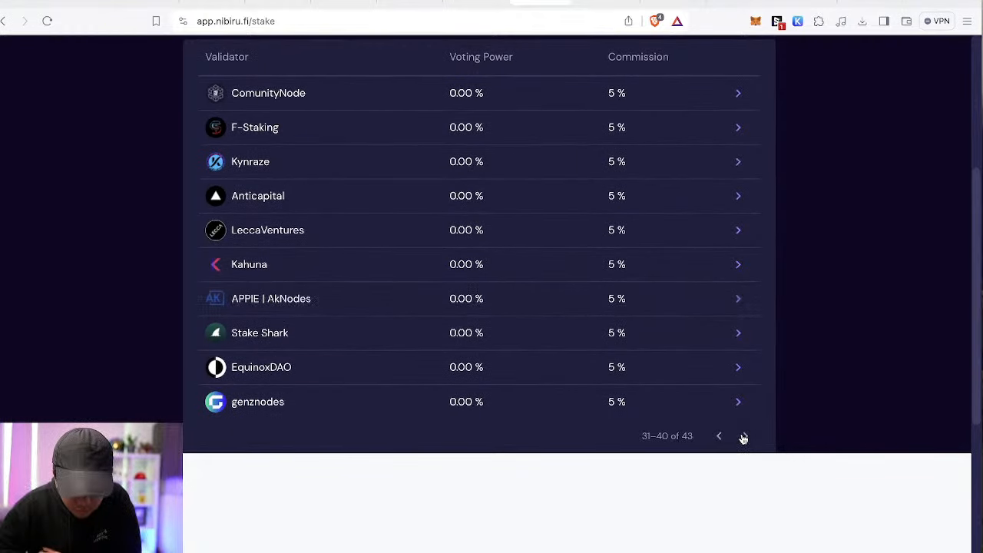
left_click(743, 437)
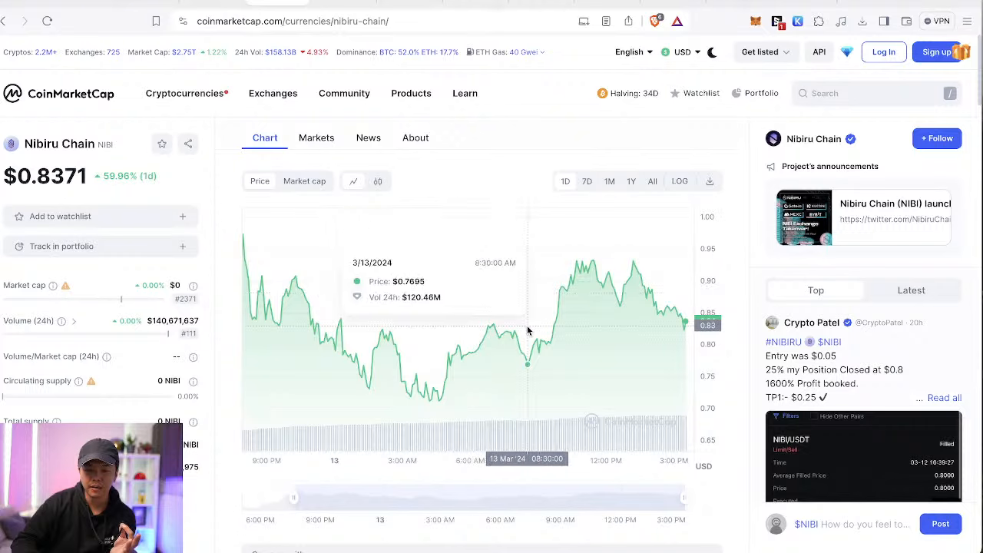
mouse_move(698, 9)
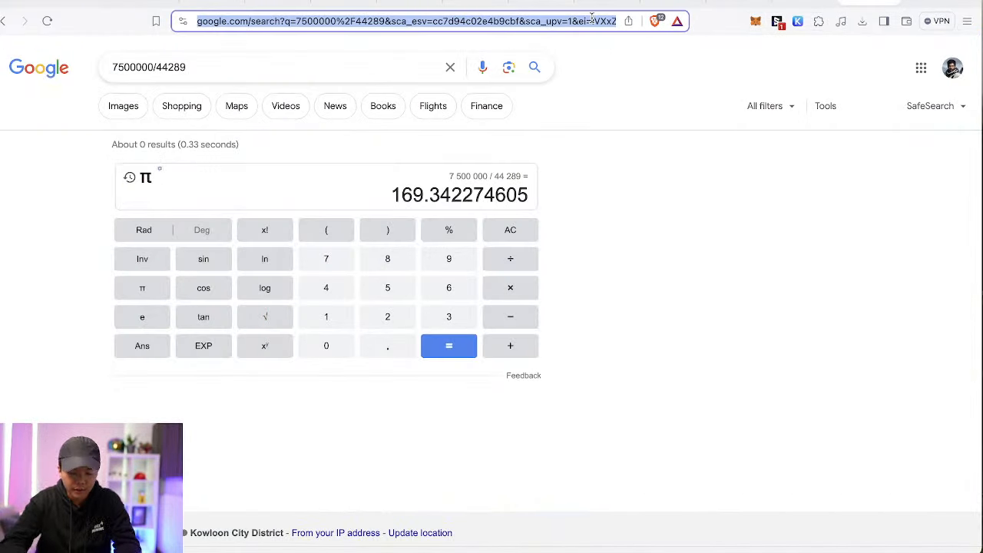
Step: Focus the address bar to enter a new web address
left_click(384, 22)
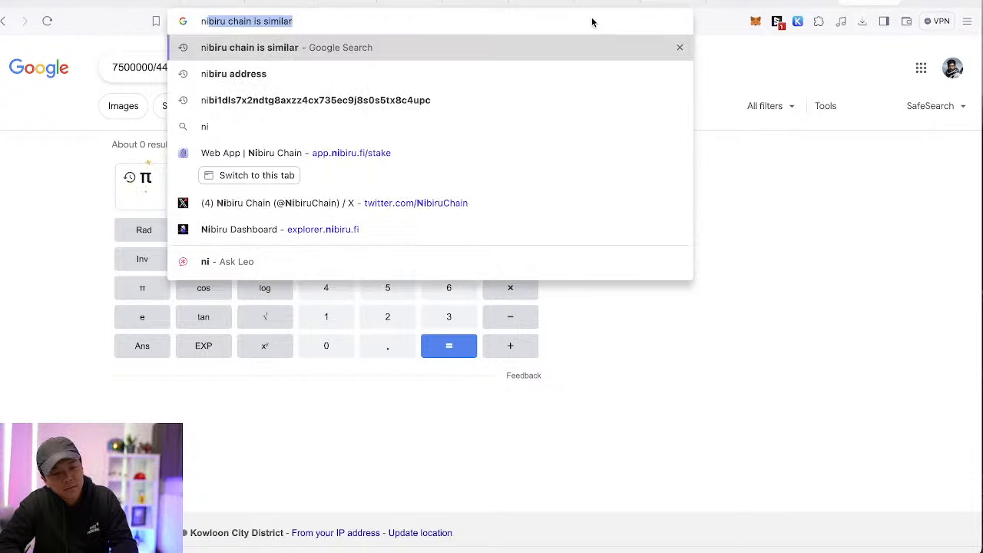
Step: Load nibiru.fi and scroll past Meet our Backers to A Thriving Ecosystem
type("nibiru.fi")
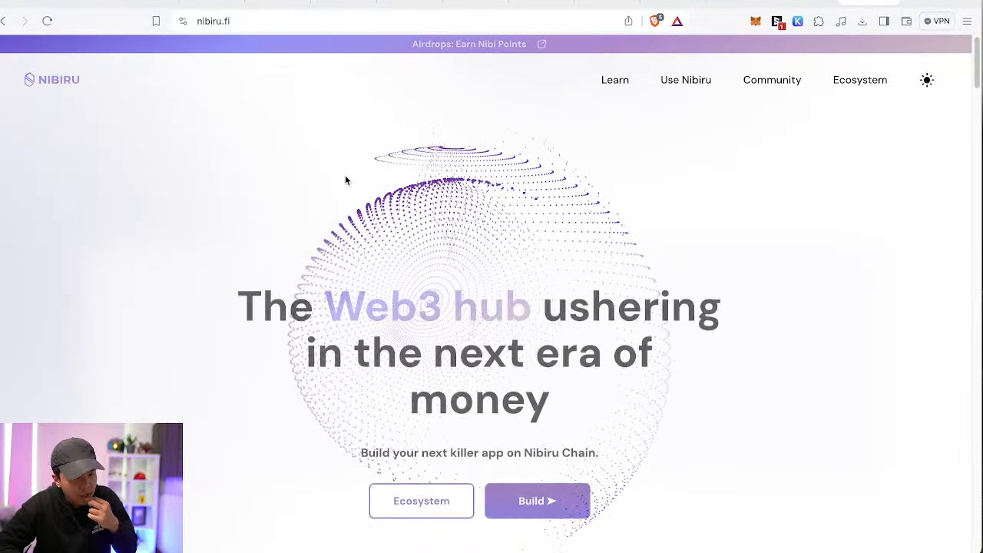
scroll("down", 3)
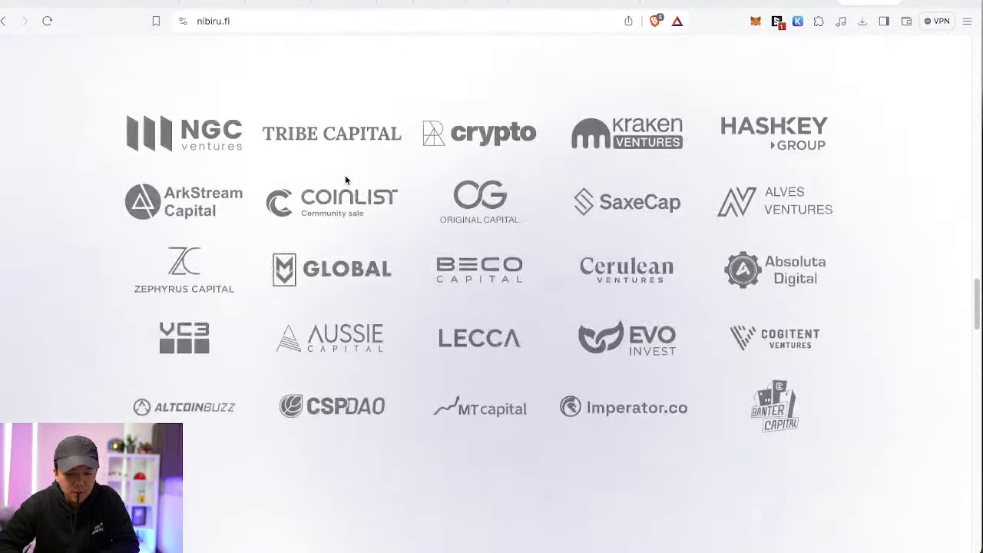
scroll("down", 3)
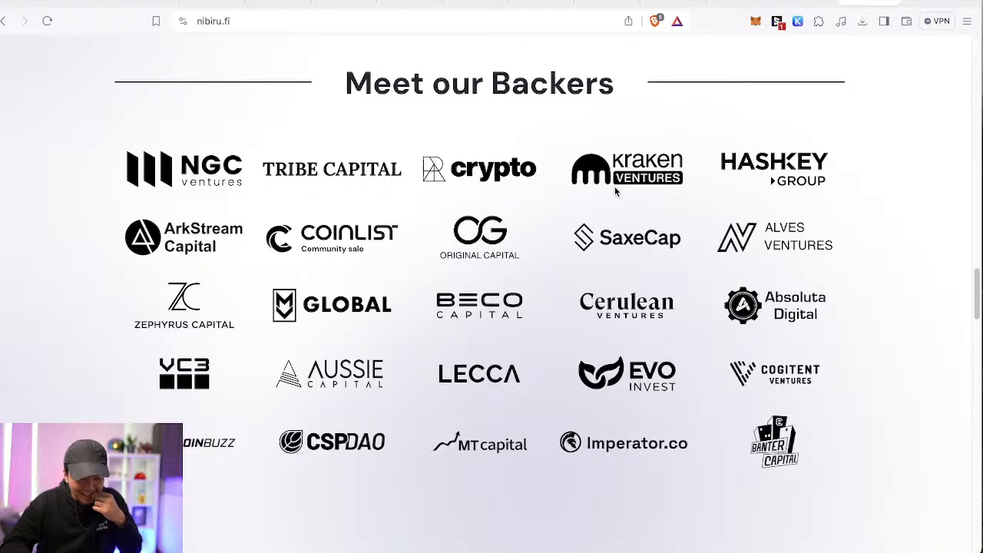
mouse_move(336, 245)
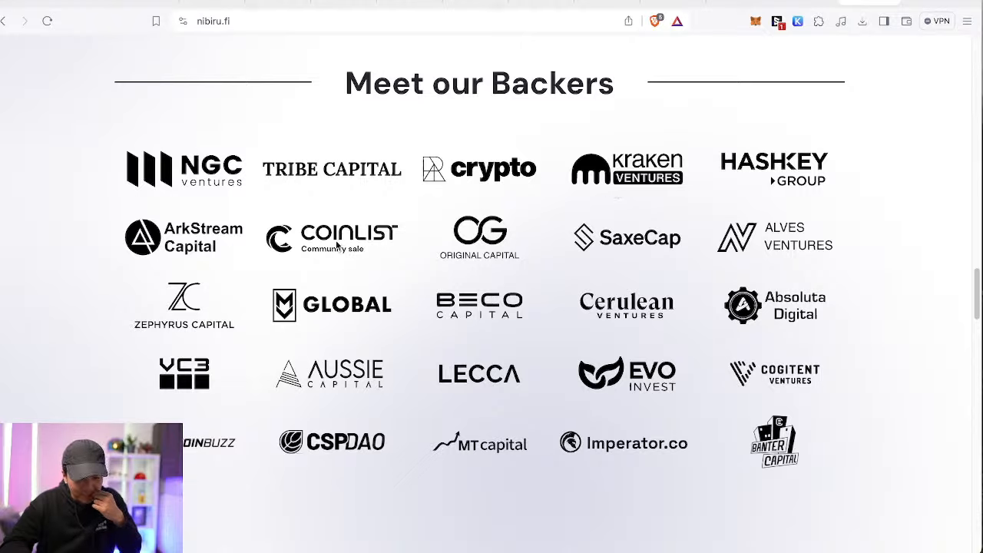
mouse_move(229, 429)
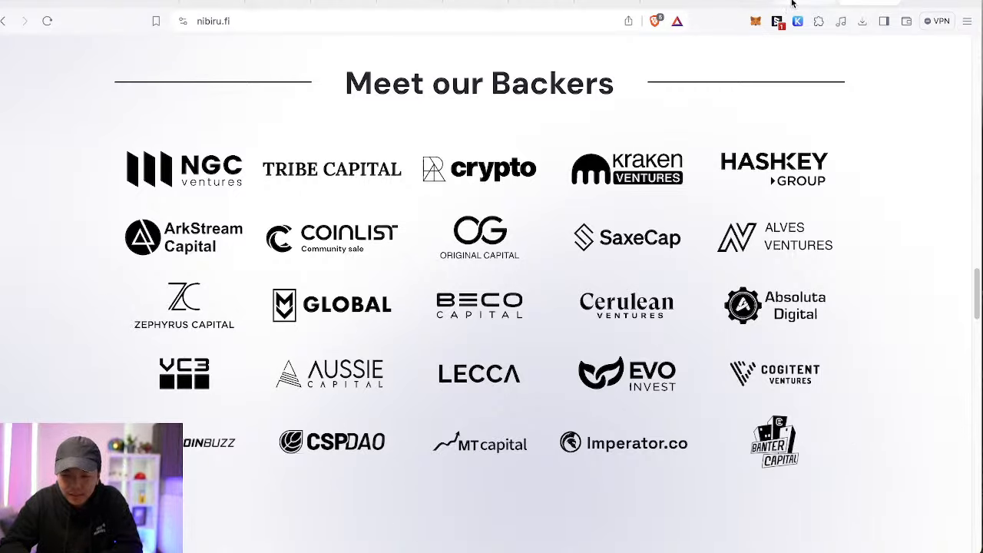
scroll("down", 3)
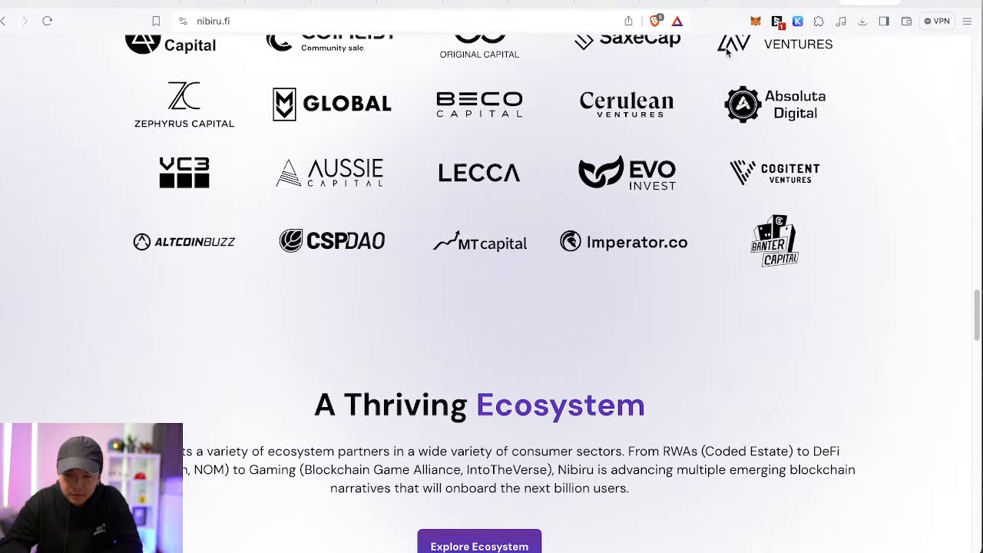
mouse_move(673, 3)
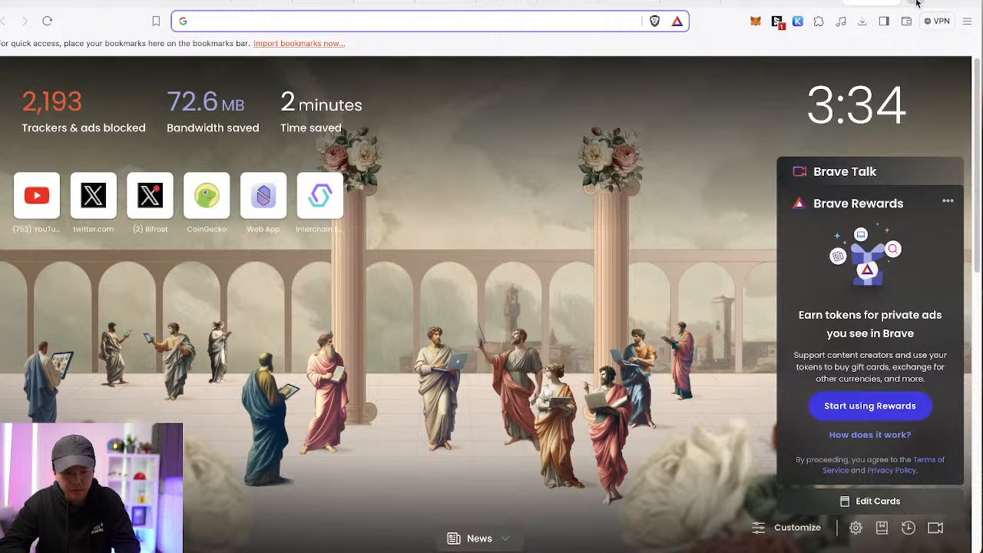
Step: Go to chains.keplr.app and search its non-native chains for 'nibiru', showing Nibiru already added
type("chain")
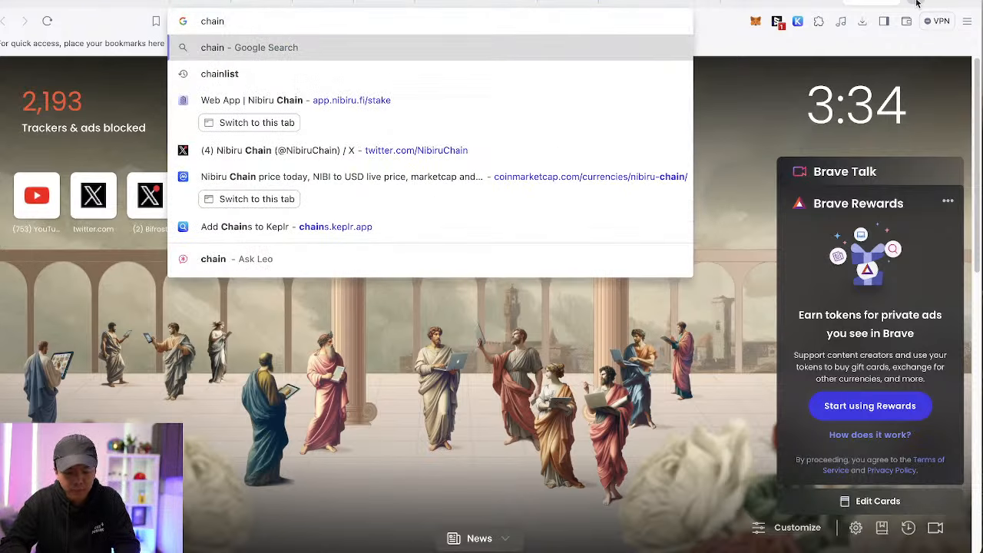
left_click(285, 226)
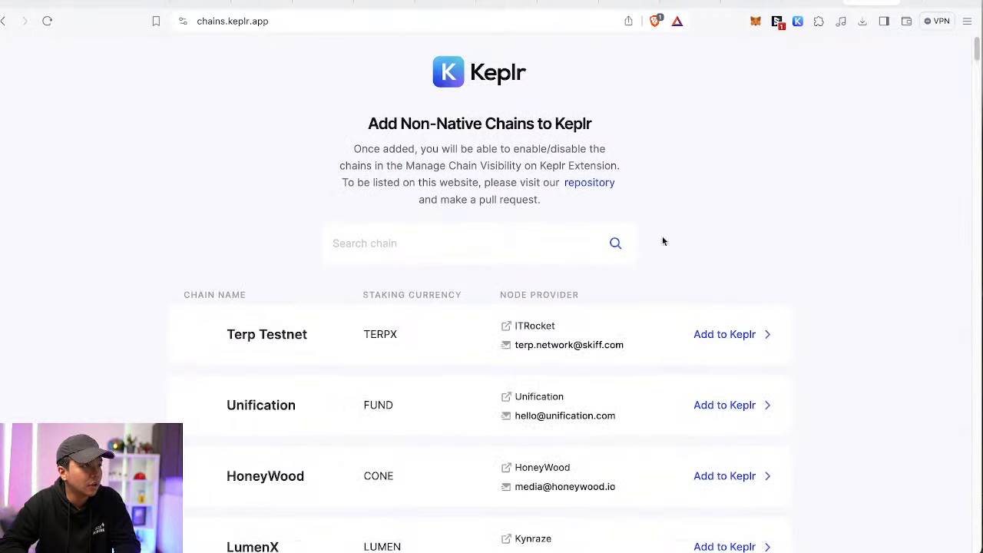
type("nibiru")
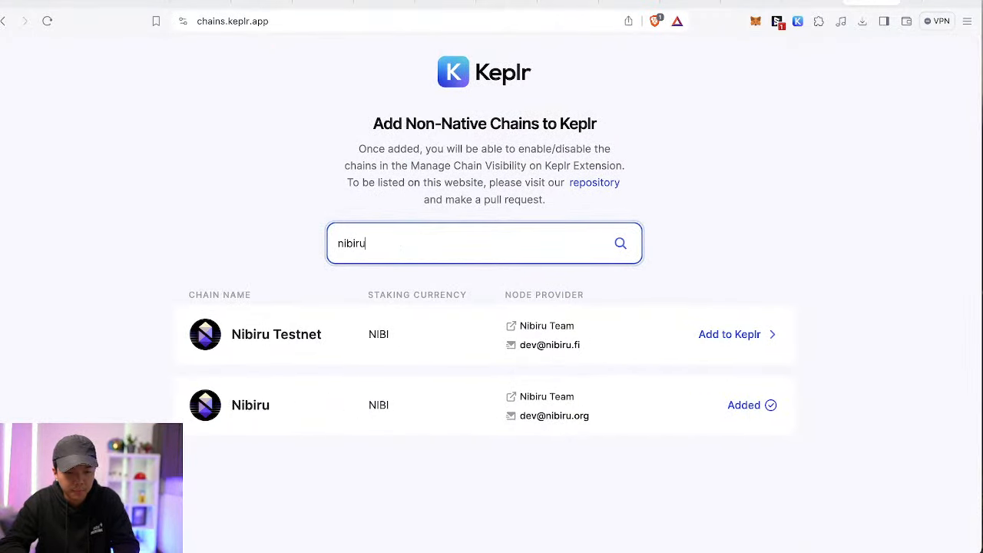
mouse_move(280, 421)
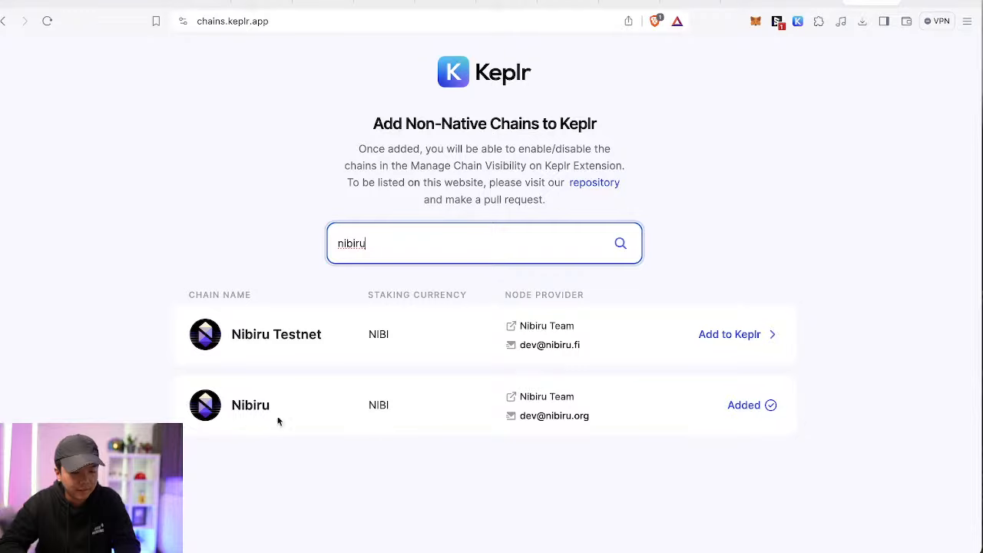
mouse_move(498, 357)
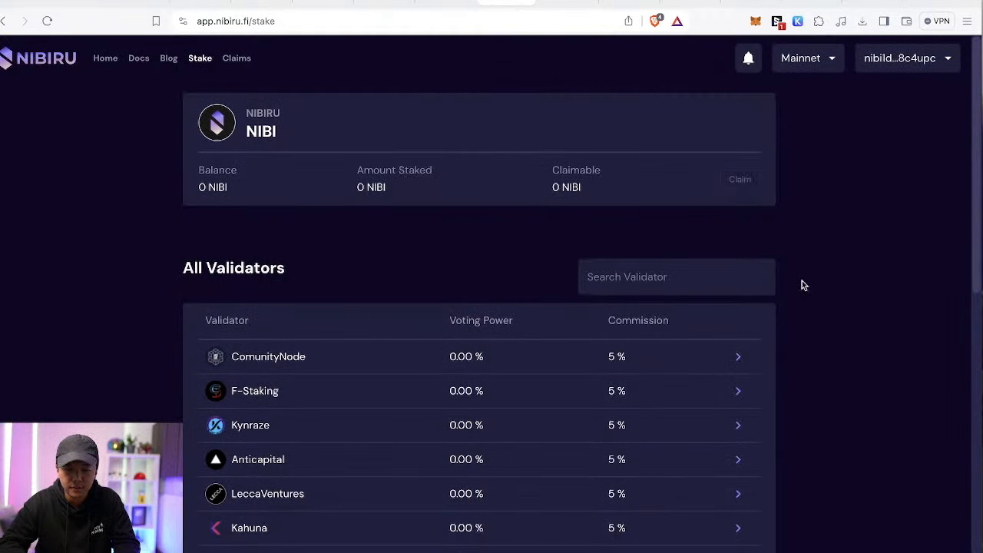
left_click(809, 58)
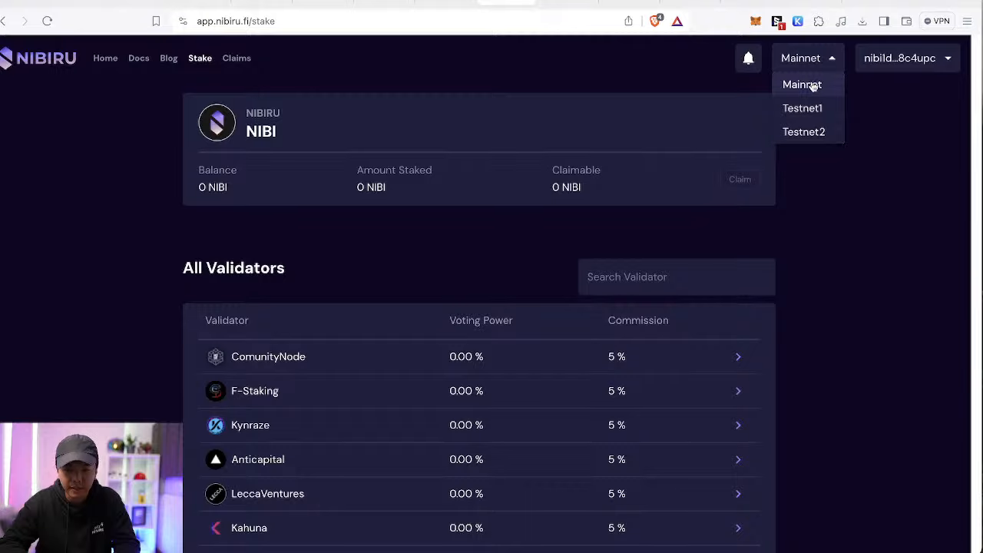
mouse_move(906, 135)
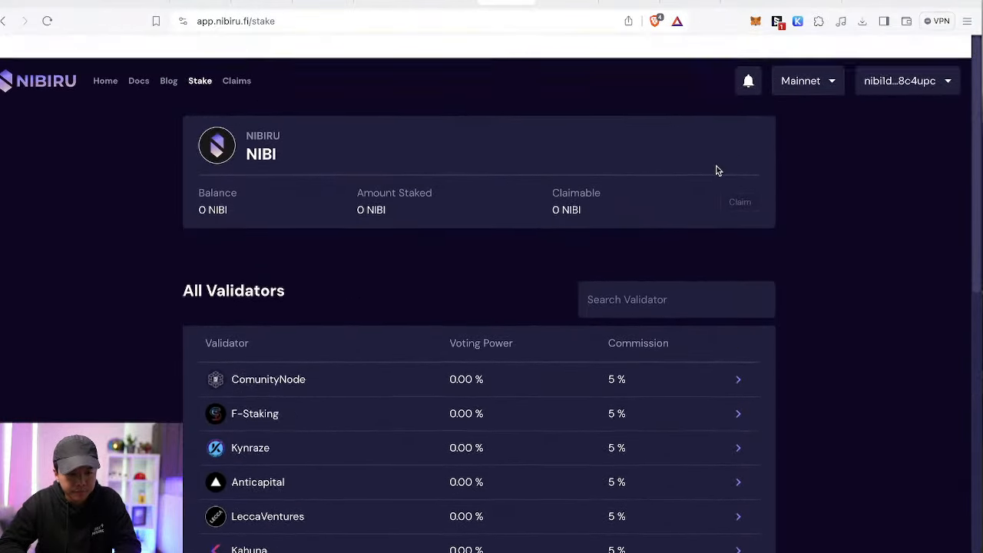
scroll("down", 3)
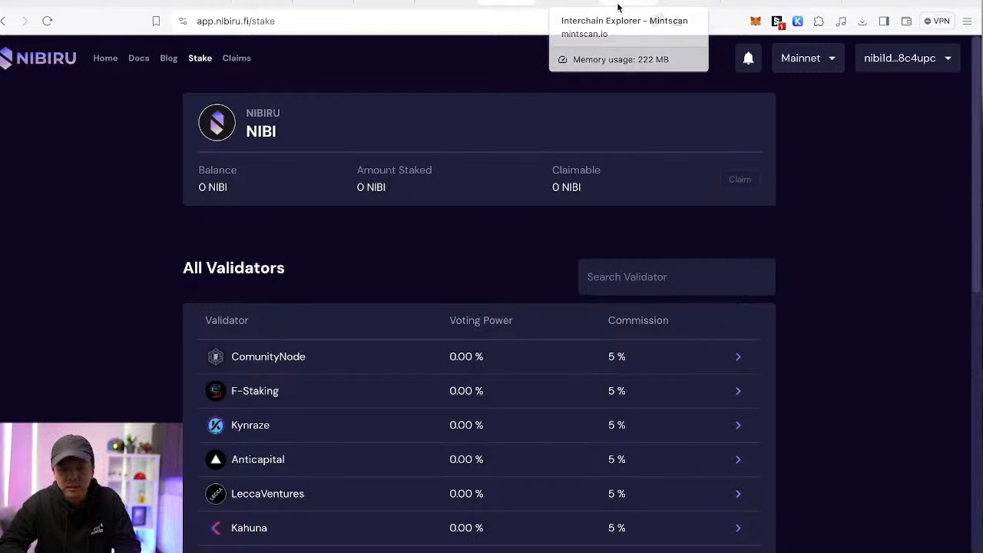
Step: Search Mintscan's chain search for 'nibiru' and confirm it returns no results
left_click(624, 28)
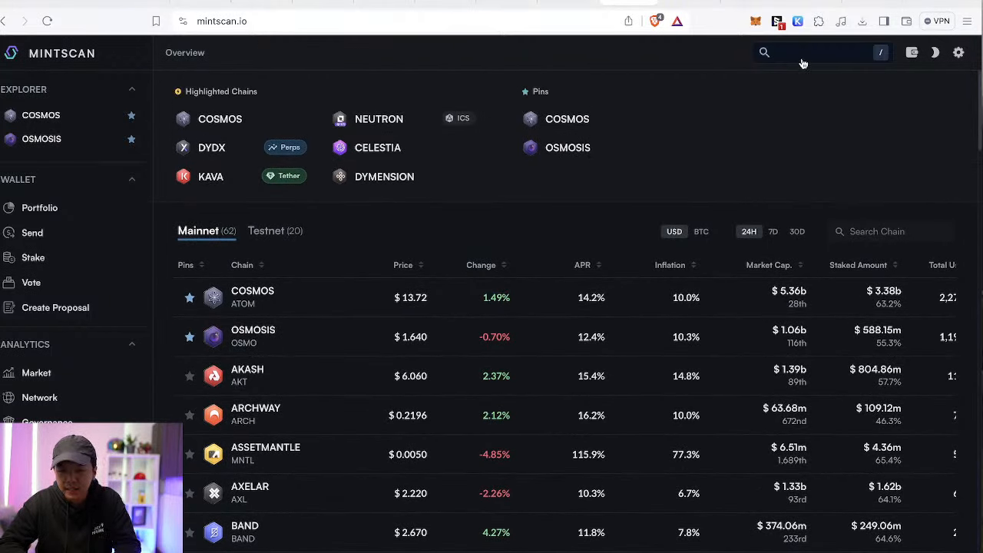
left_click(802, 52)
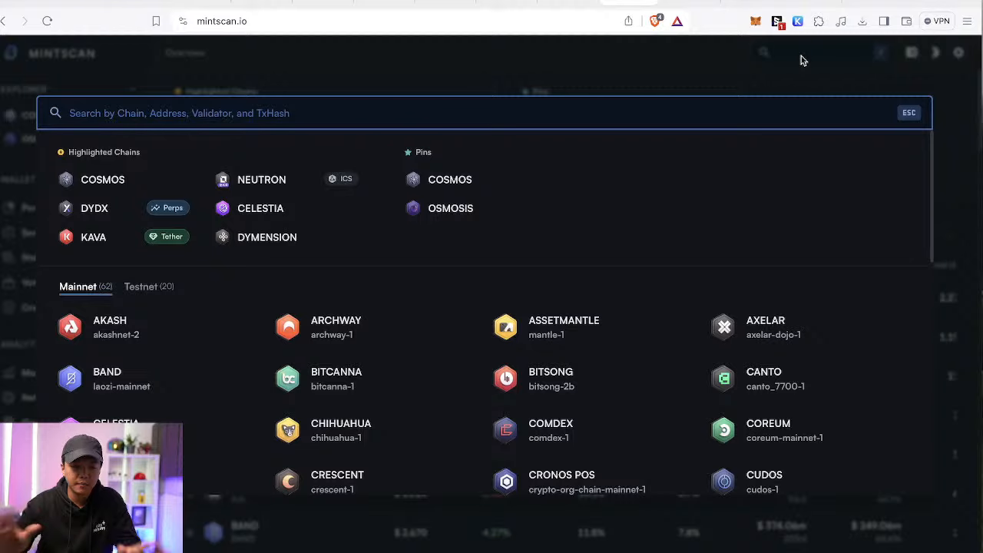
type("nibiru")
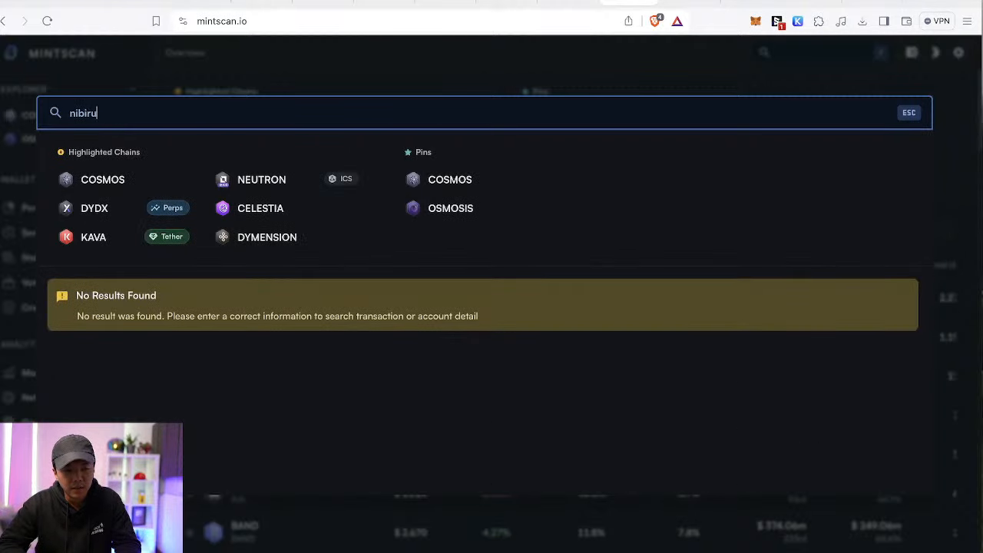
mouse_move(387, 83)
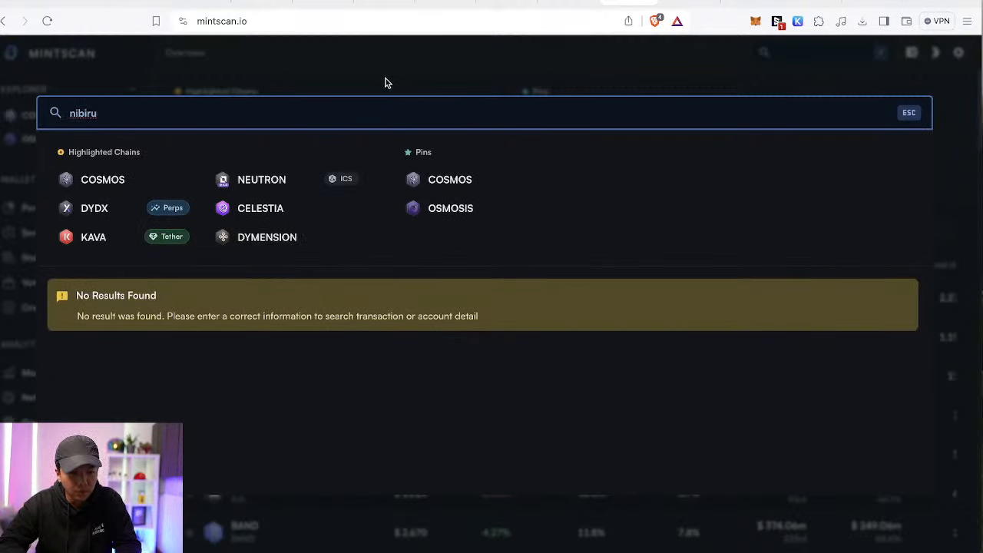
key("Escape")
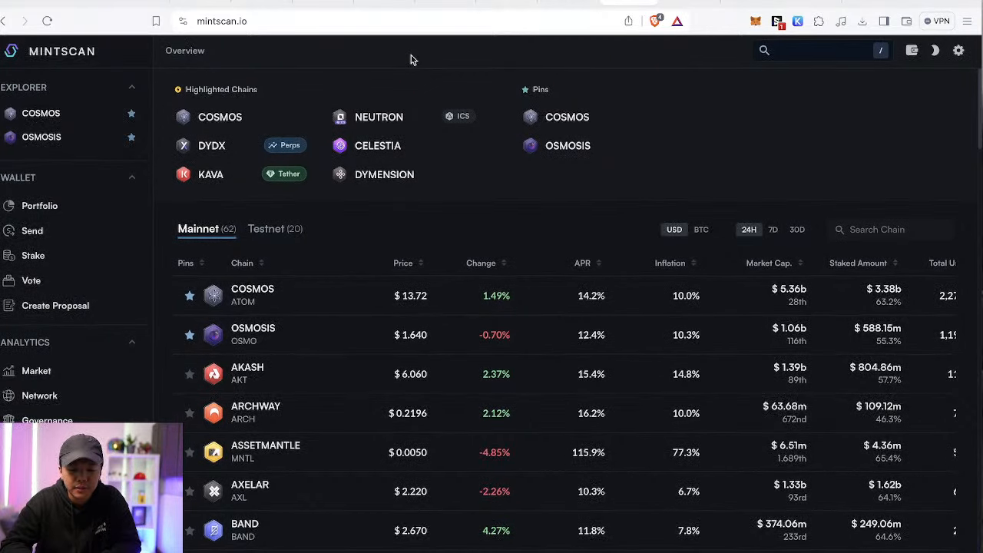
Step: Scroll through Mintscan's Mainnet chain table to confirm Nibiru isn't listed
scroll("down", 3)
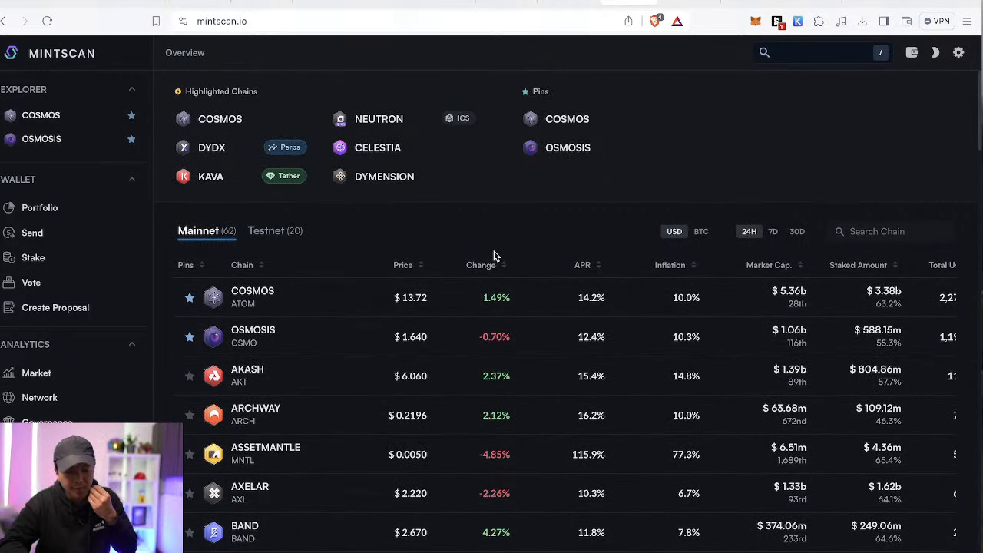
scroll("down", 3)
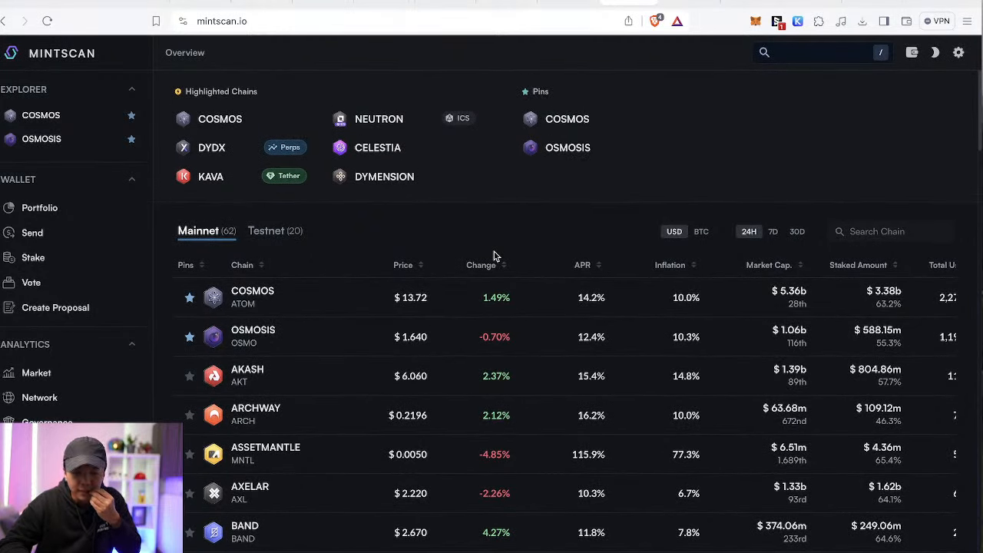
scroll("down", 3)
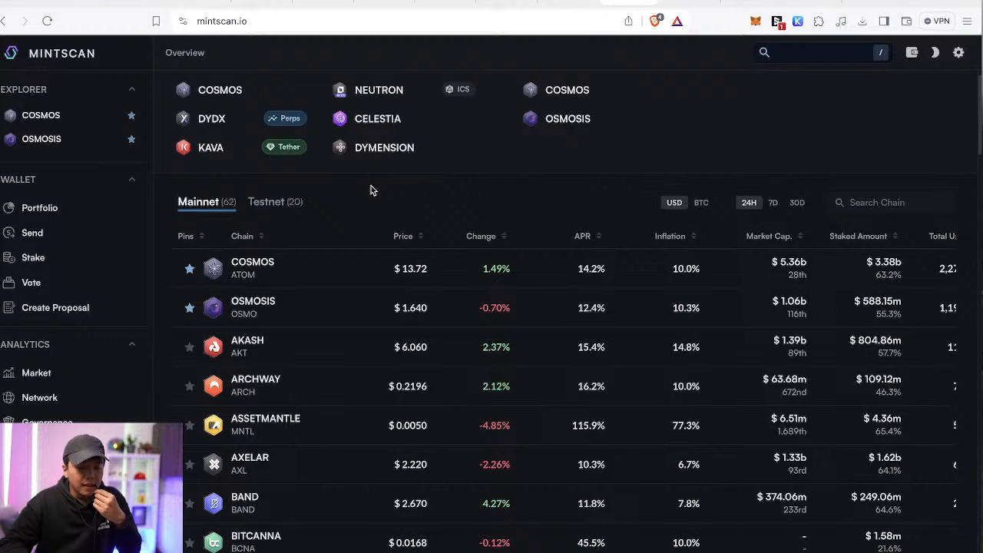
scroll("down", 3)
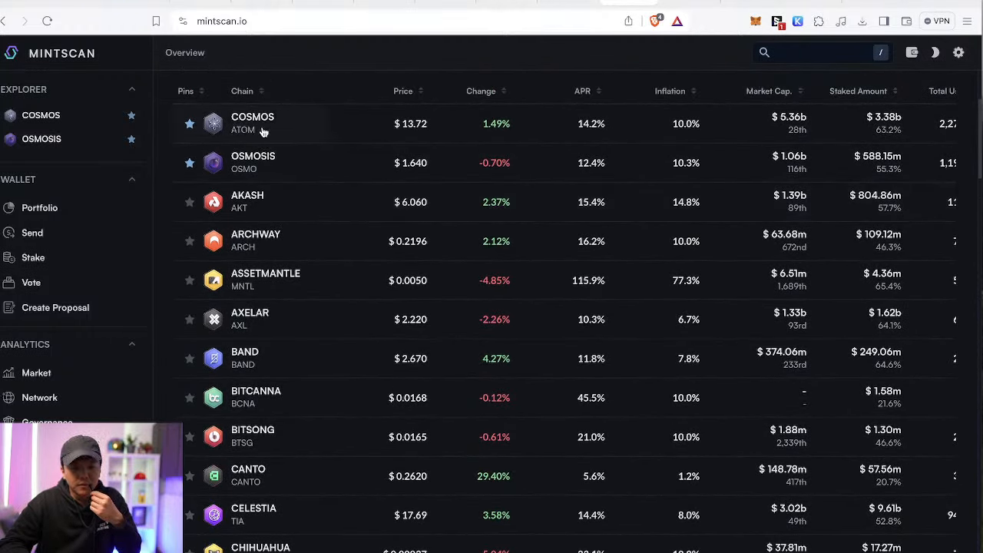
mouse_move(295, 187)
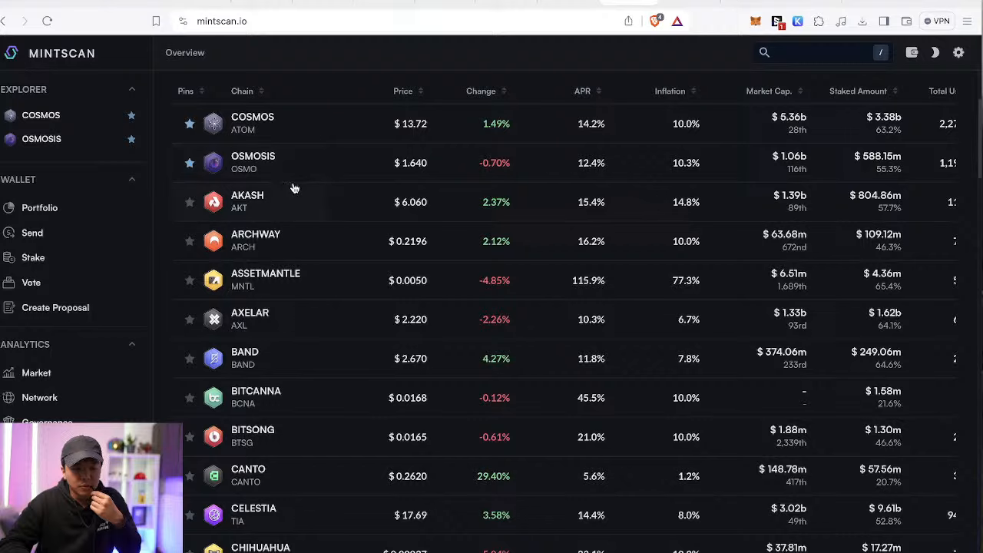
mouse_move(279, 206)
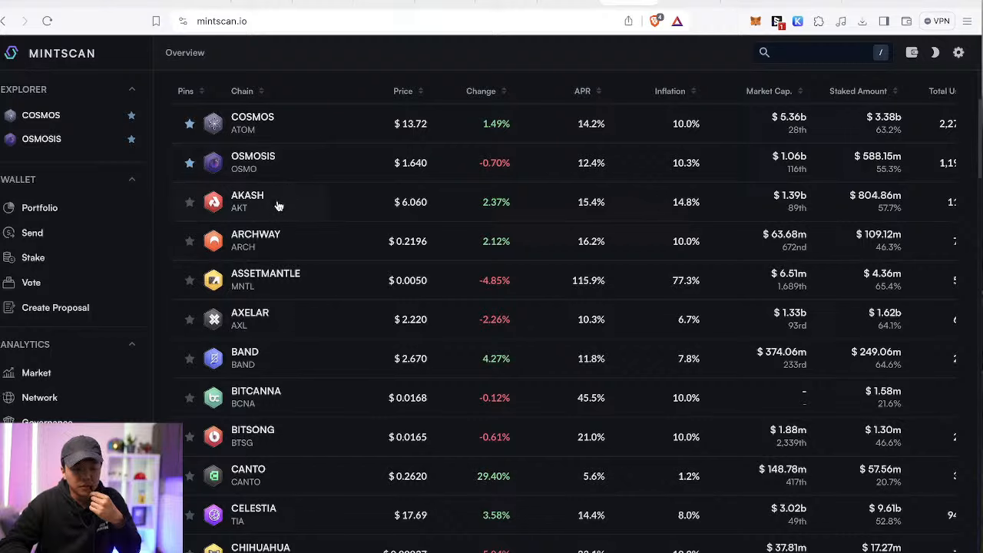
mouse_move(259, 322)
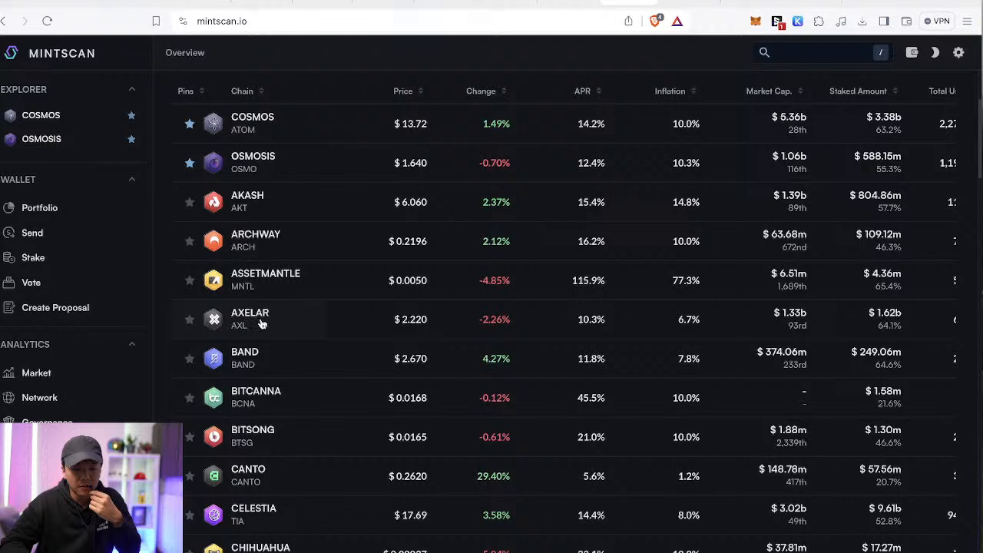
scroll("down", 3)
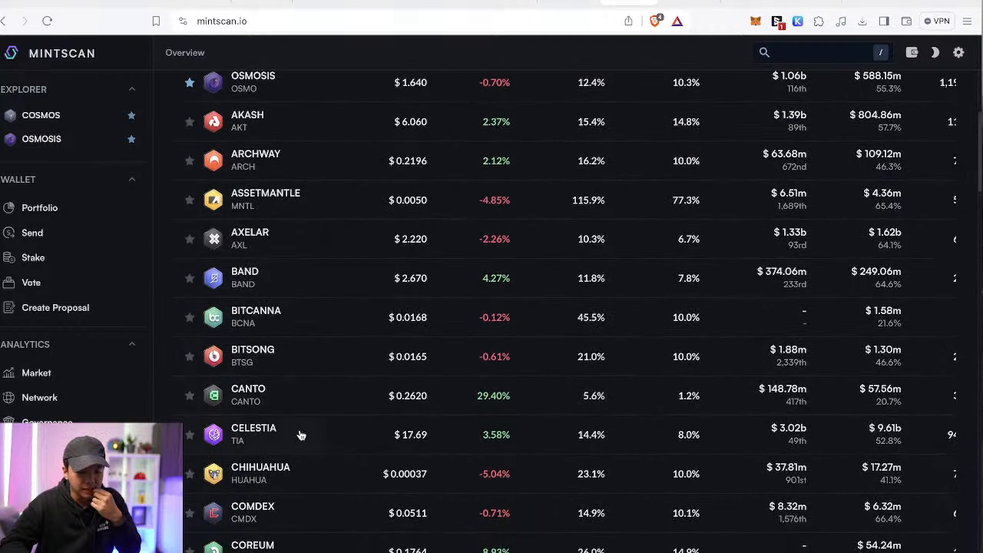
scroll("down", 3)
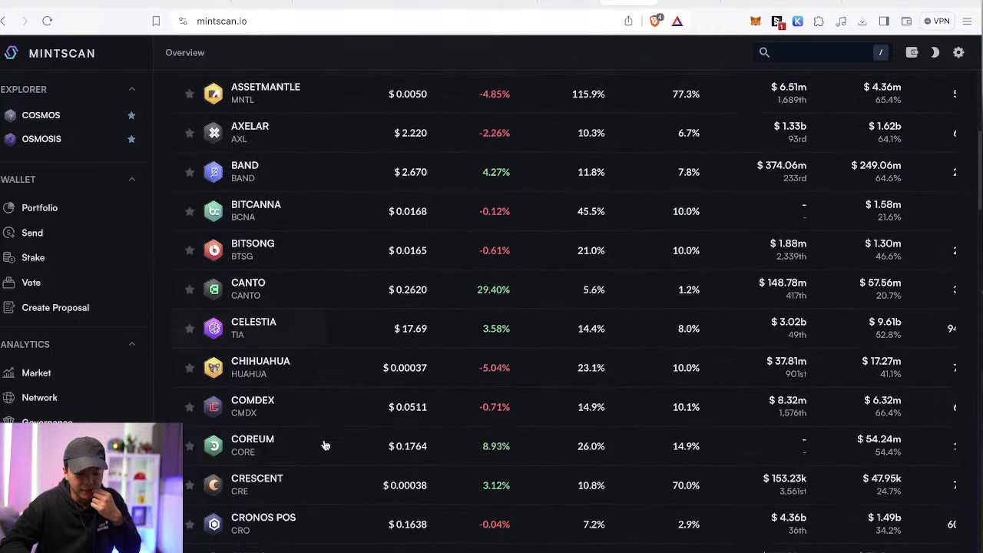
scroll("down", 3)
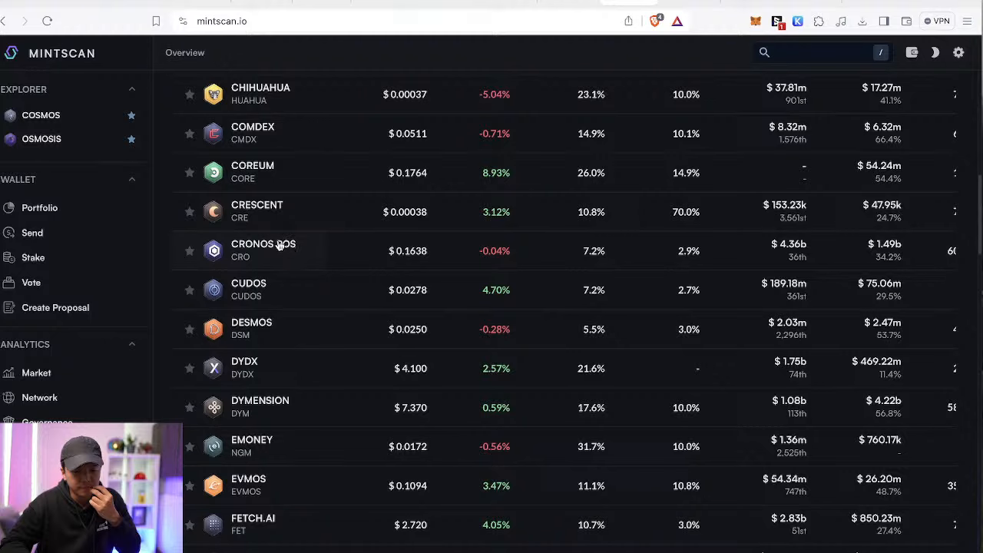
scroll("down", 3)
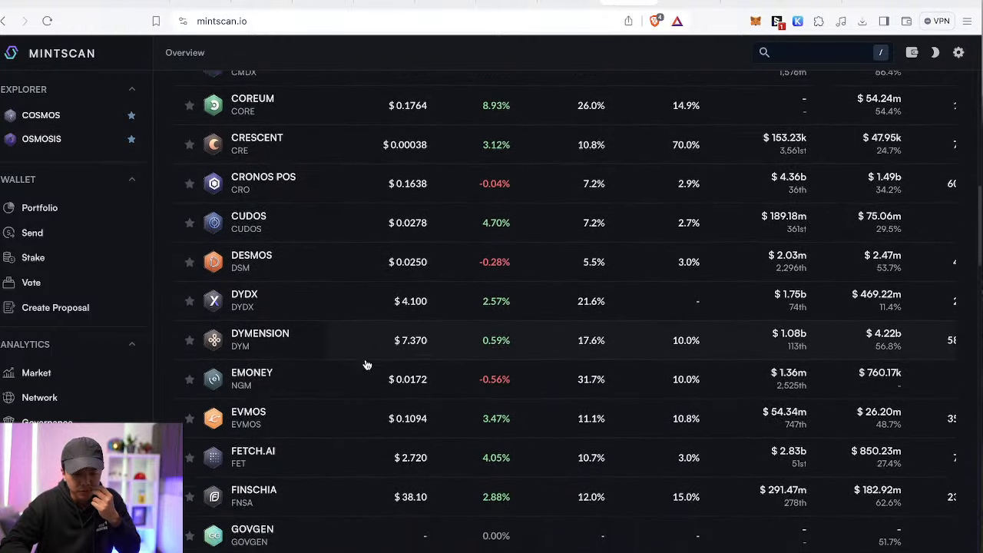
scroll("down", 3)
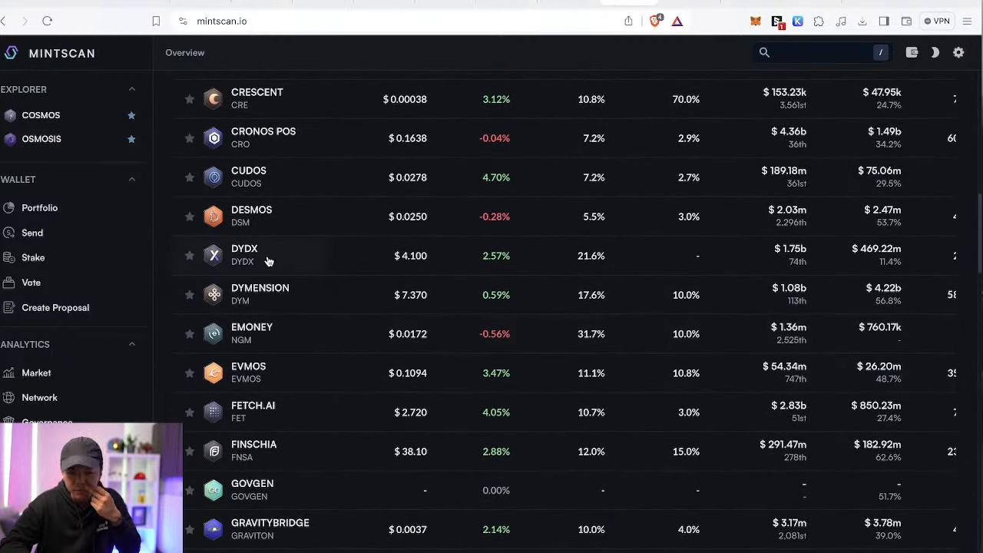
scroll("down", 3)
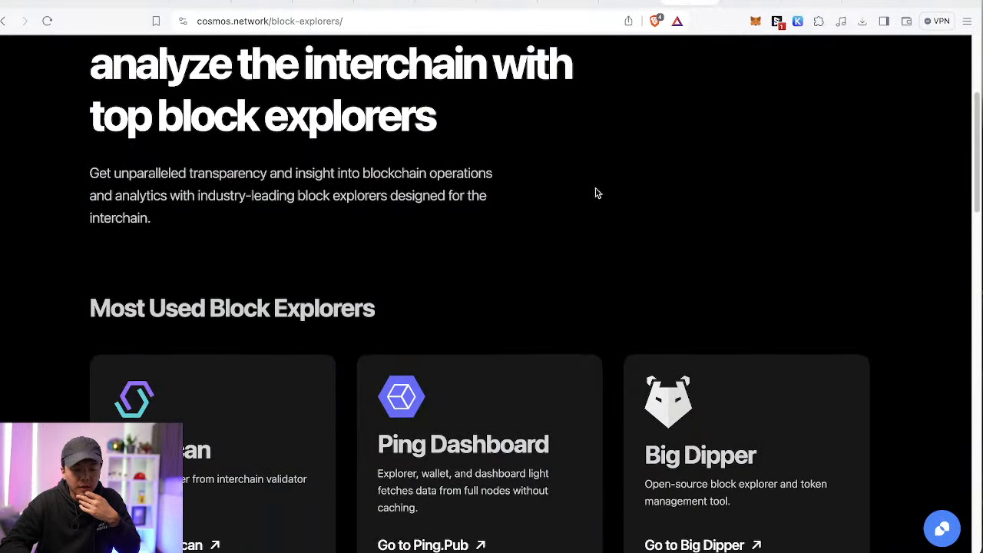
Step: Review Cosmos Network's Most Used Block Explorers cards, then return to the Nibiru airdrop guide
scroll("down", 3)
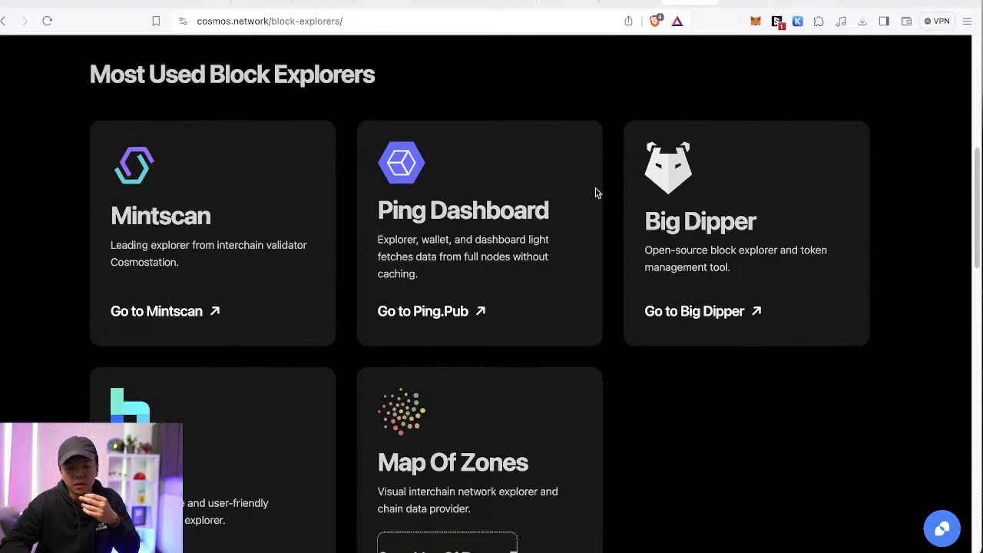
scroll("down", 3)
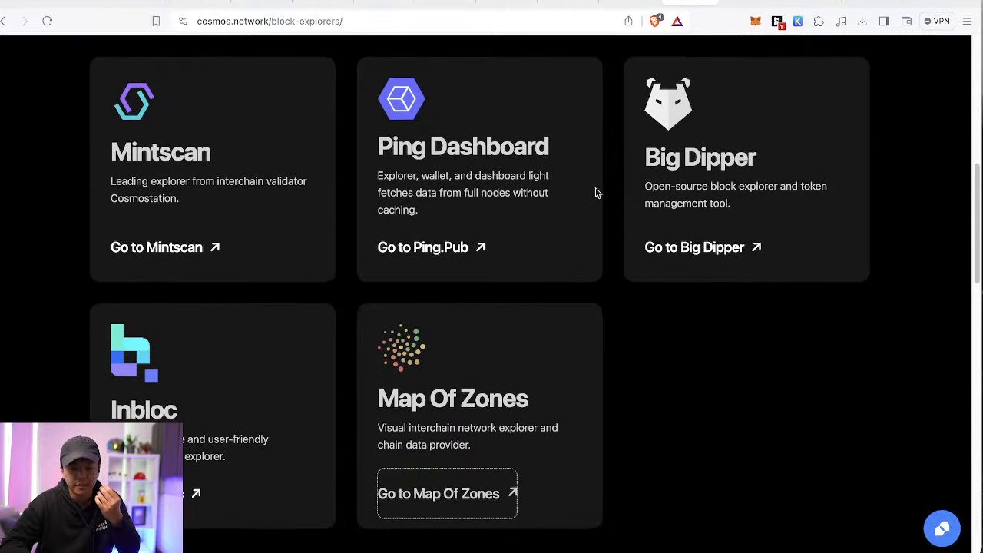
scroll("down", 3)
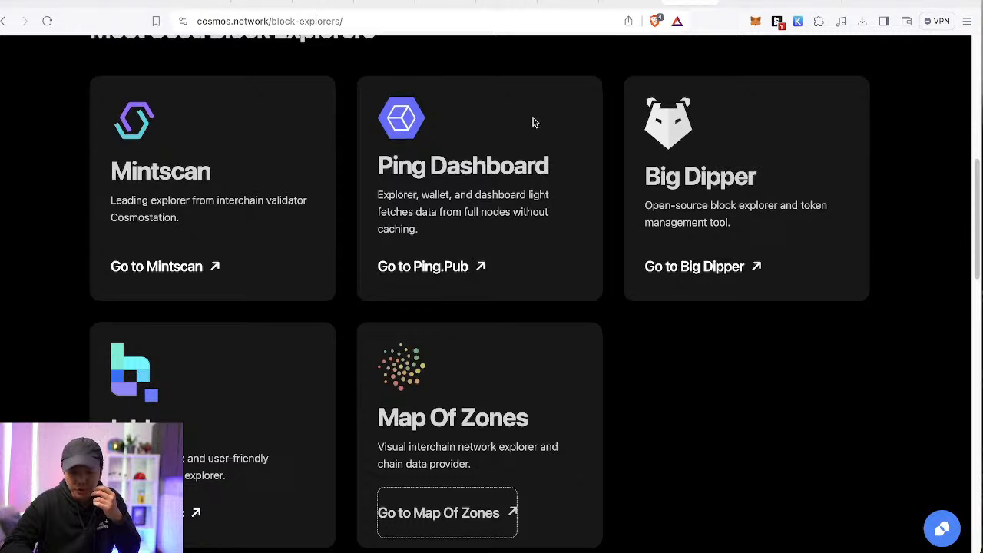
mouse_move(449, 177)
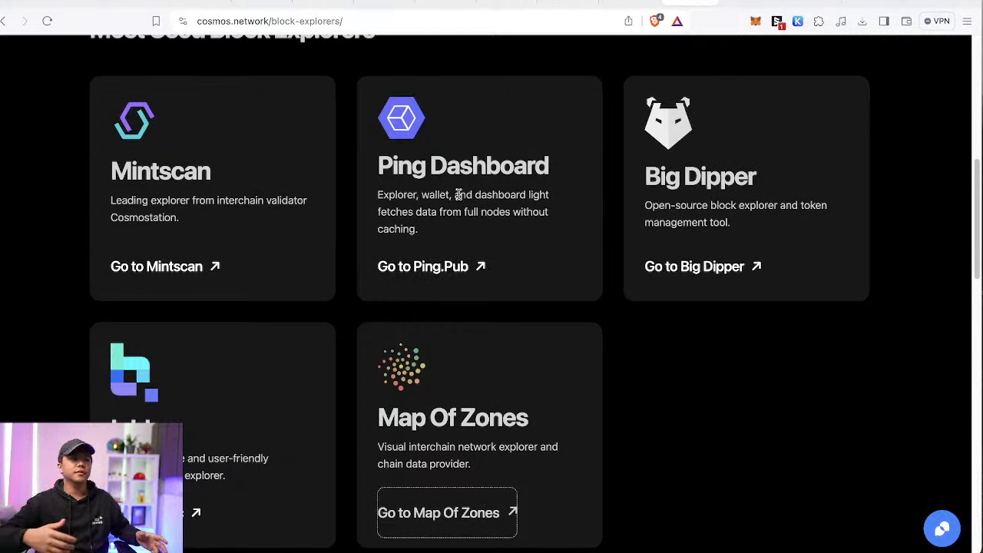
mouse_move(506, 148)
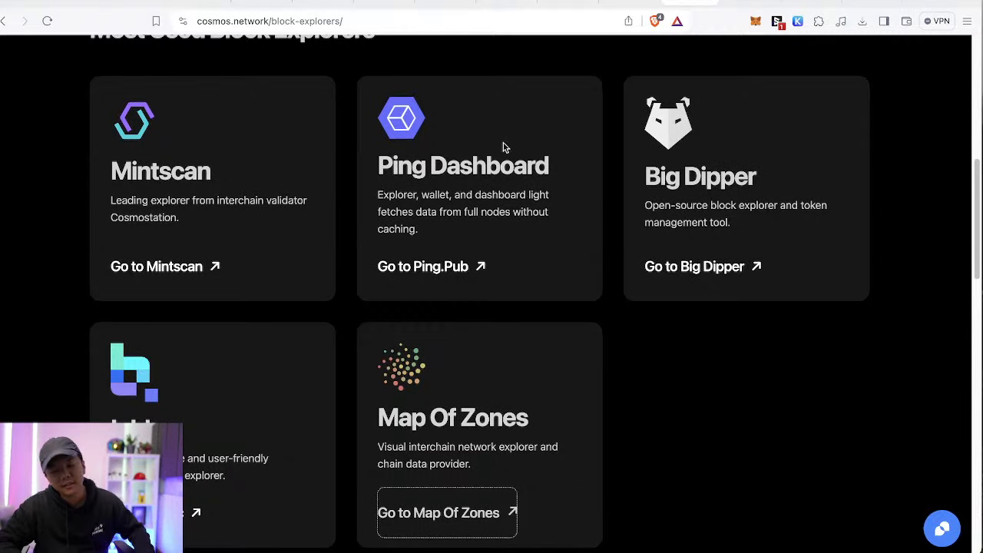
mouse_move(468, 206)
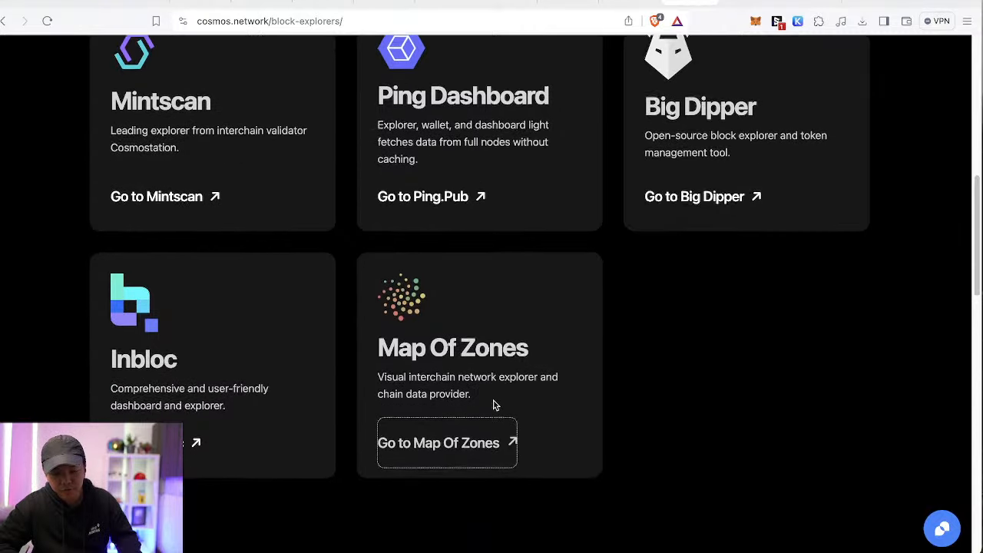
left_click(440, 442)
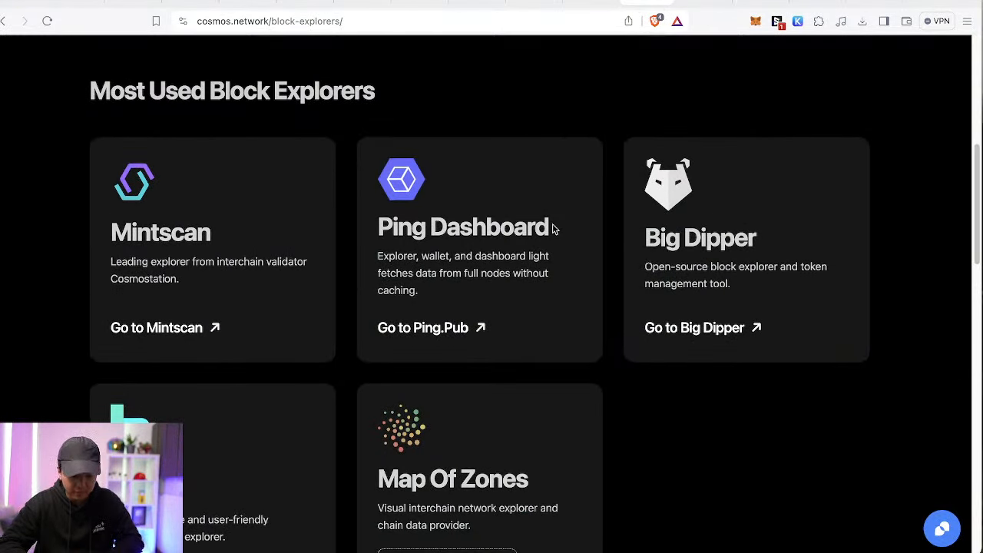
scroll("down", 3)
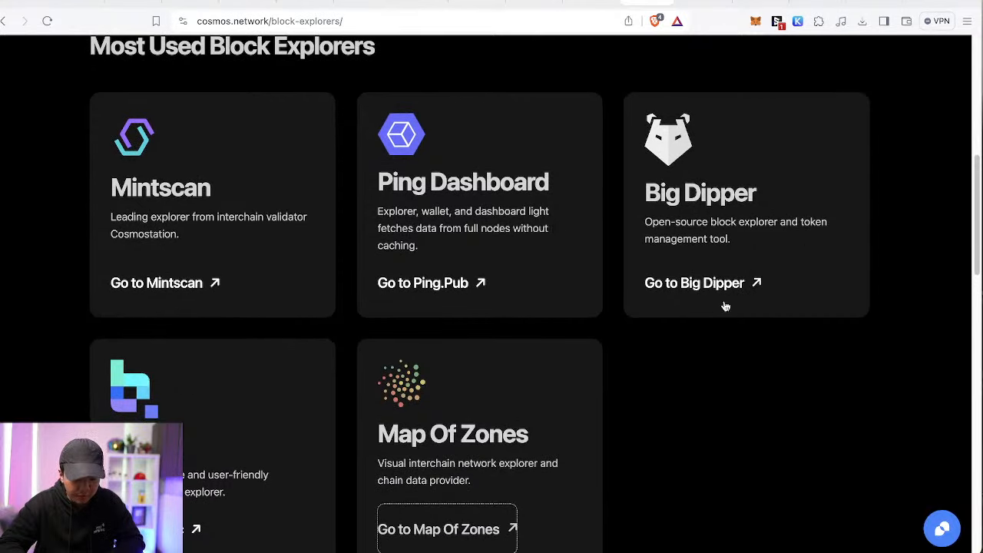
mouse_move(163, 140)
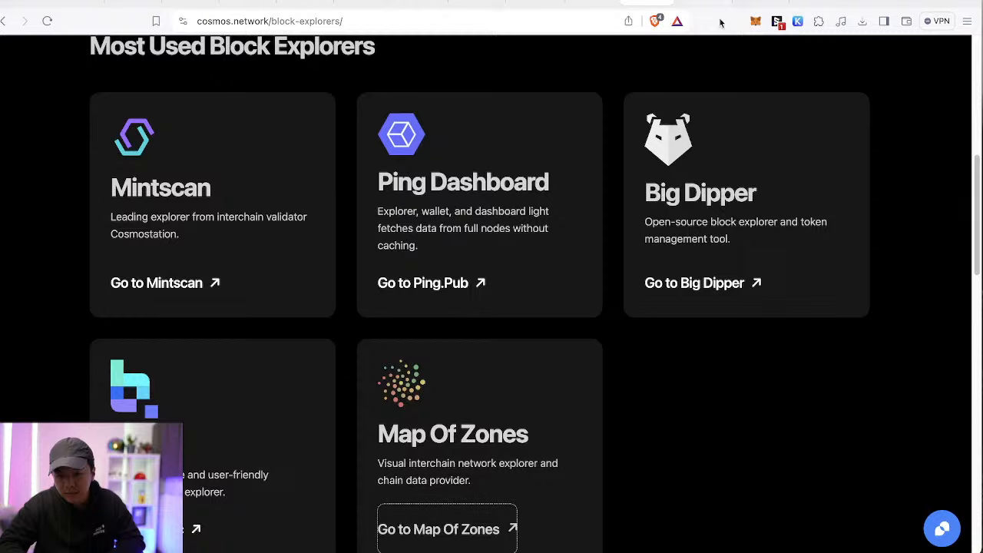
left_click(157, 282)
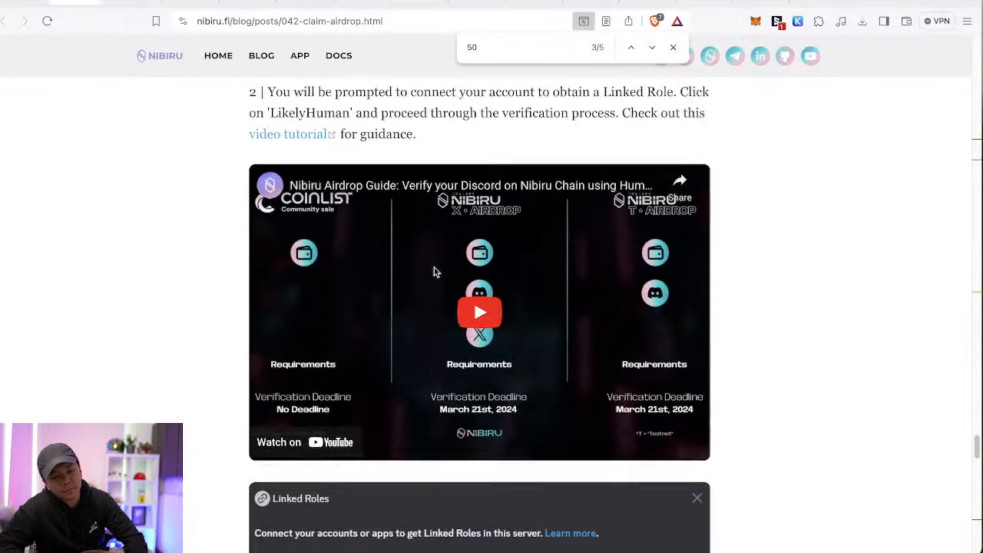
Step: Search the Nibiru claims blog post for 'presall', then 'sale', landing on the CoinList sale intro
scroll("down", 3)
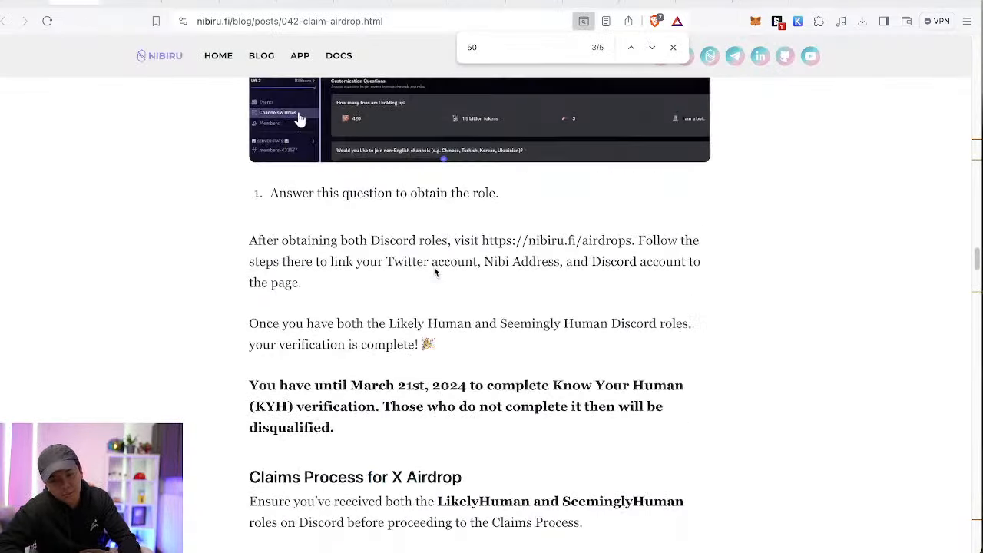
scroll("up", 3)
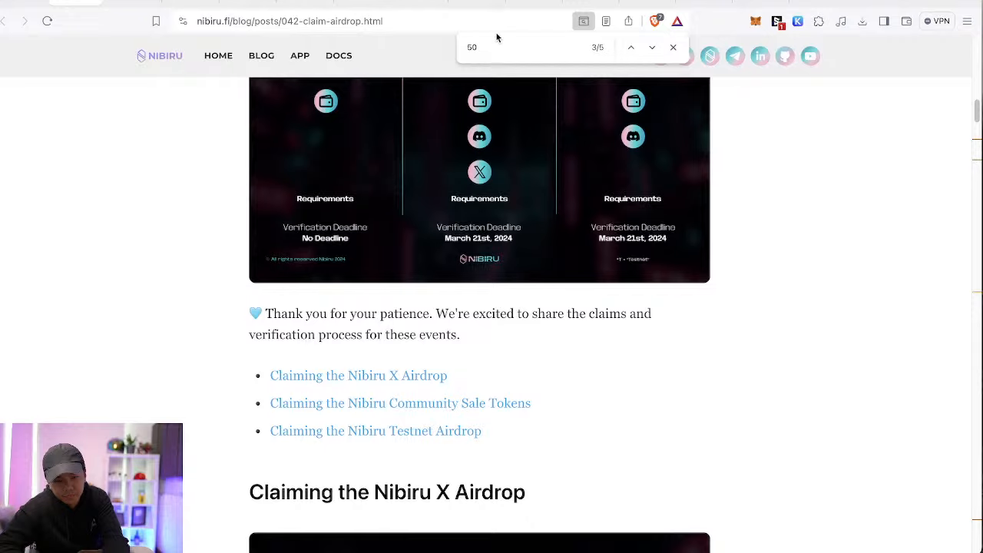
type("presall")
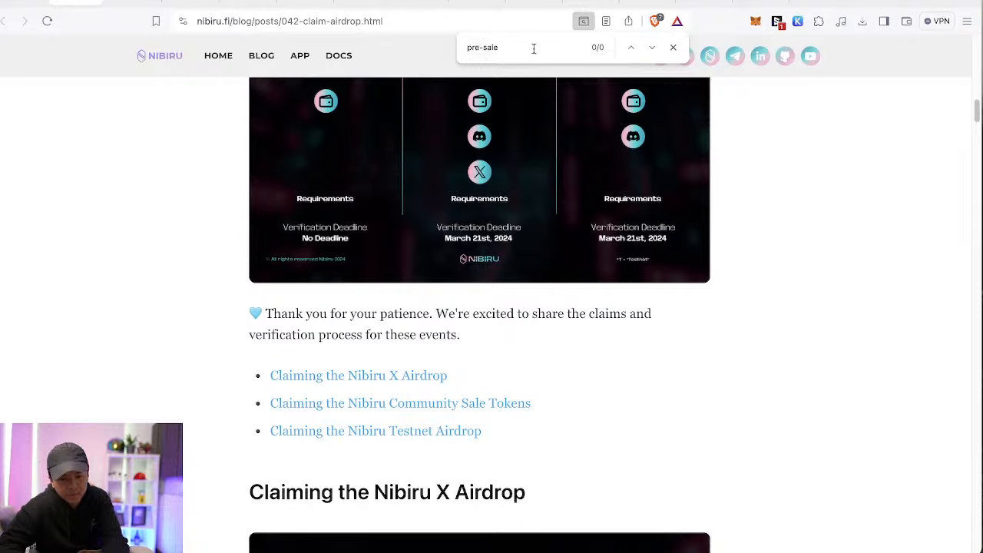
type("sale")
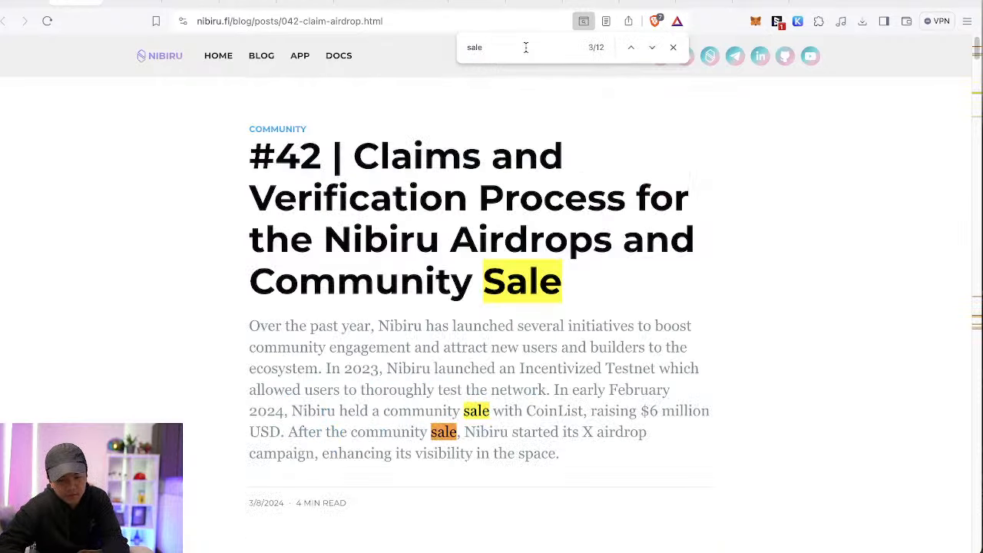
Step: Step to the CoinList Community Sale section and highlight that it sold out in under 15 minutes
left_click(652, 46)
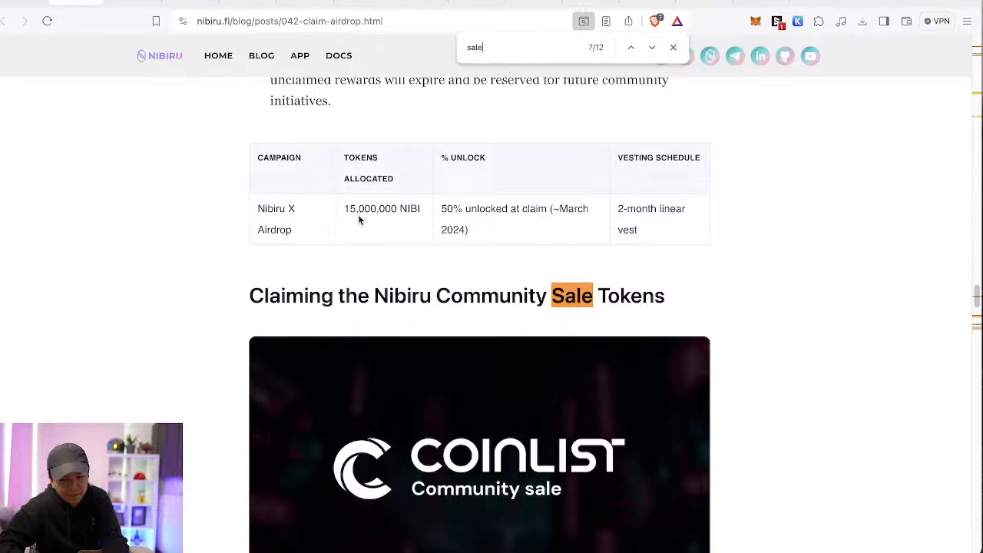
scroll("down", 3)
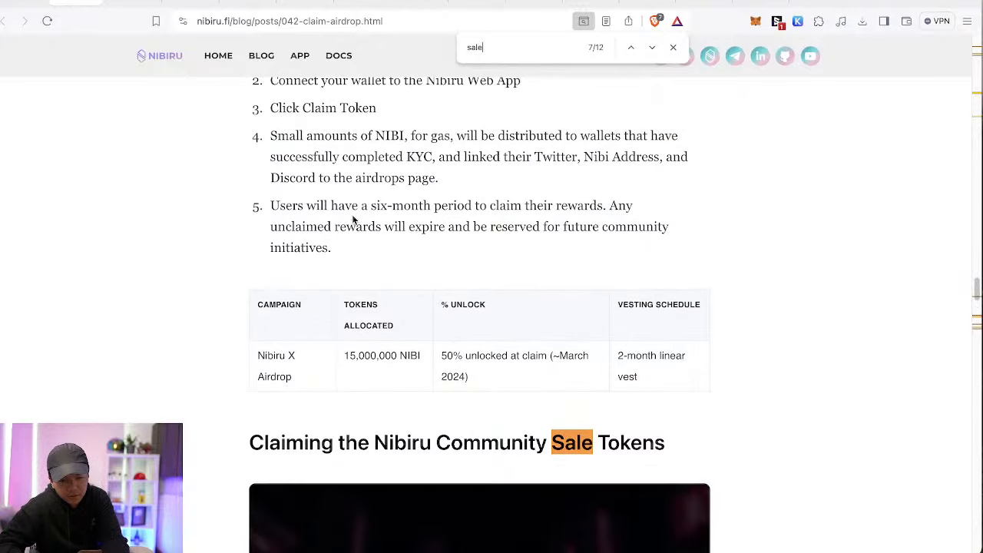
scroll("down", 3)
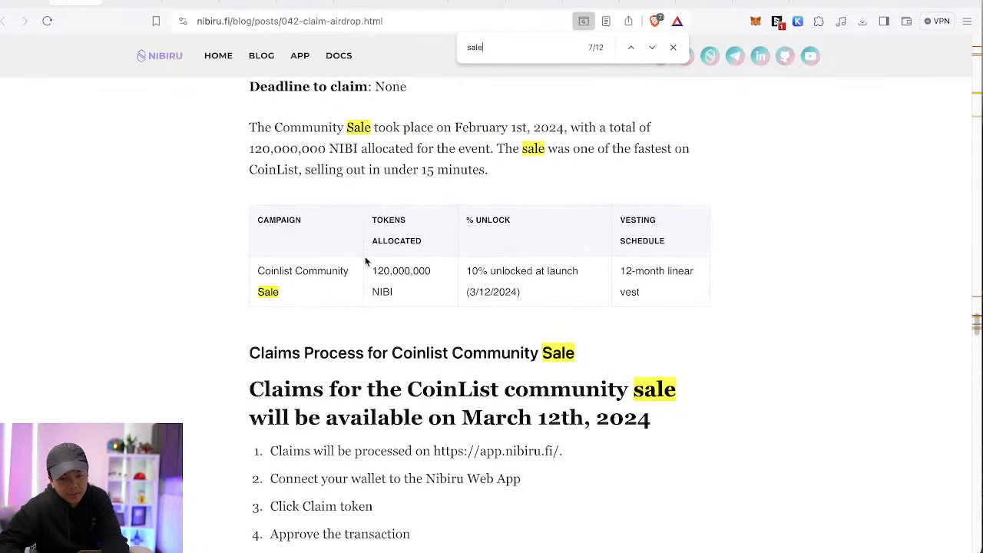
left_click_drag(373, 270, 434, 271)
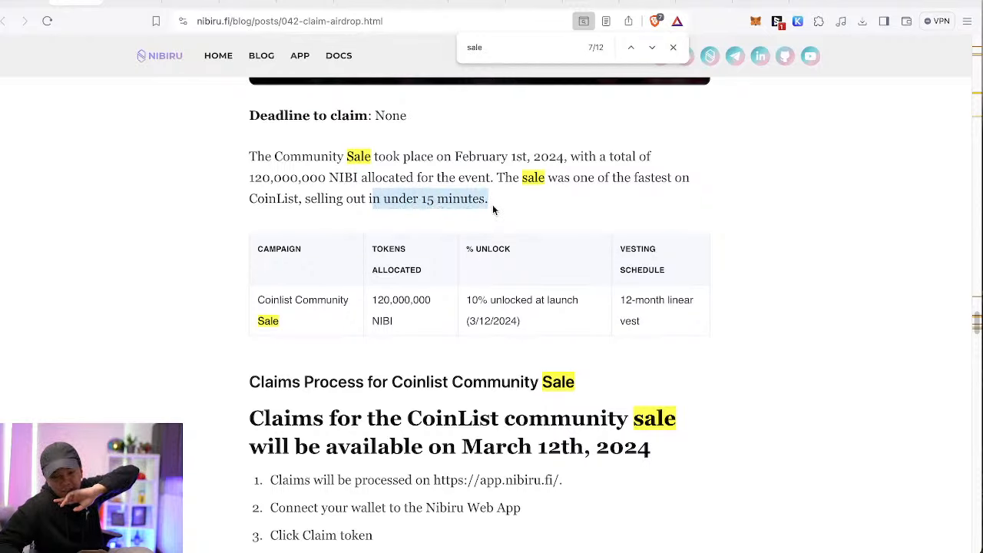
Step: Highlight the 10% unlocked at launch figure in the 120,000,000 NIBI vesting table and continue to the March 12th claims steps
scroll("down", 3)
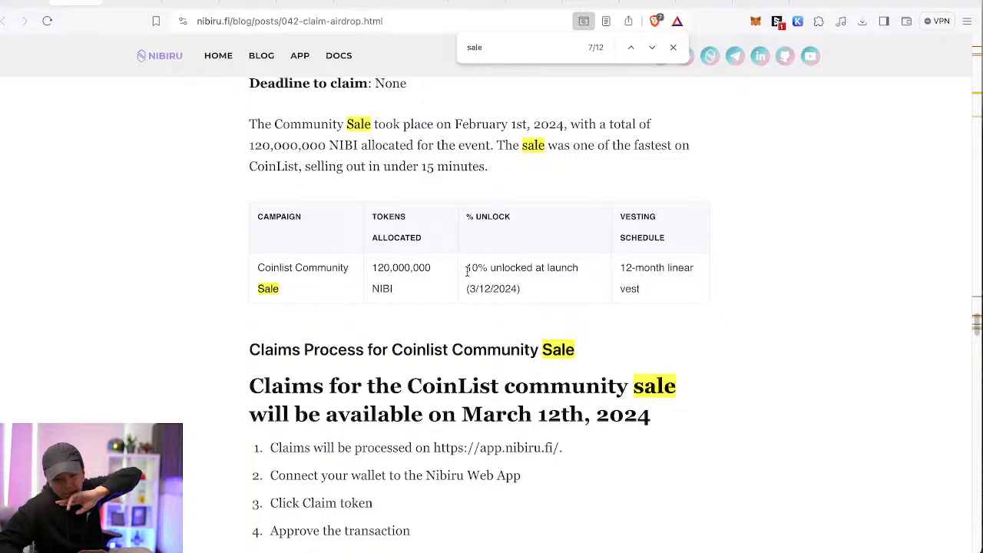
left_click_drag(467, 267, 578, 267)
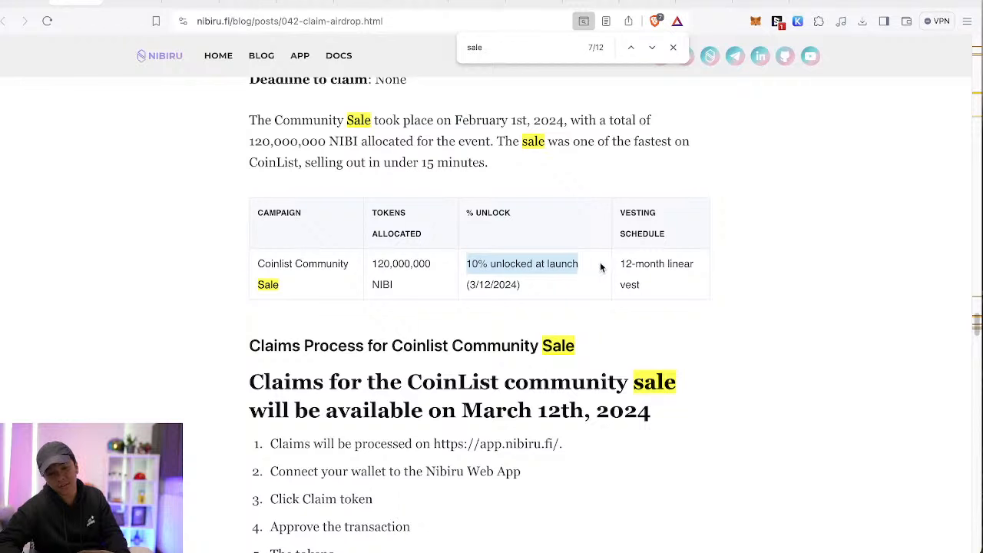
scroll("down", 3)
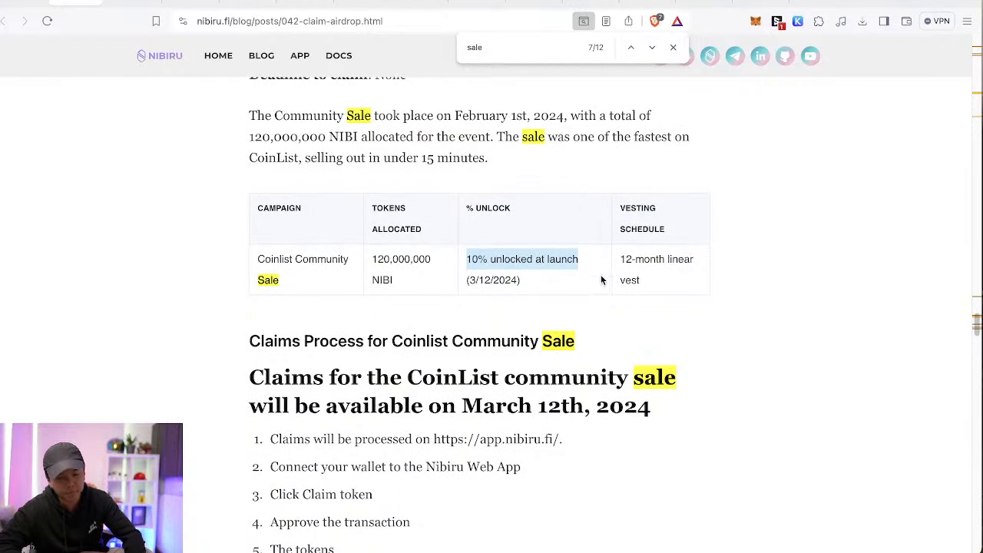
scroll("down", 3)
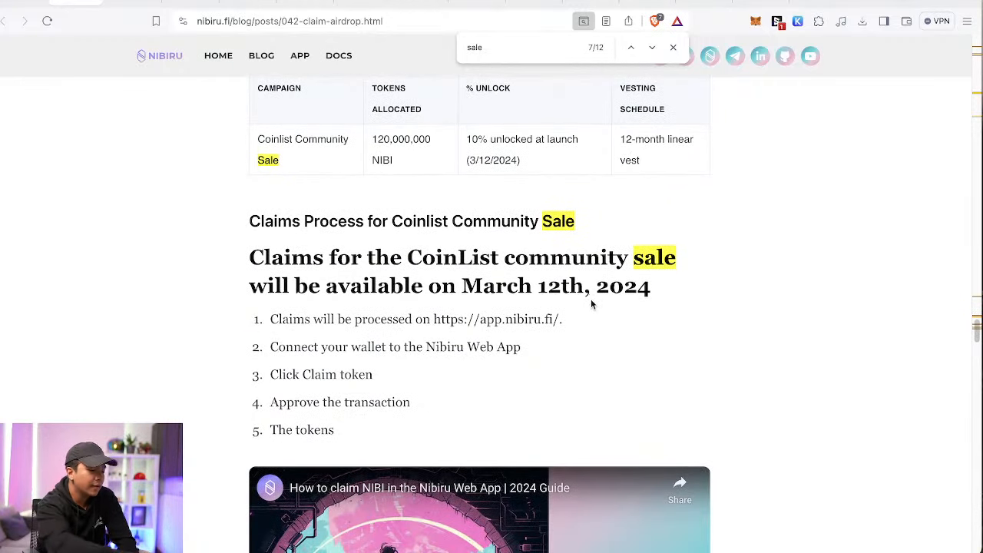
mouse_move(710, 338)
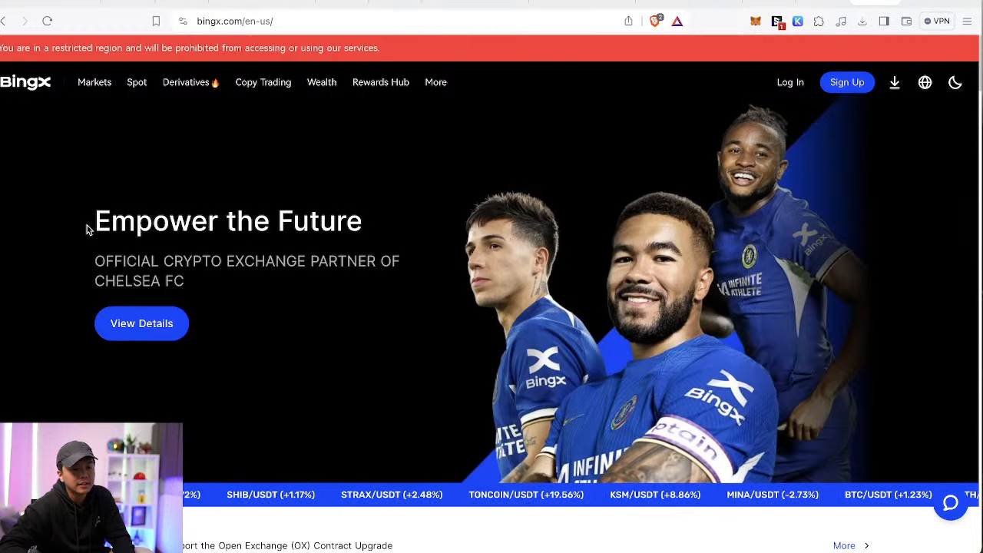
Step: Open BingX spot trading and switch the market to METIS/USDT via the pair search
left_click(135, 83)
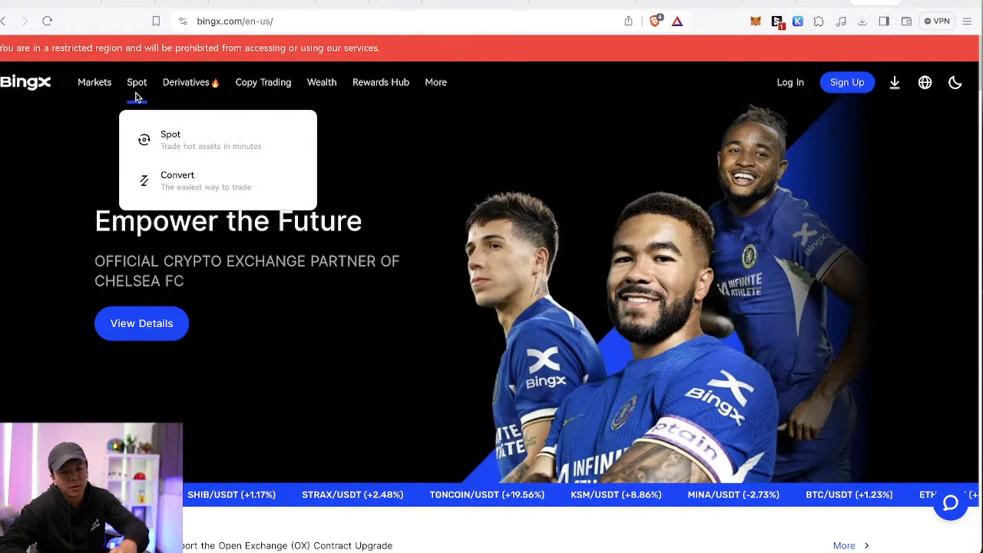
left_click(169, 135)
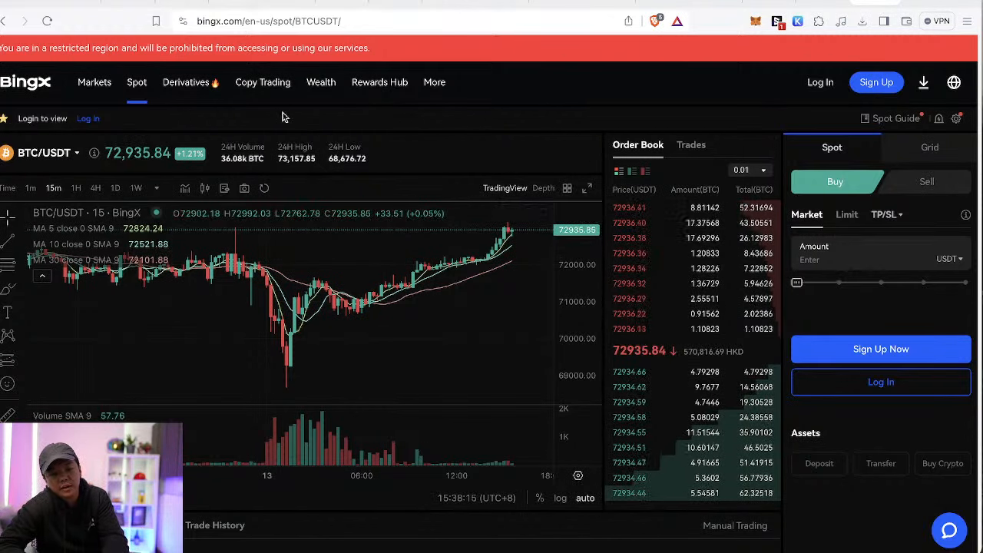
mouse_move(135, 83)
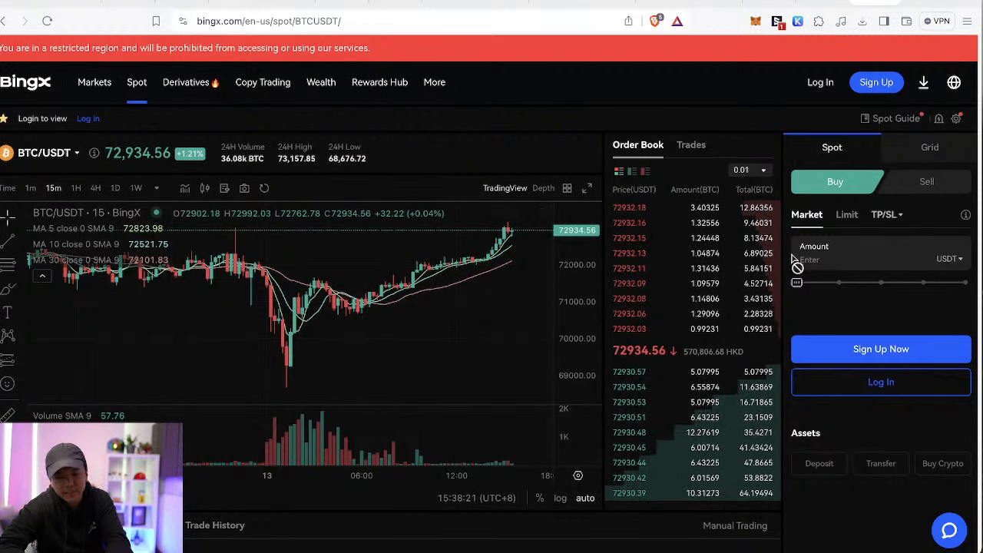
left_click(43, 154)
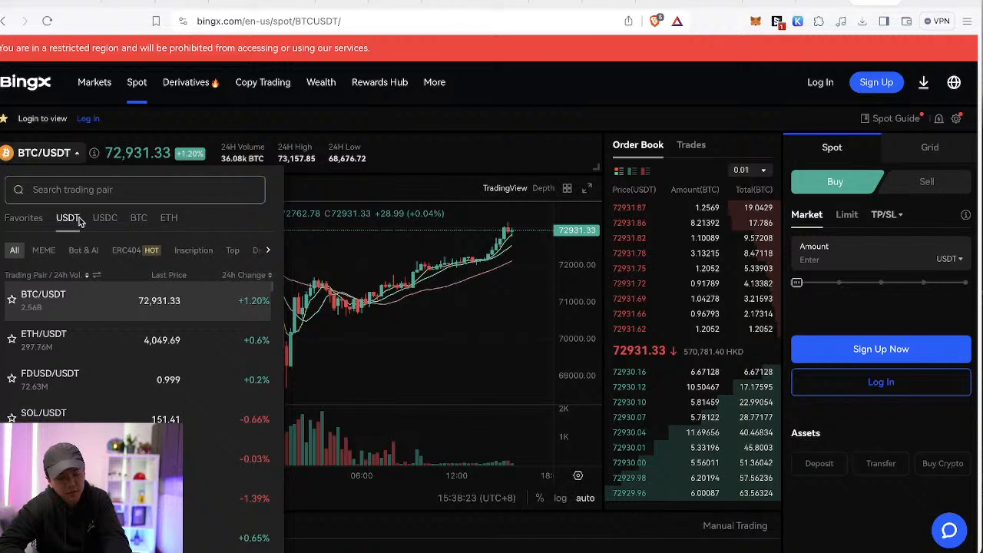
type("metis")
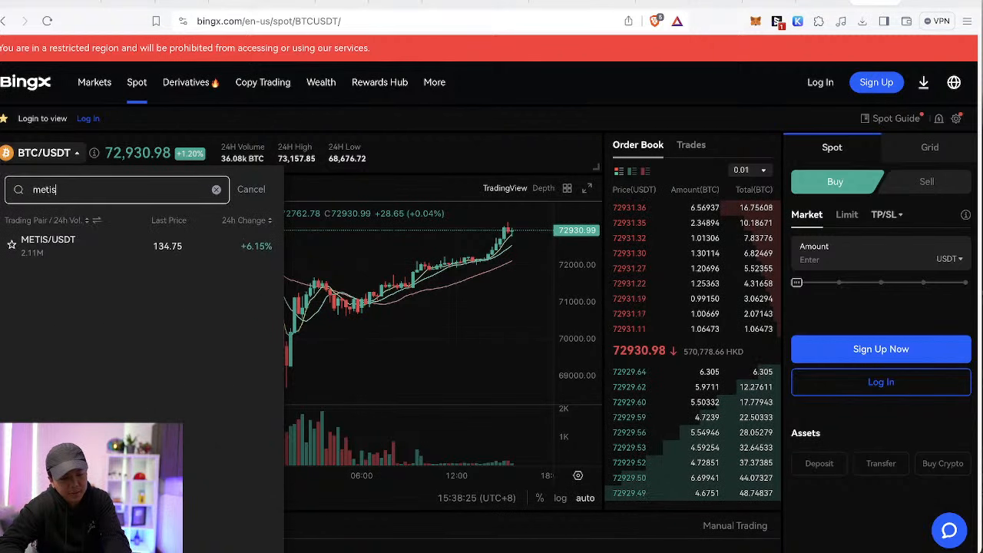
left_click(49, 239)
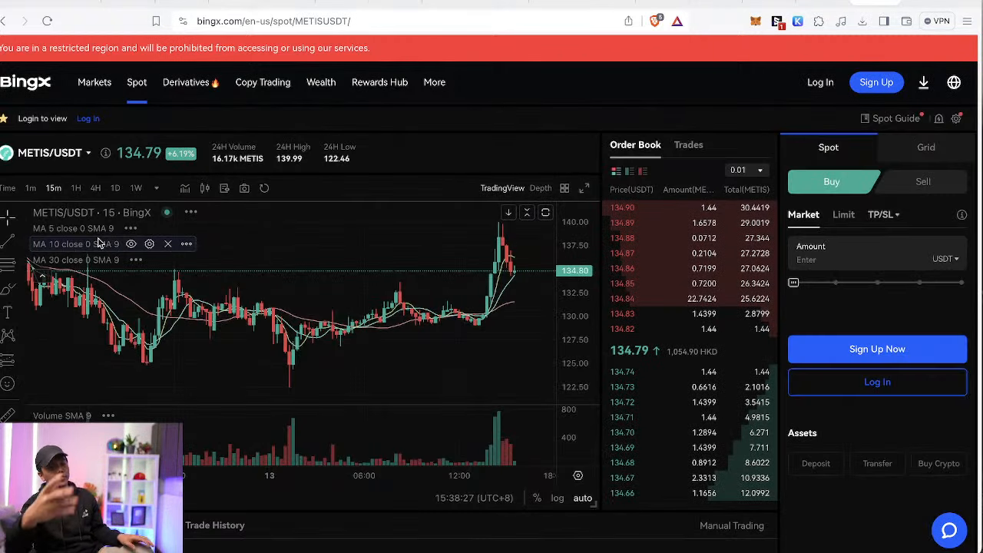